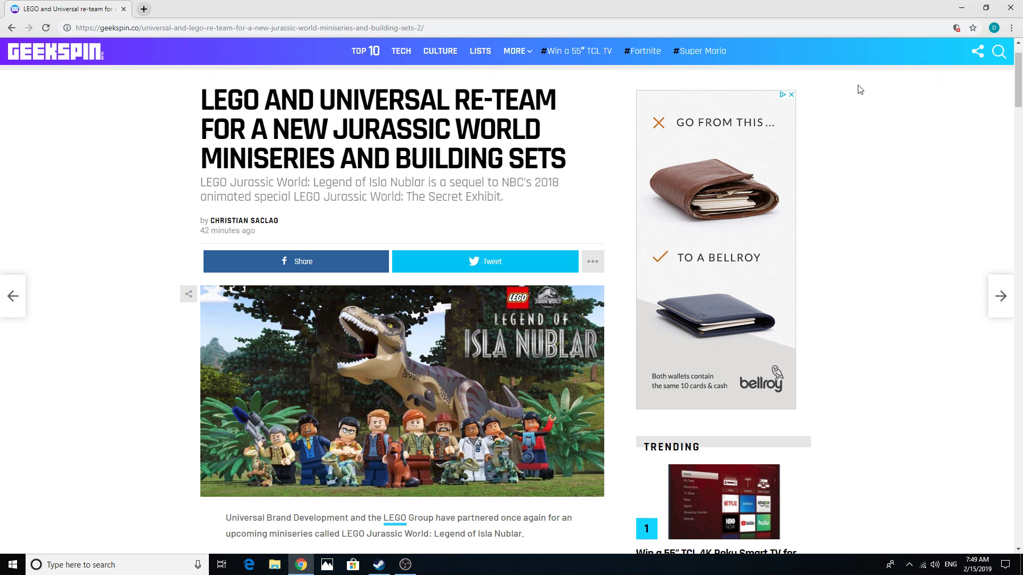
{"action": "mouse_move", "coordinate": [854, 77]}
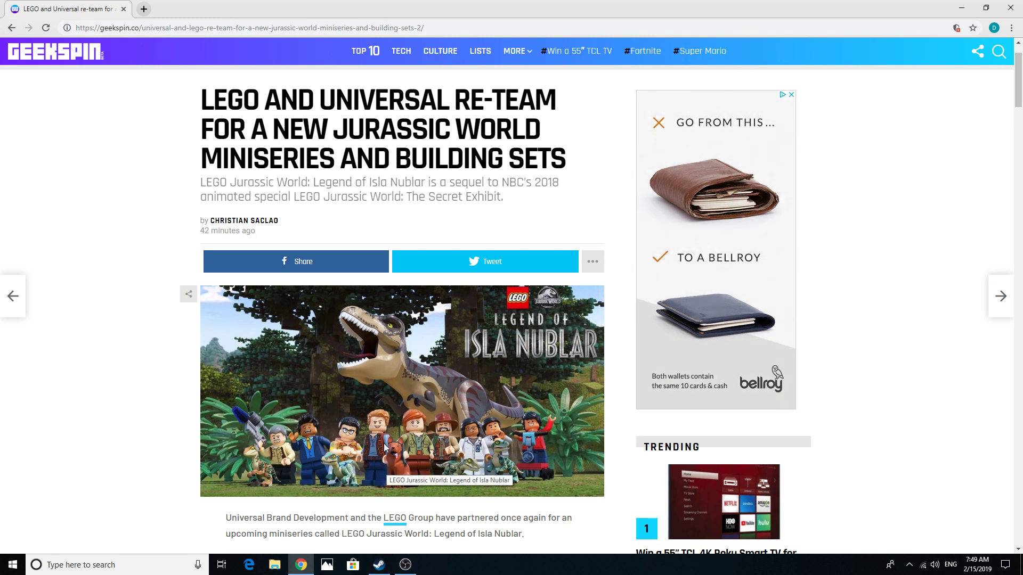
{"action": "mouse_move", "coordinate": [143, 413]}
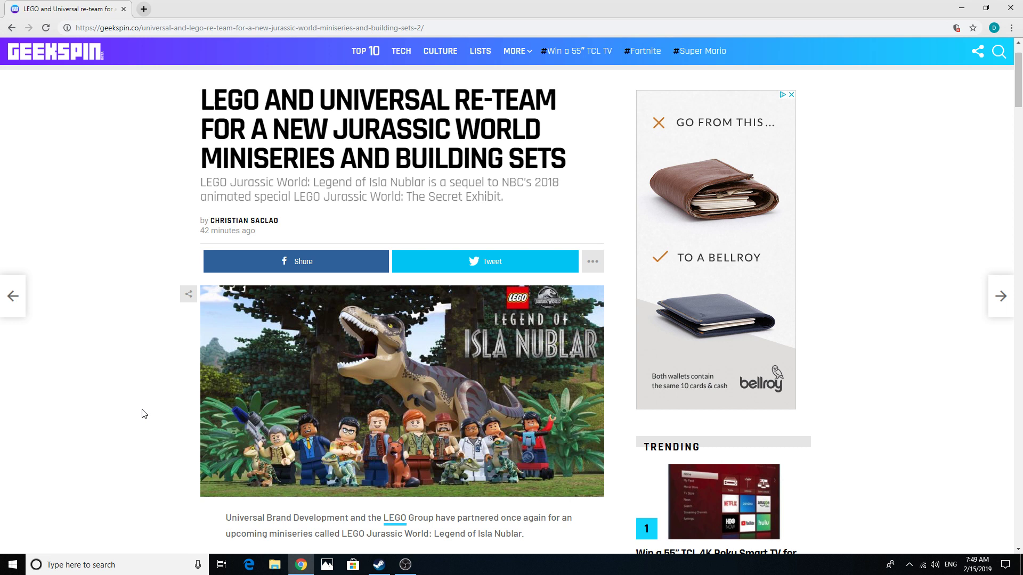
{"action": "mouse_move", "coordinate": [344, 443]}
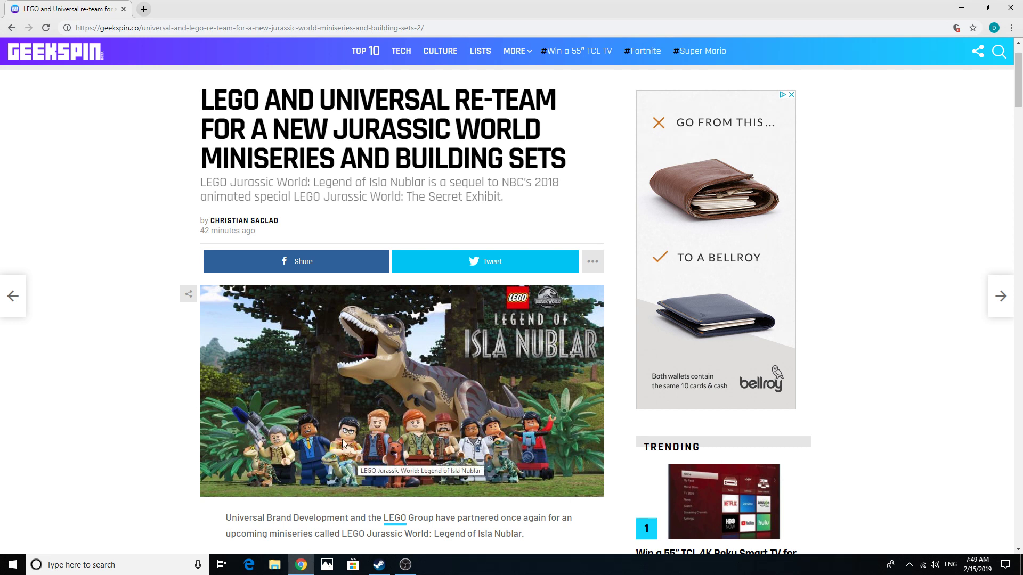
{"action": "mouse_move", "coordinate": [143, 427]}
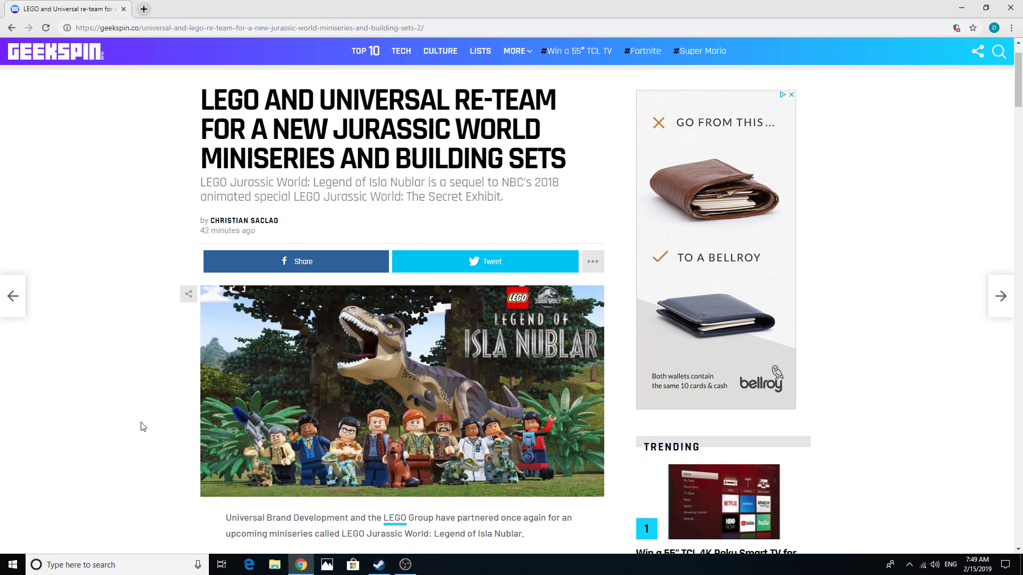
{"action": "mouse_move", "coordinate": [439, 379]}
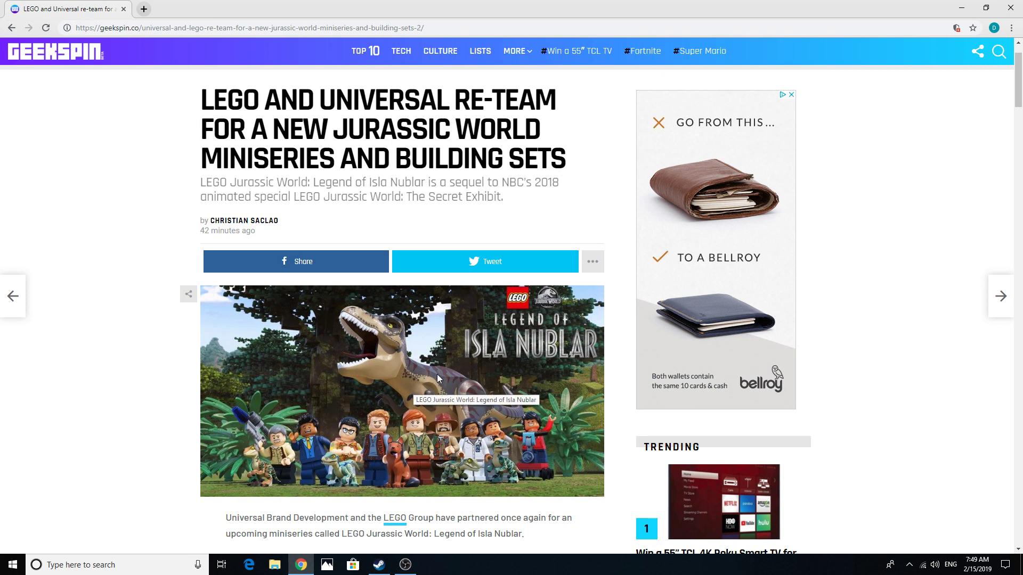
{"action": "mouse_move", "coordinate": [944, 164]}
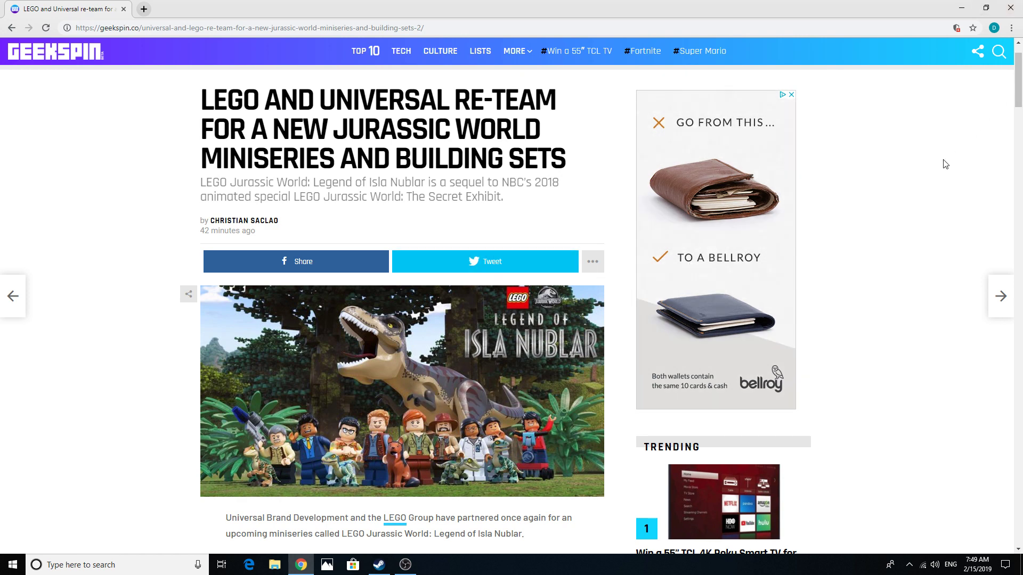
{"action": "scroll", "scroll_direction": "down", "scroll_amount": 3}
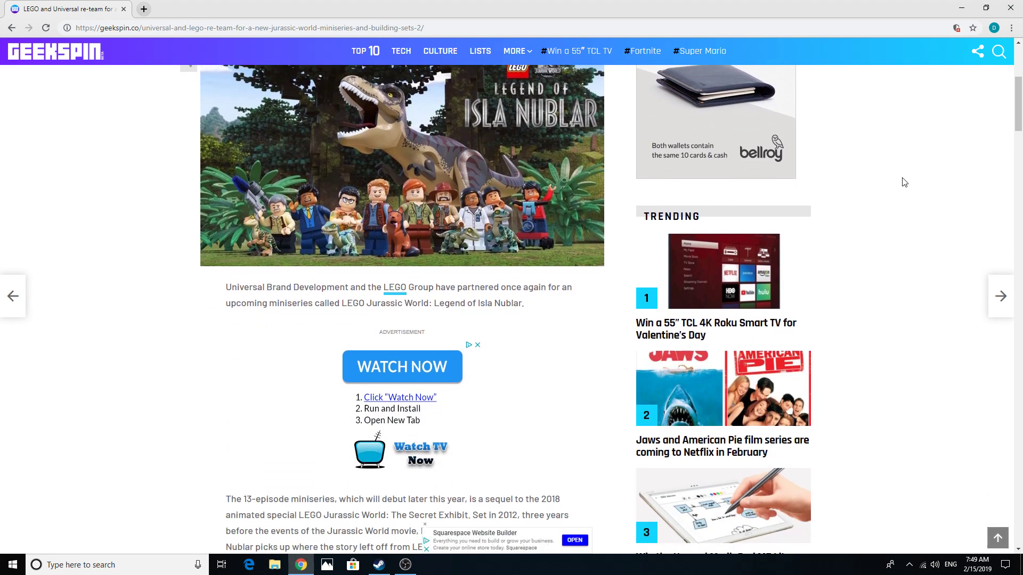
{"action": "scroll", "scroll_direction": "down", "scroll_amount": 3}
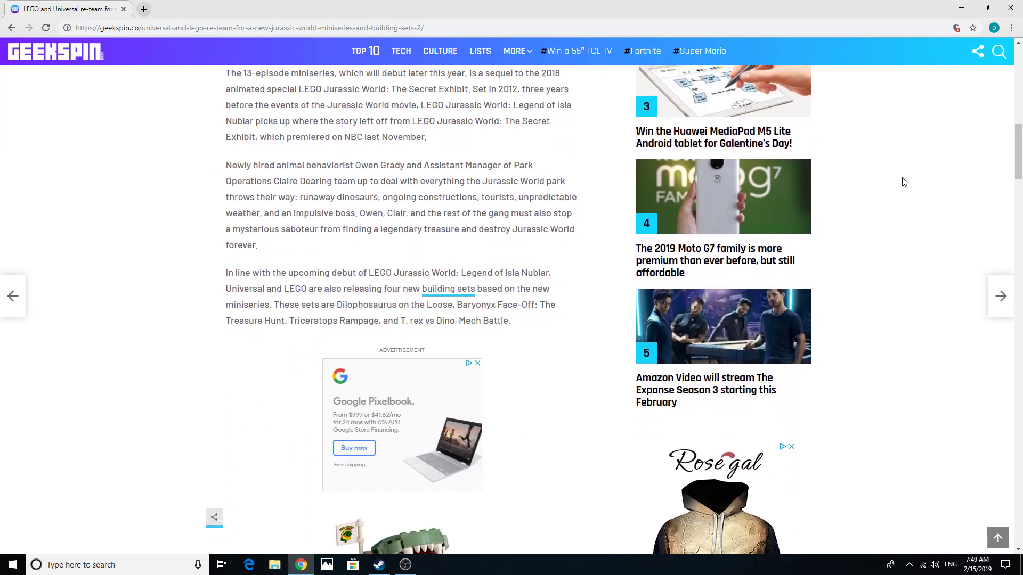
{"action": "scroll", "scroll_direction": "down", "scroll_amount": 3}
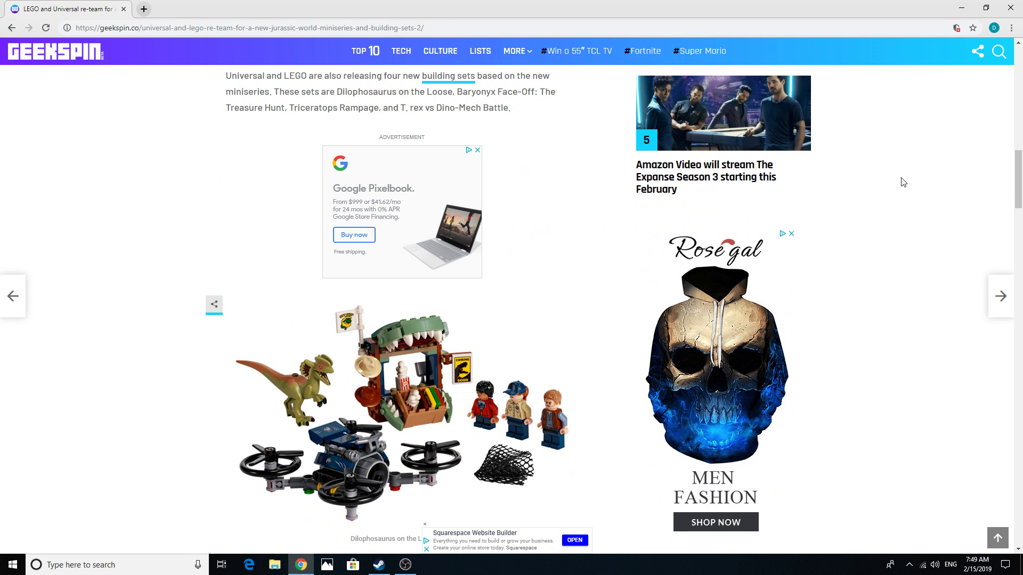
{"action": "scroll", "scroll_direction": "down", "scroll_amount": 3}
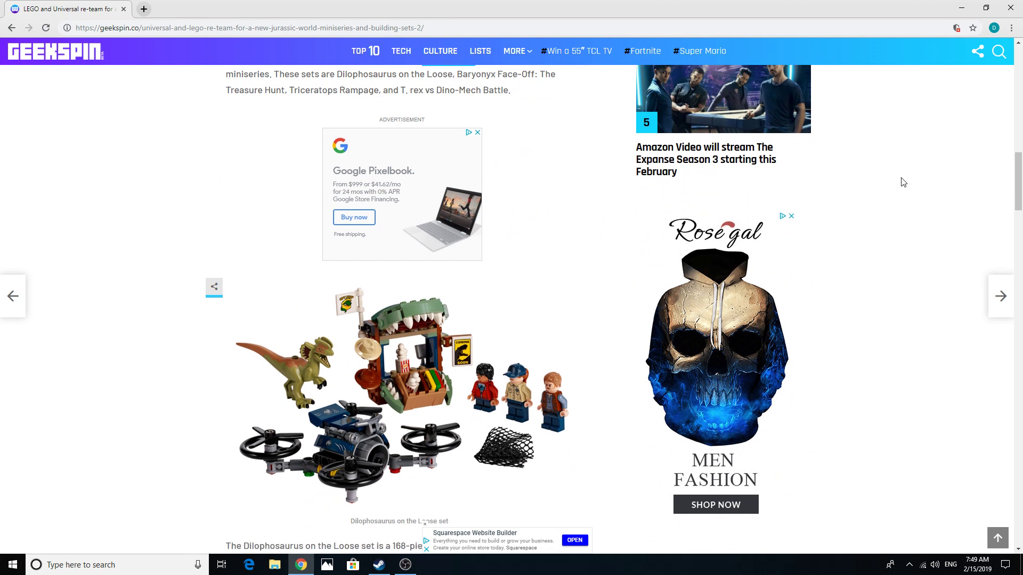
{"action": "mouse_move", "coordinate": [303, 389]}
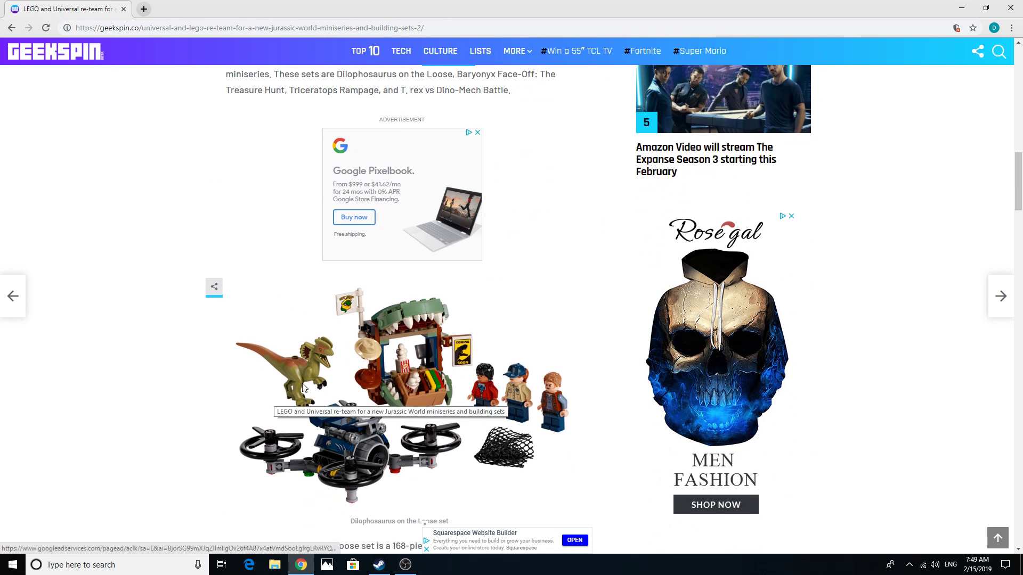
{"action": "mouse_move", "coordinate": [311, 359]}
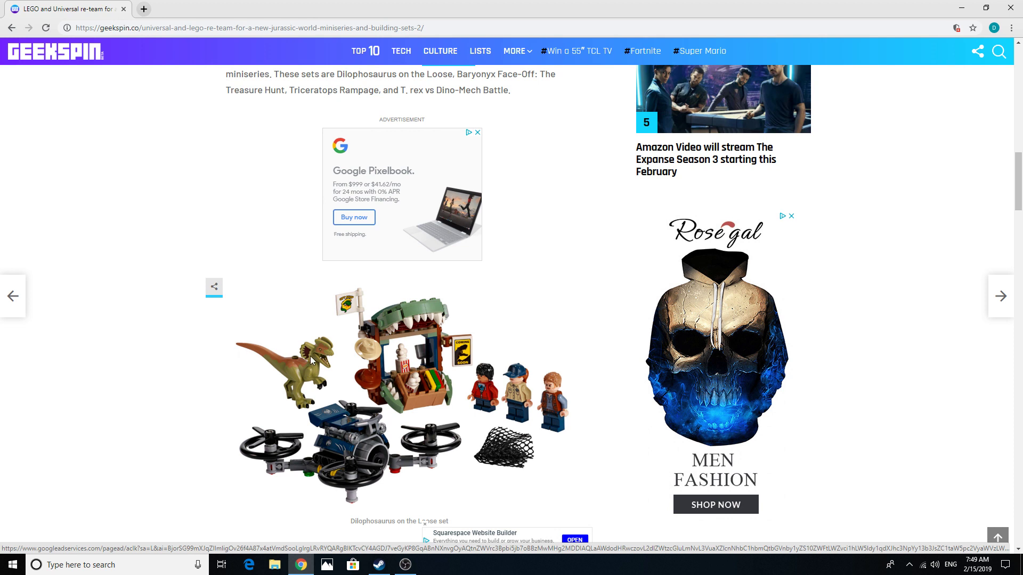
{"action": "mouse_move", "coordinate": [285, 368]}
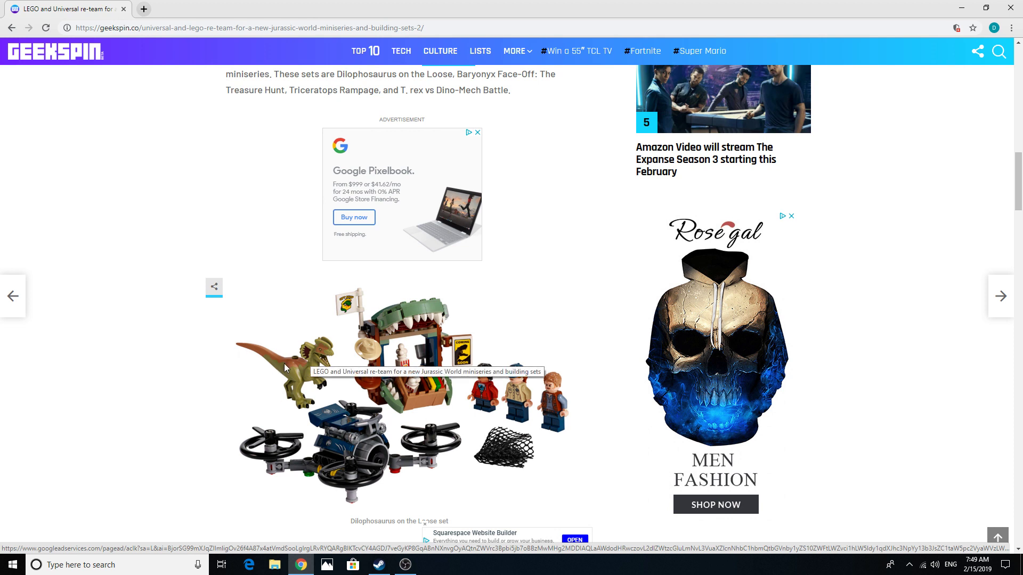
{"action": "mouse_move", "coordinate": [65, 425]}
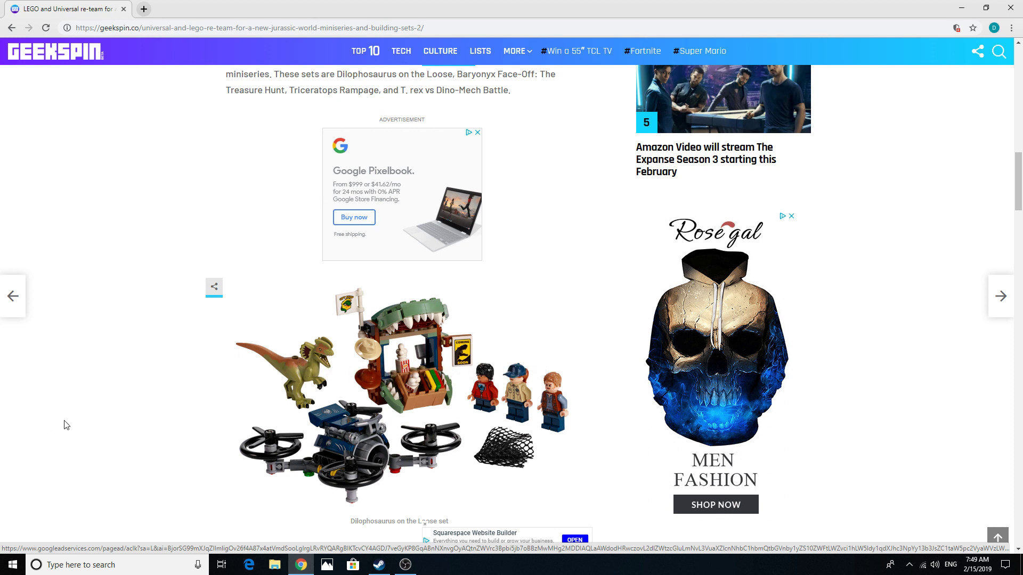
{"action": "mouse_move", "coordinate": [289, 361]}
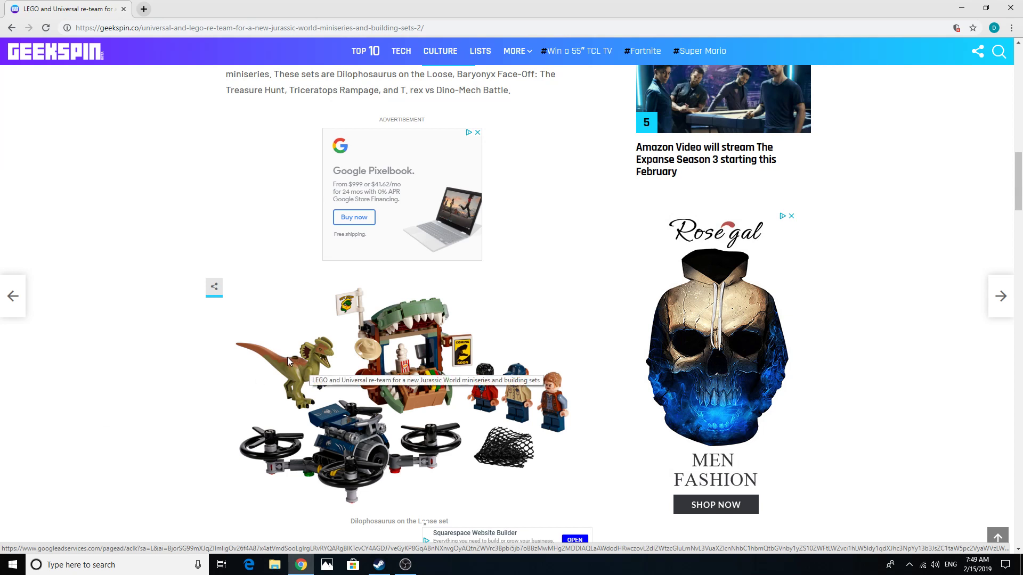
{"action": "mouse_move", "coordinate": [317, 368]}
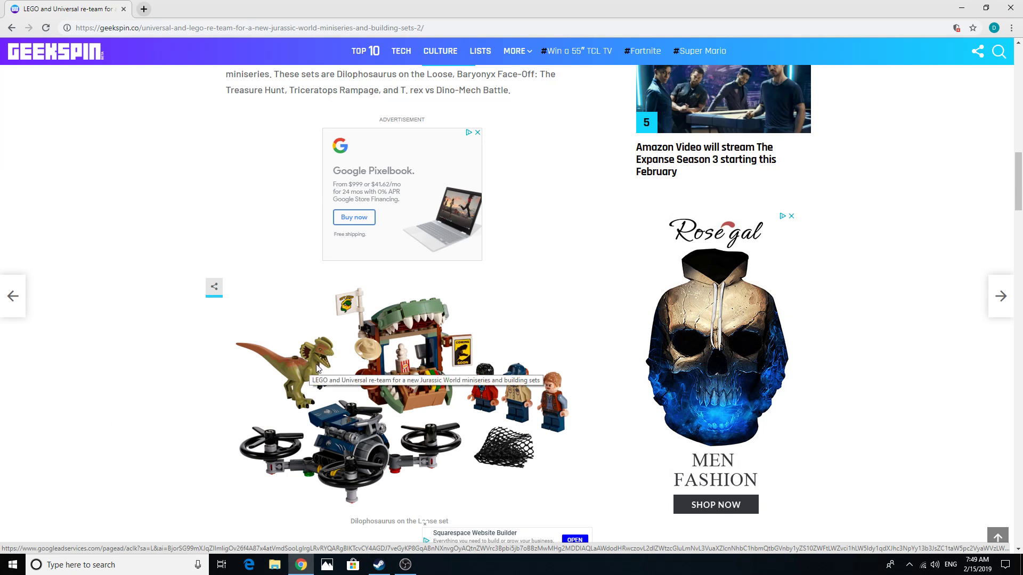
{"action": "mouse_move", "coordinate": [333, 395]}
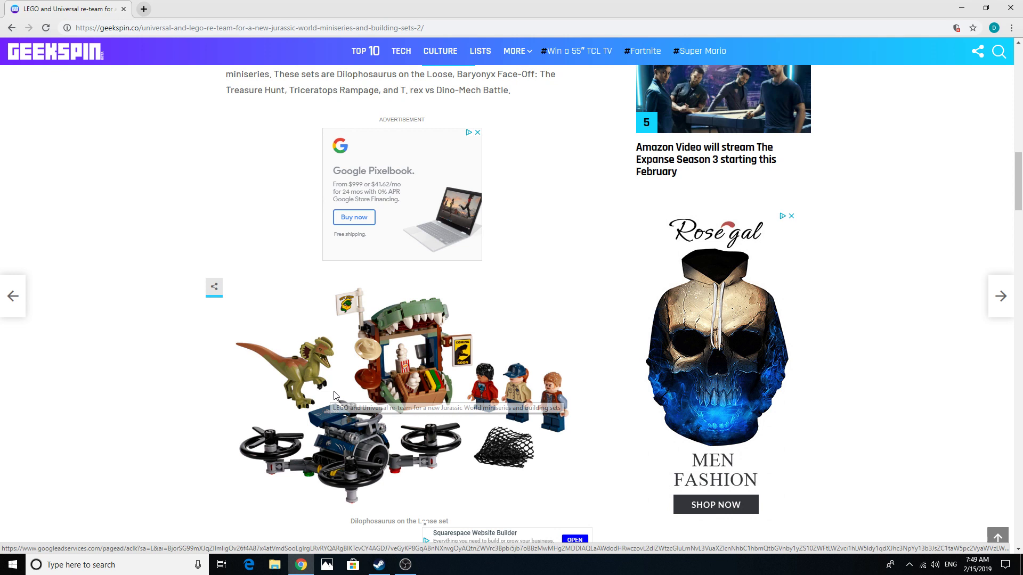
{"action": "mouse_move", "coordinate": [119, 457]}
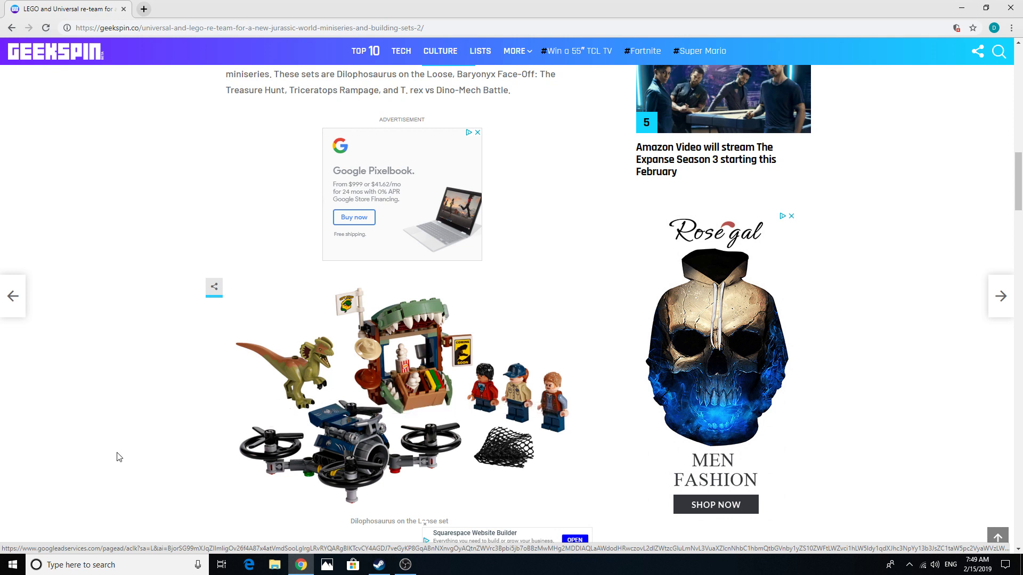
{"action": "mouse_move", "coordinate": [331, 448]}
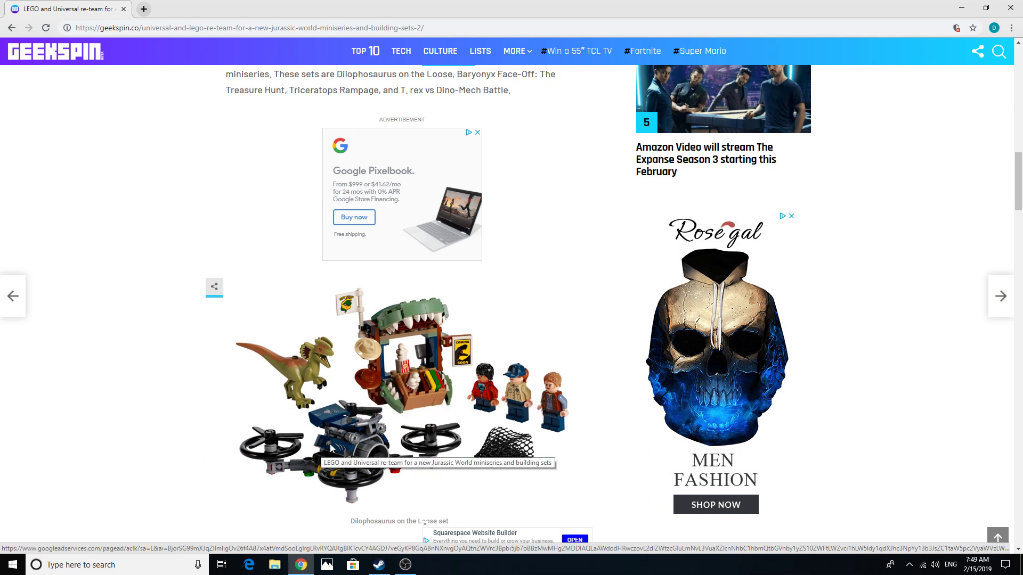
{"action": "mouse_move", "coordinate": [633, 424]}
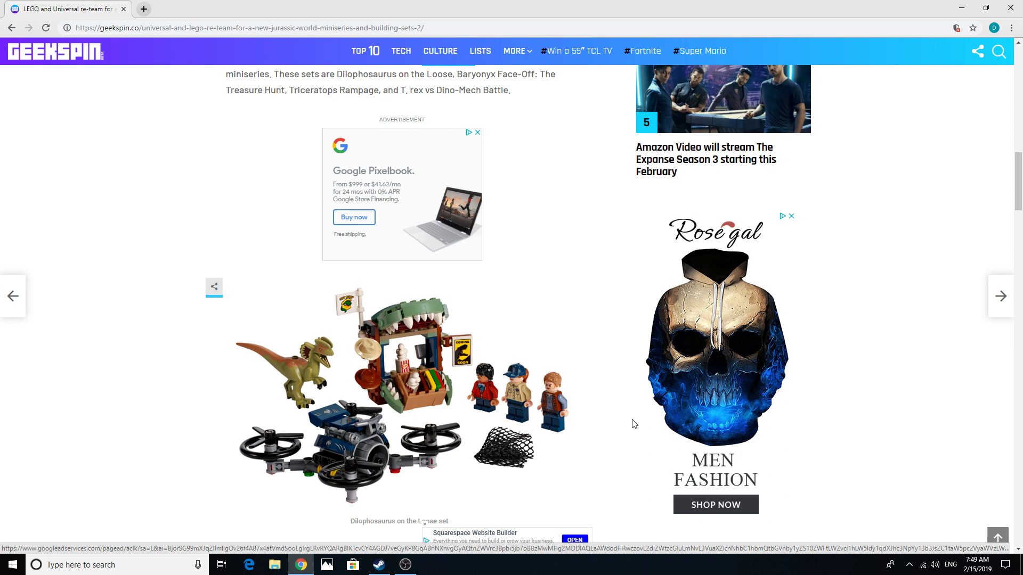
{"action": "scroll", "scroll_direction": "down", "scroll_amount": 3}
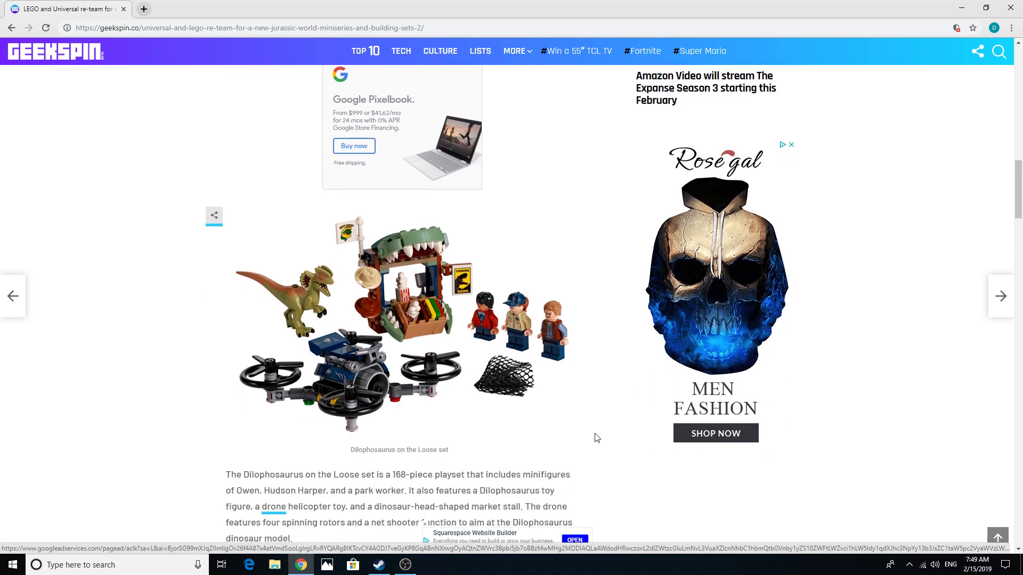
{"action": "scroll", "scroll_direction": "down", "scroll_amount": 3}
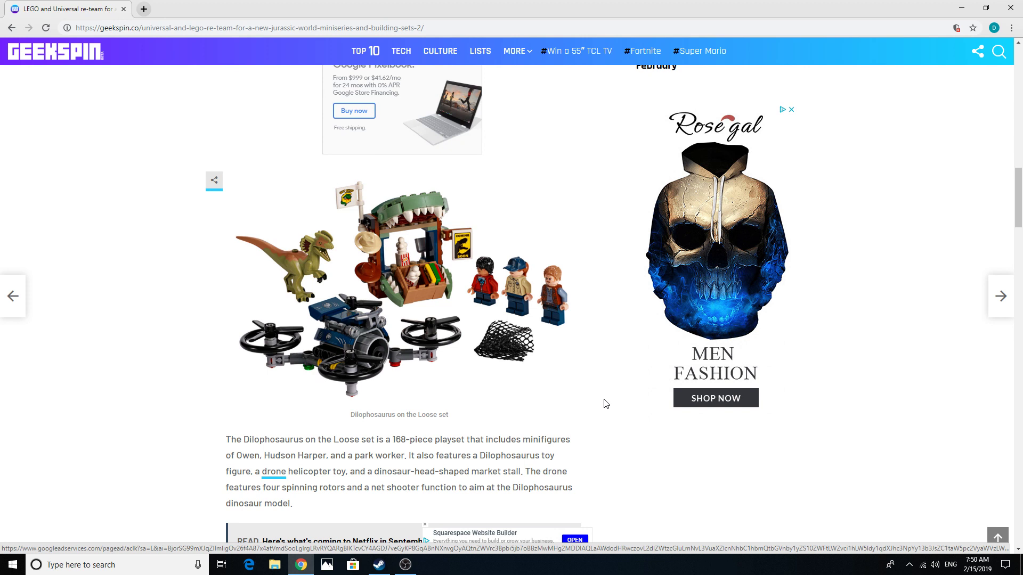
{"action": "mouse_move", "coordinate": [451, 345]}
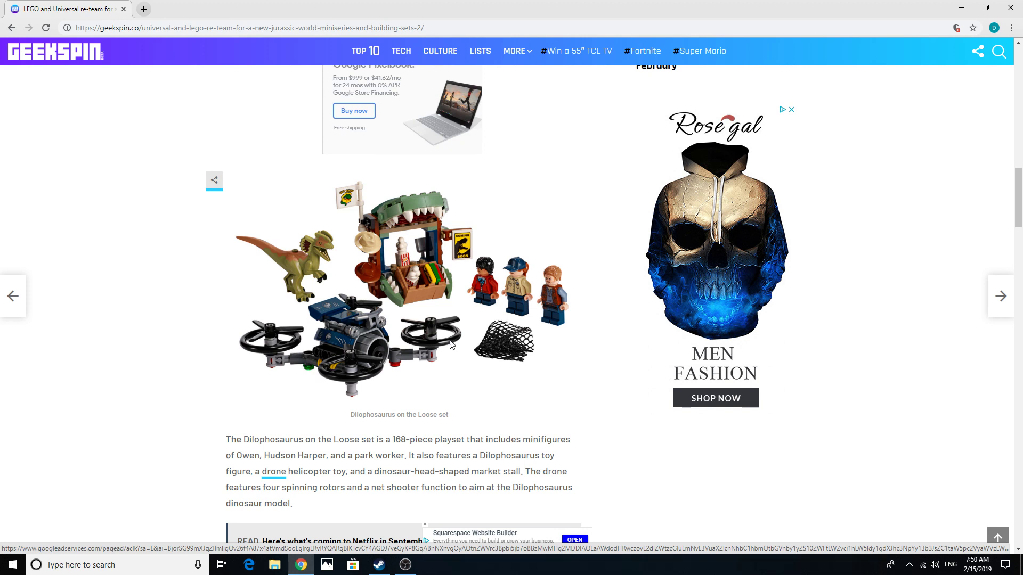
{"action": "mouse_move", "coordinate": [667, 332]}
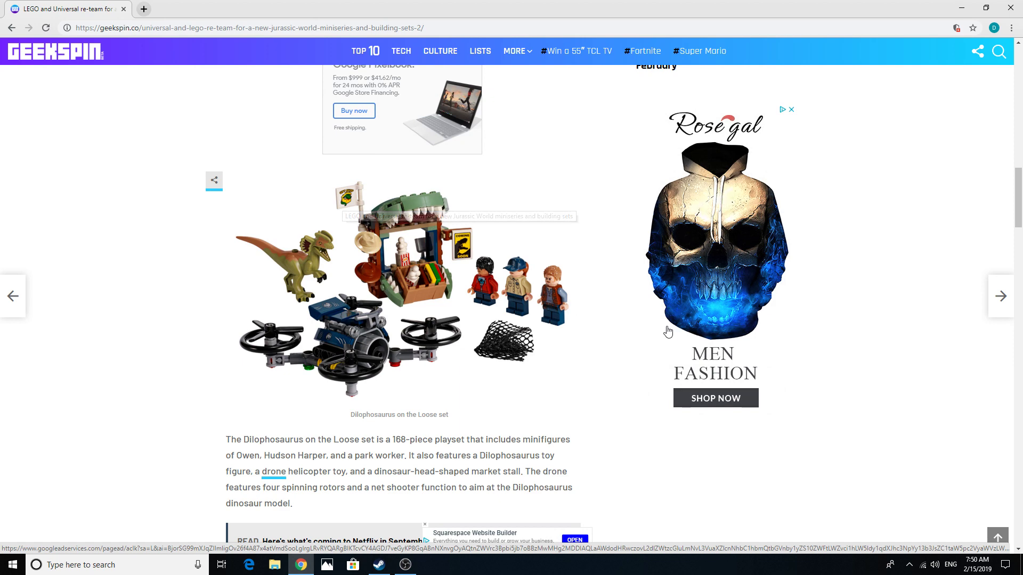
{"action": "scroll", "scroll_direction": "down", "scroll_amount": 3}
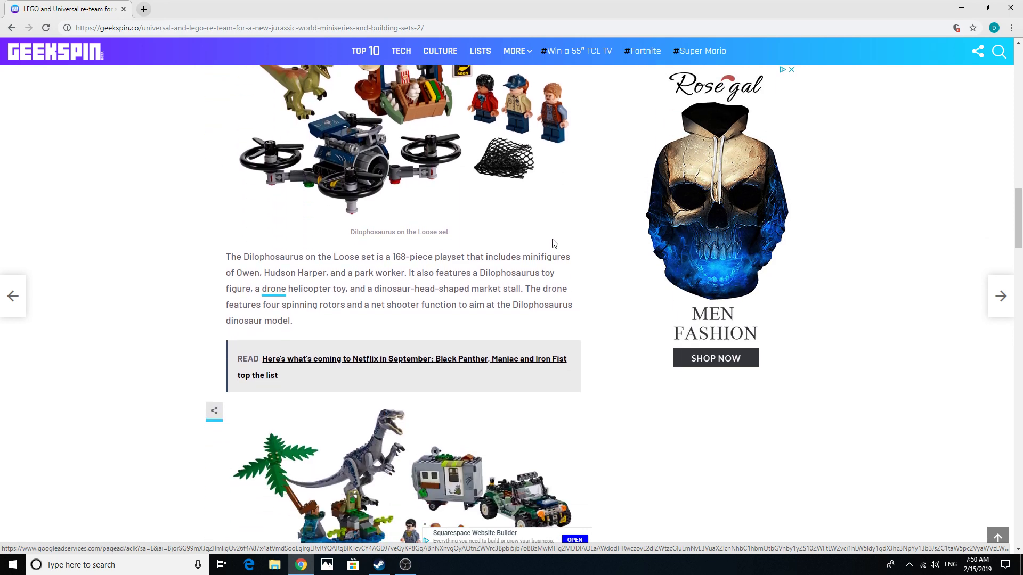
{"action": "scroll", "scroll_direction": "down", "scroll_amount": 3}
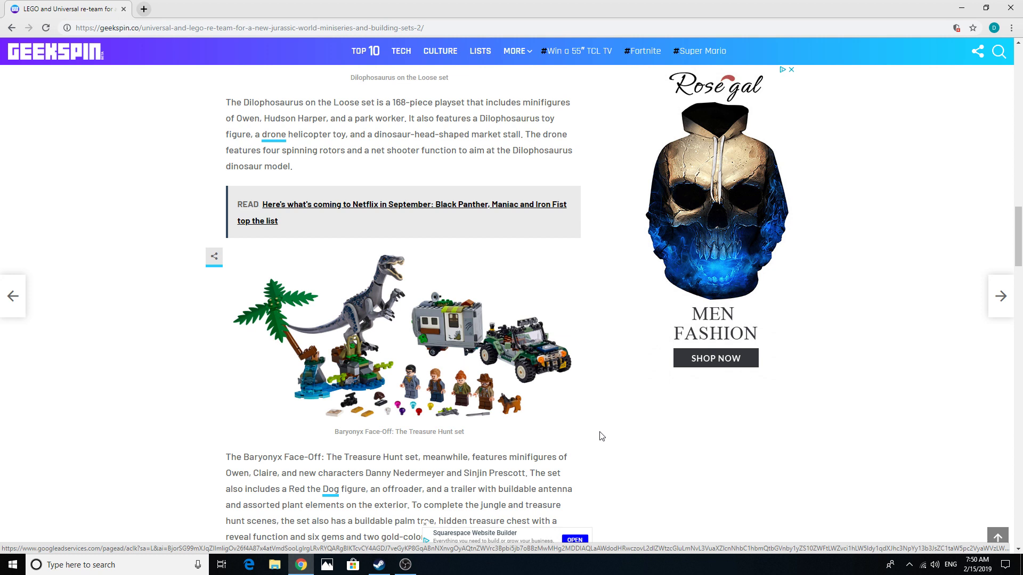
{"action": "mouse_move", "coordinate": [620, 336]}
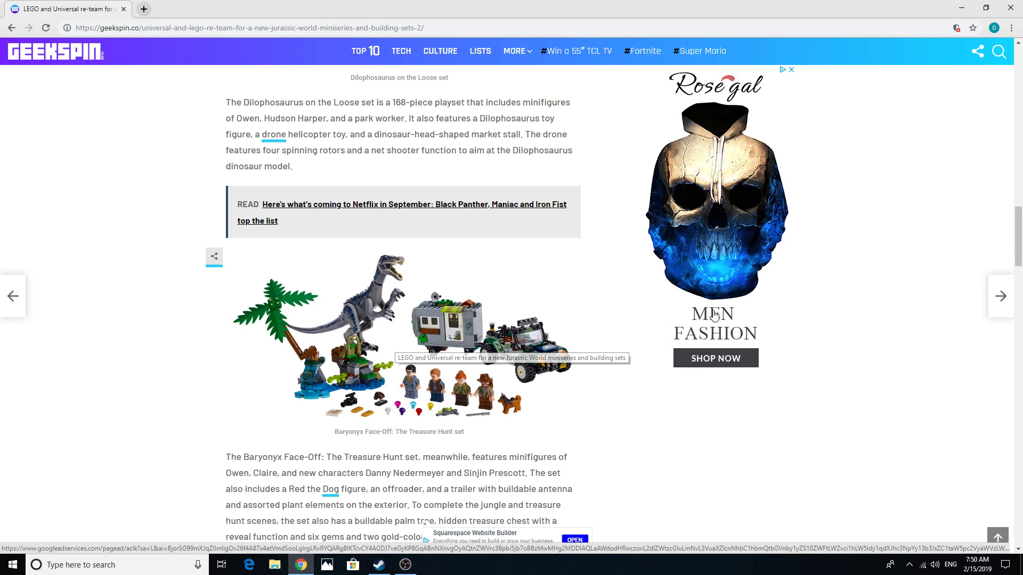
{"action": "mouse_move", "coordinate": [708, 331]}
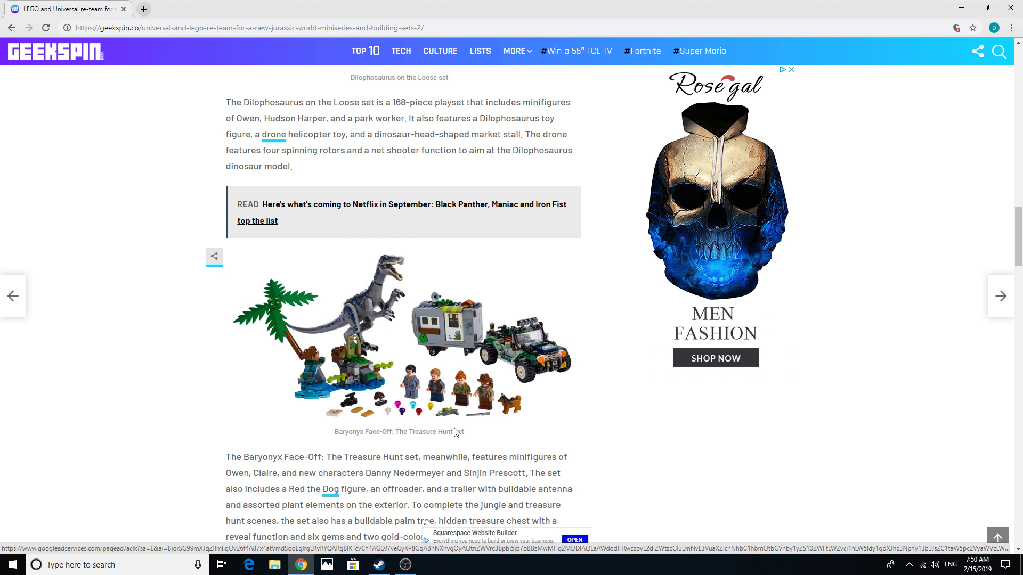
{"action": "mouse_move", "coordinate": [447, 333]}
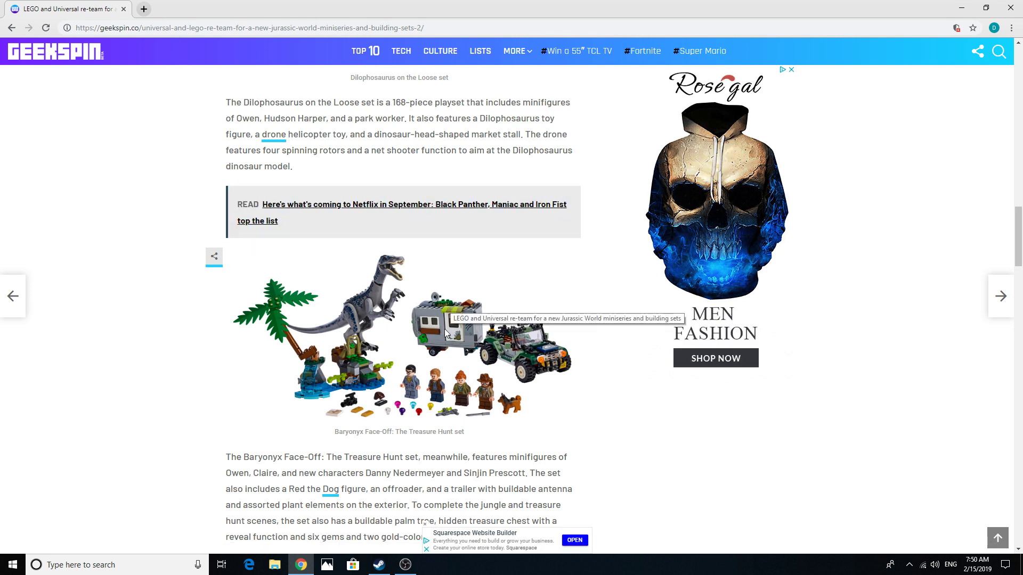
{"action": "scroll", "scroll_direction": "down", "scroll_amount": 3}
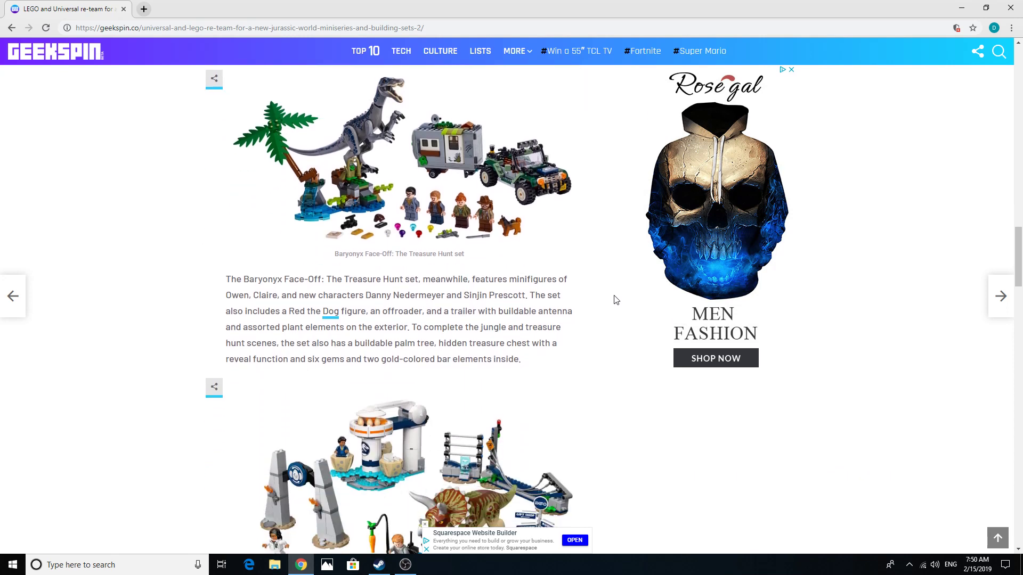
{"action": "scroll", "scroll_direction": "down", "scroll_amount": 3}
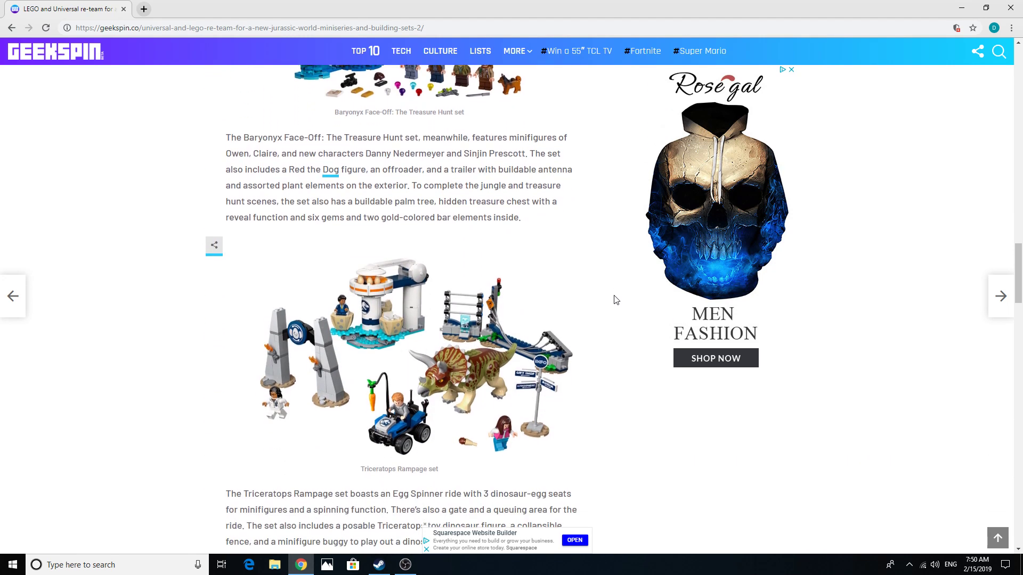
{"action": "mouse_move", "coordinate": [477, 372]}
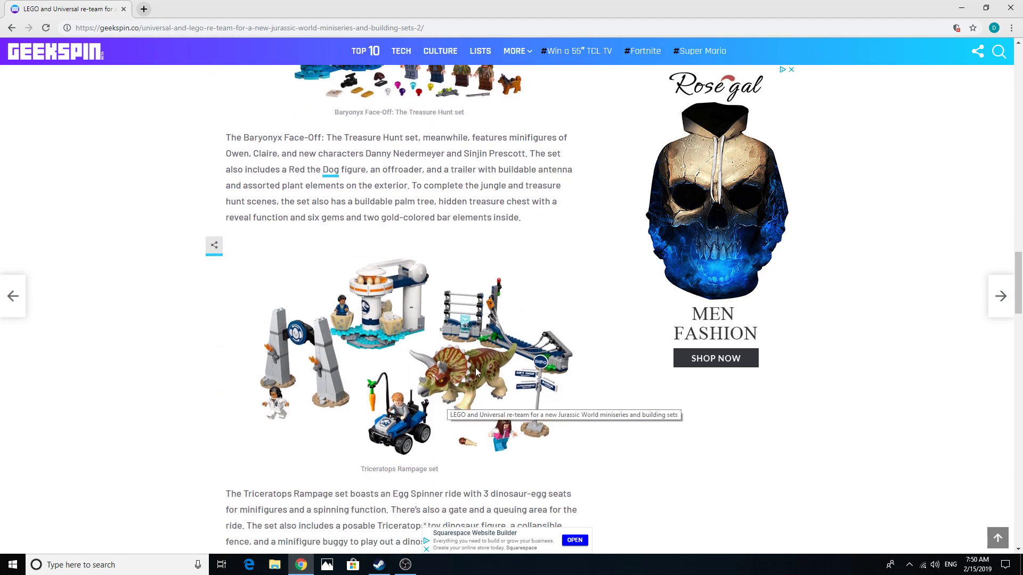
{"action": "mouse_move", "coordinate": [594, 345]}
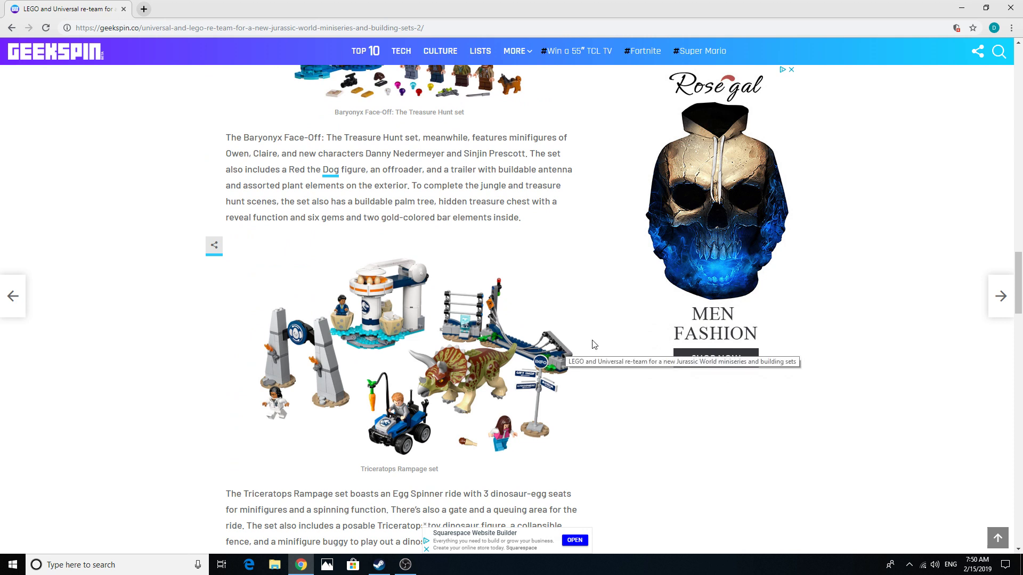
{"action": "mouse_move", "coordinate": [587, 351]}
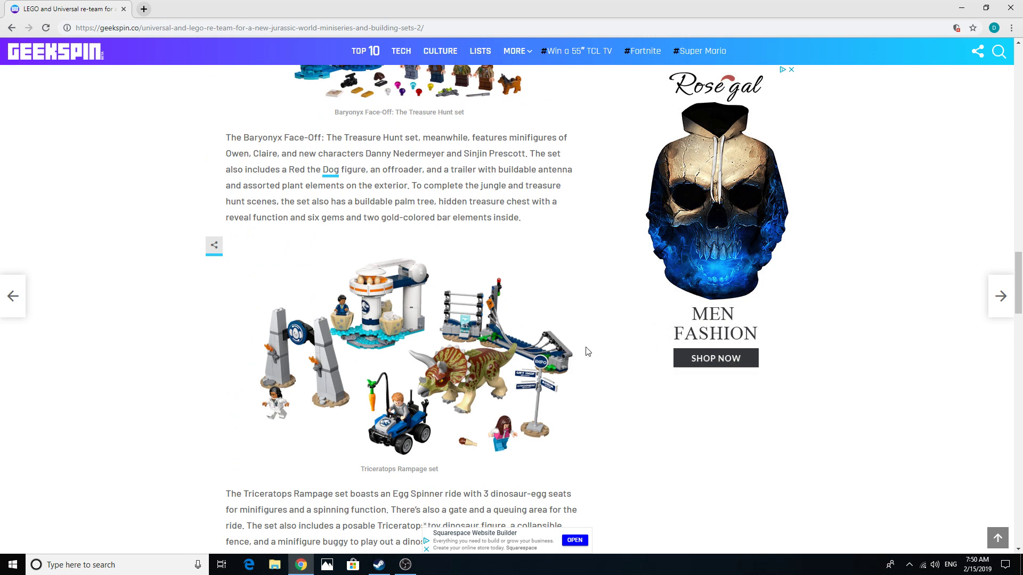
{"action": "mouse_move", "coordinate": [608, 369]}
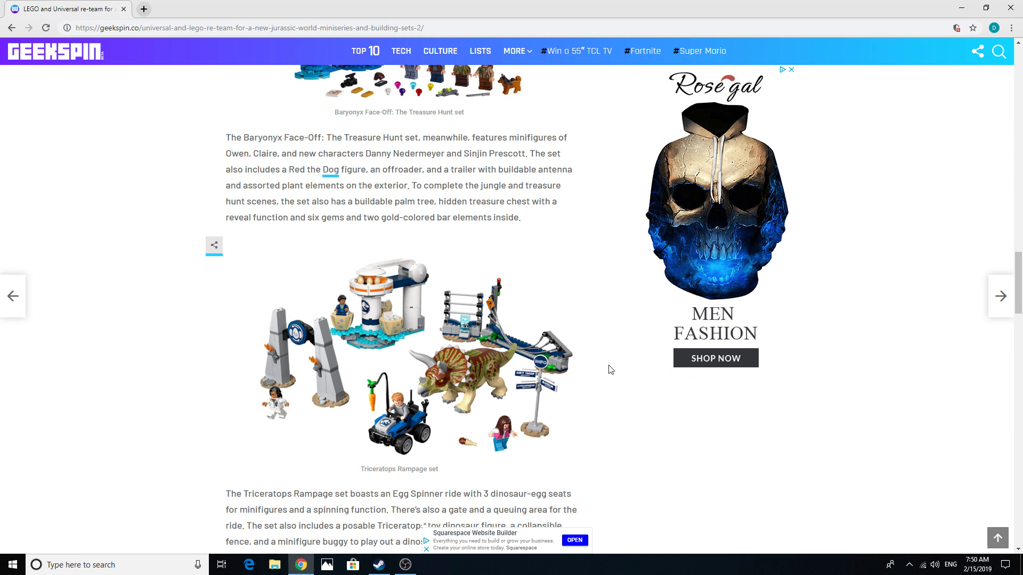
{"action": "scroll", "scroll_direction": "down", "scroll_amount": 3}
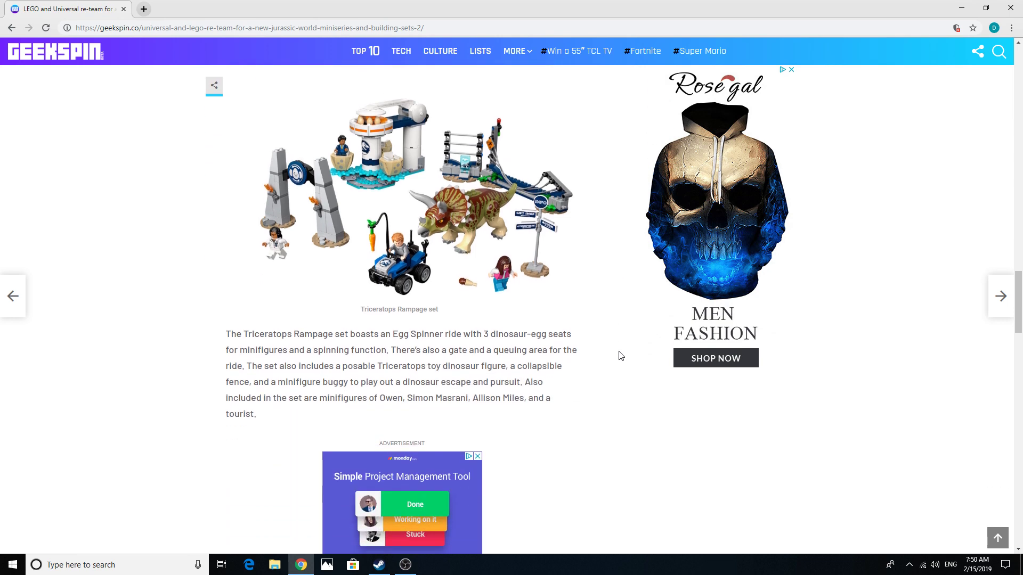
{"action": "scroll", "scroll_direction": "down", "scroll_amount": 3}
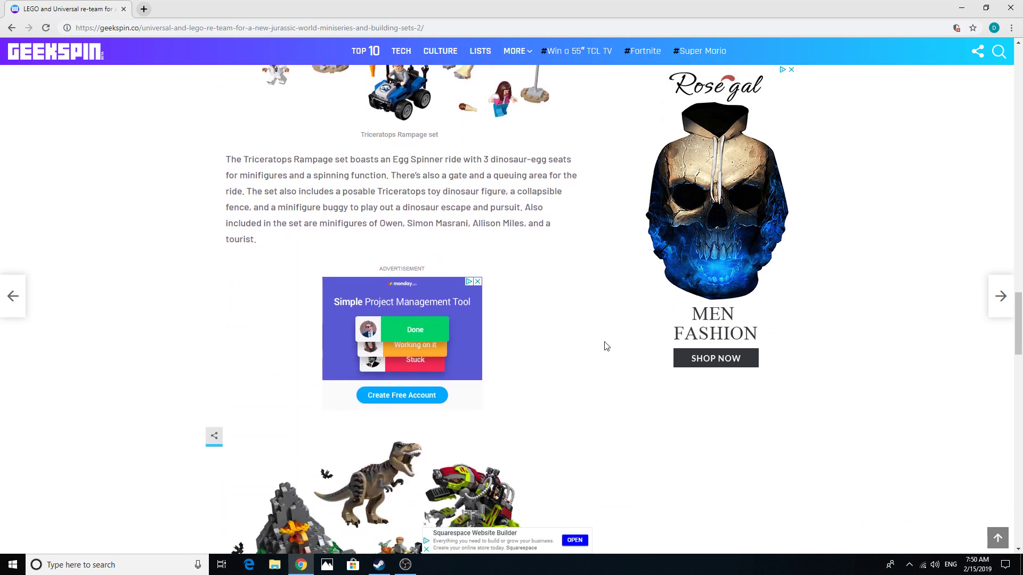
{"action": "scroll", "scroll_direction": "down", "scroll_amount": 3}
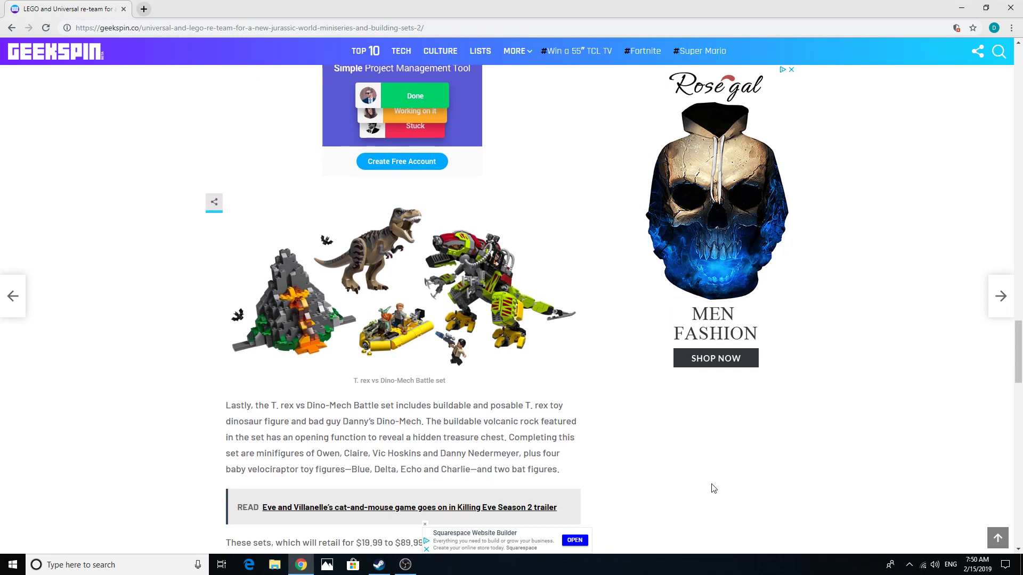
{"action": "mouse_move", "coordinate": [547, 332]}
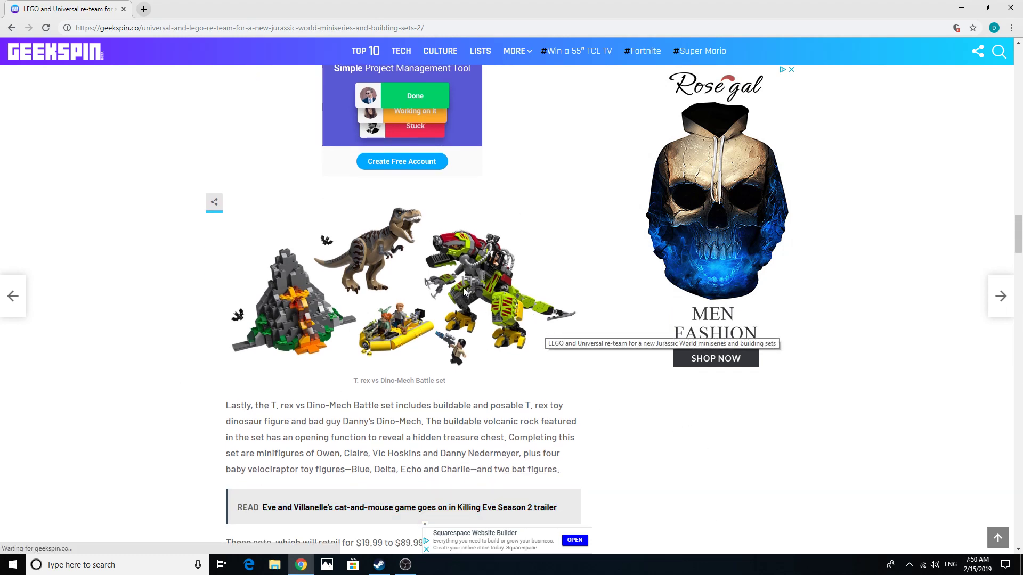
{"action": "mouse_move", "coordinate": [496, 286]}
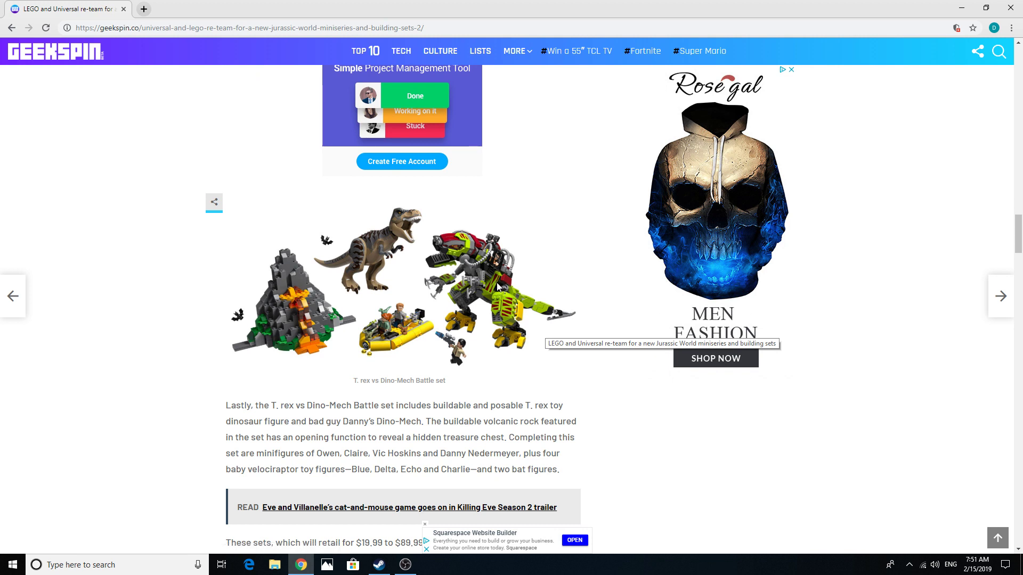
{"action": "mouse_move", "coordinate": [595, 338]}
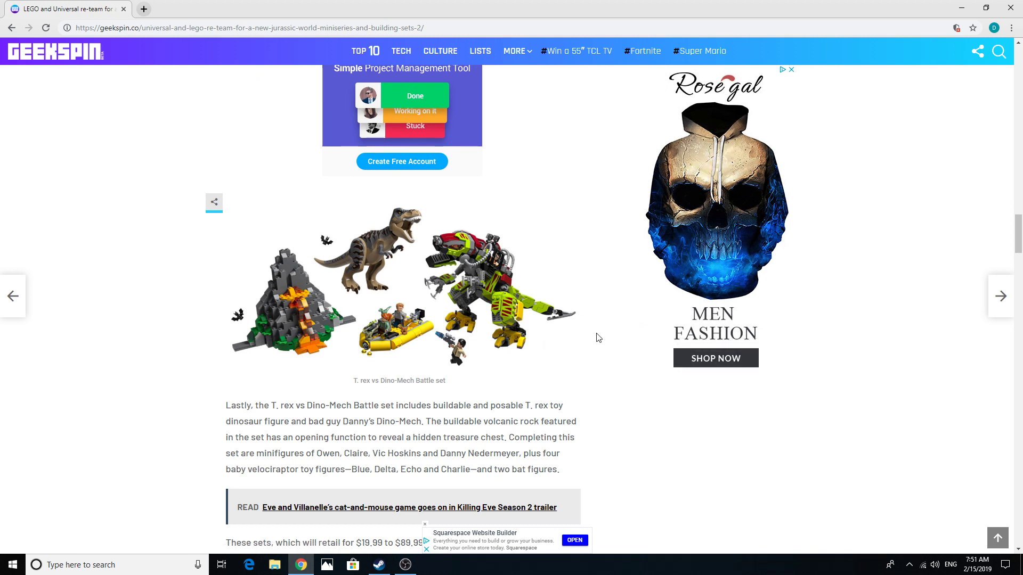
{"action": "mouse_move", "coordinate": [356, 260]}
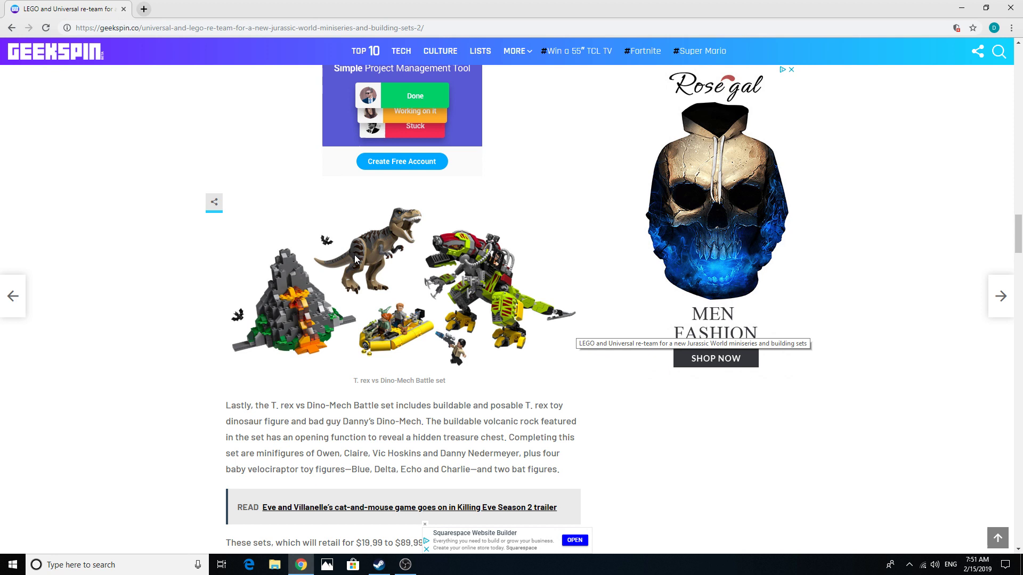
{"action": "mouse_move", "coordinate": [360, 265]}
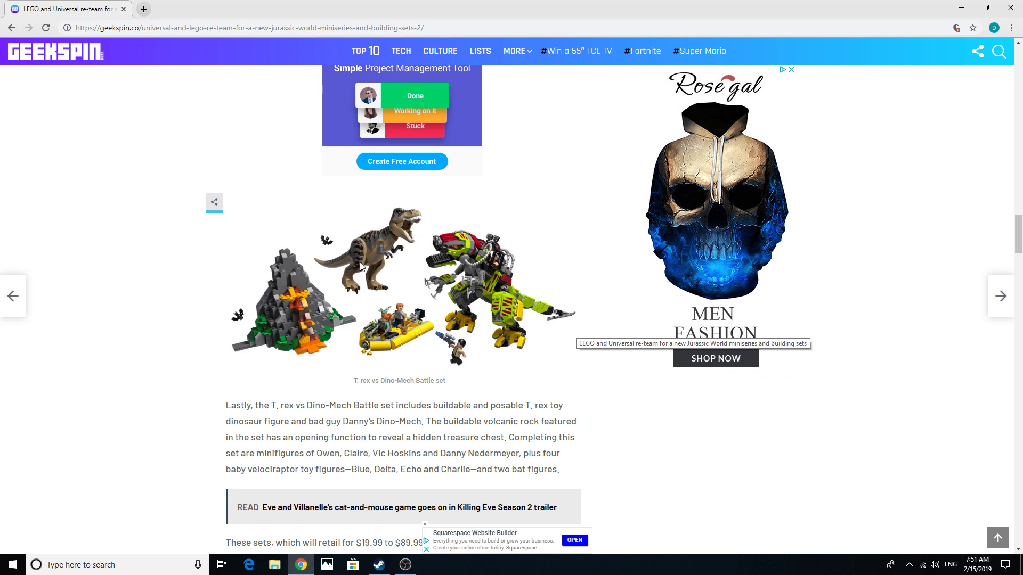
{"action": "mouse_move", "coordinate": [635, 361]}
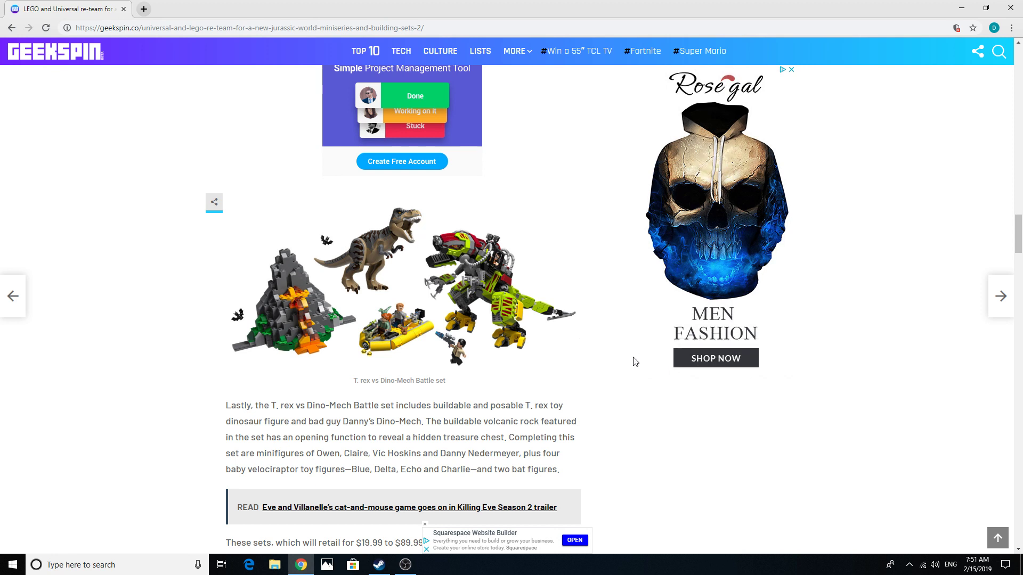
{"action": "mouse_move", "coordinate": [363, 256]}
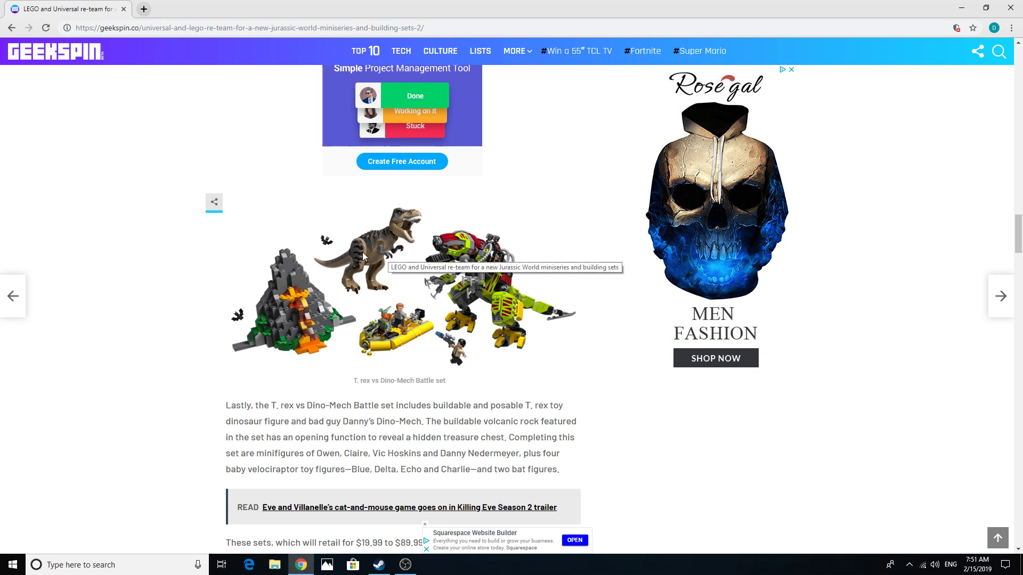
{"action": "mouse_move", "coordinate": [617, 370]}
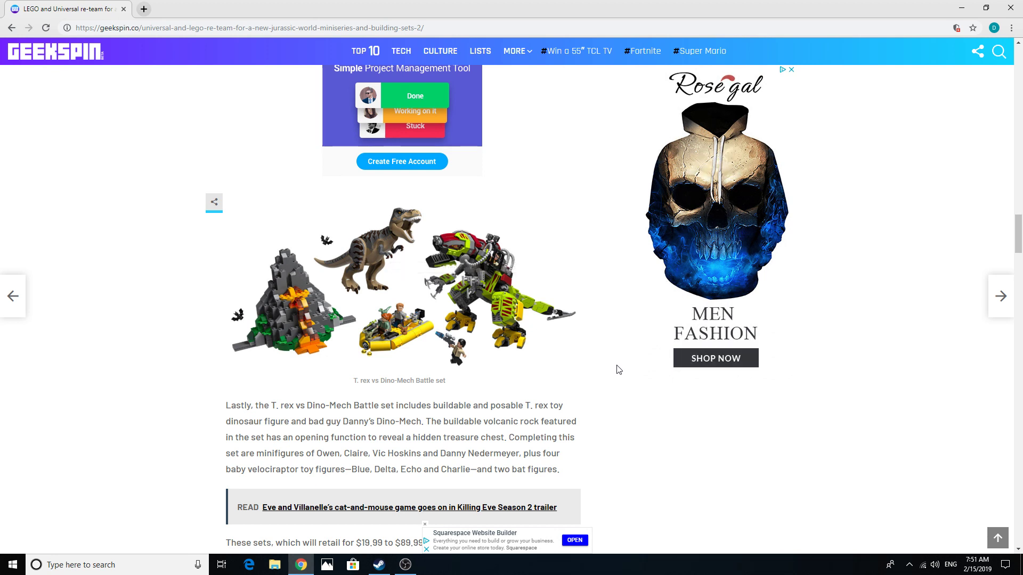
{"action": "scroll", "scroll_direction": "down", "scroll_amount": 3}
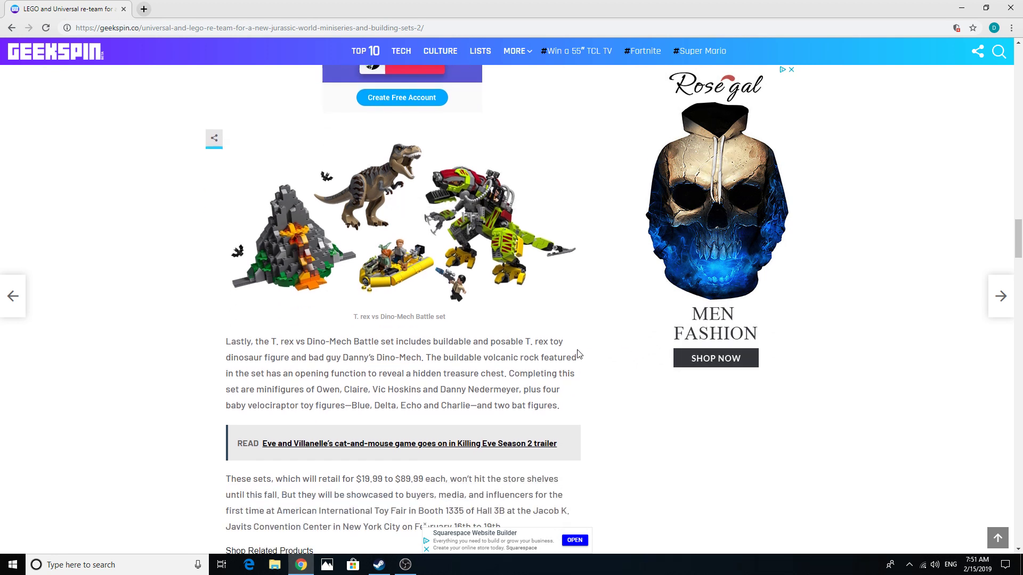
{"action": "scroll", "scroll_direction": "down", "scroll_amount": 3}
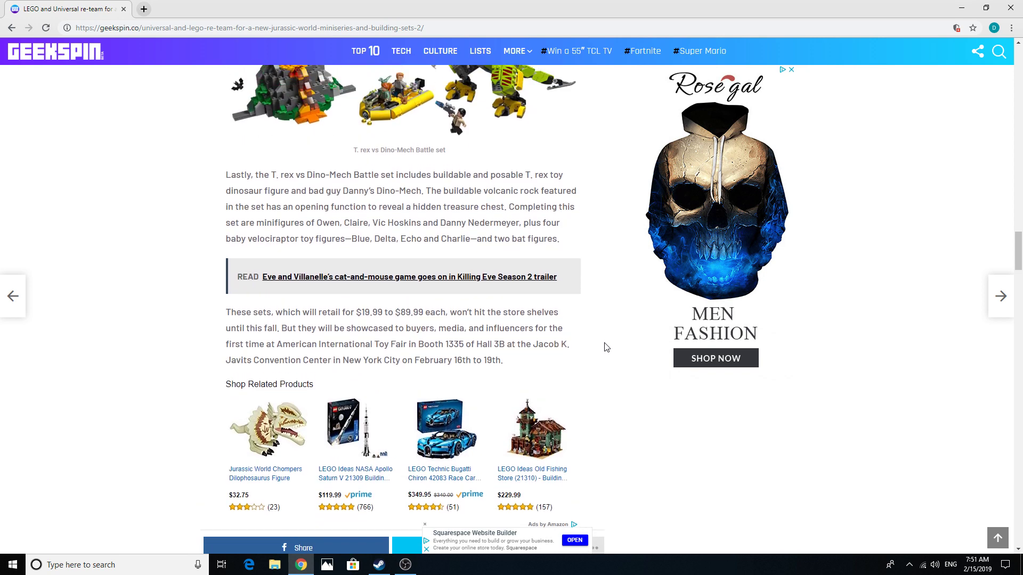
{"action": "scroll", "scroll_direction": "up", "scroll_amount": 3}
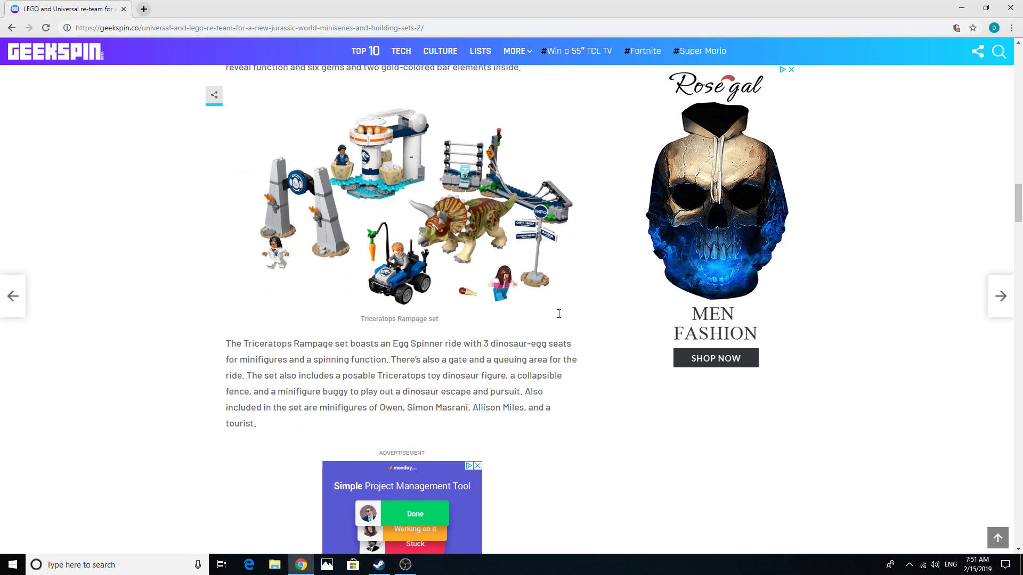
{"action": "scroll", "scroll_direction": "up", "scroll_amount": 3}
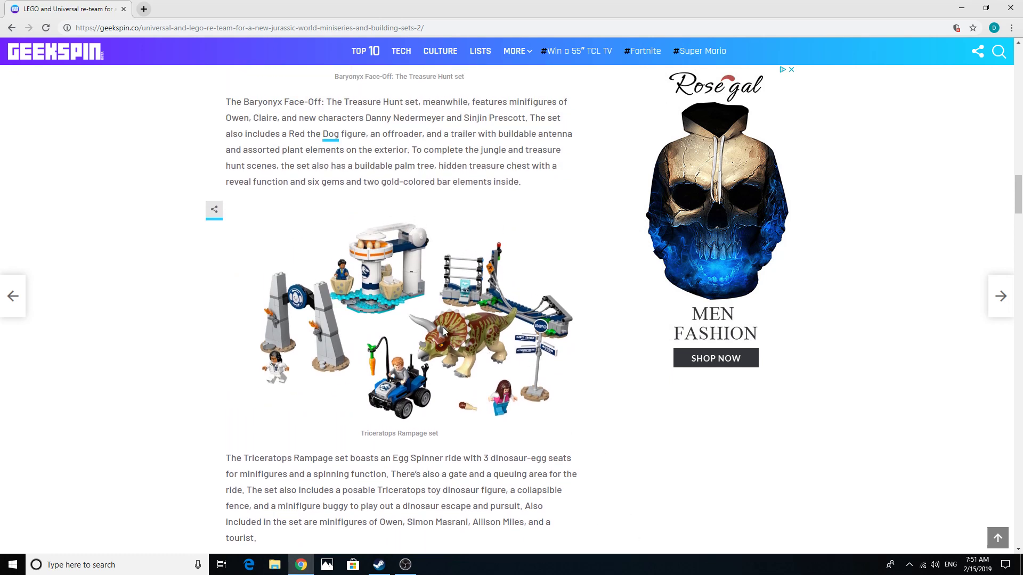
{"action": "mouse_move", "coordinate": [447, 334]}
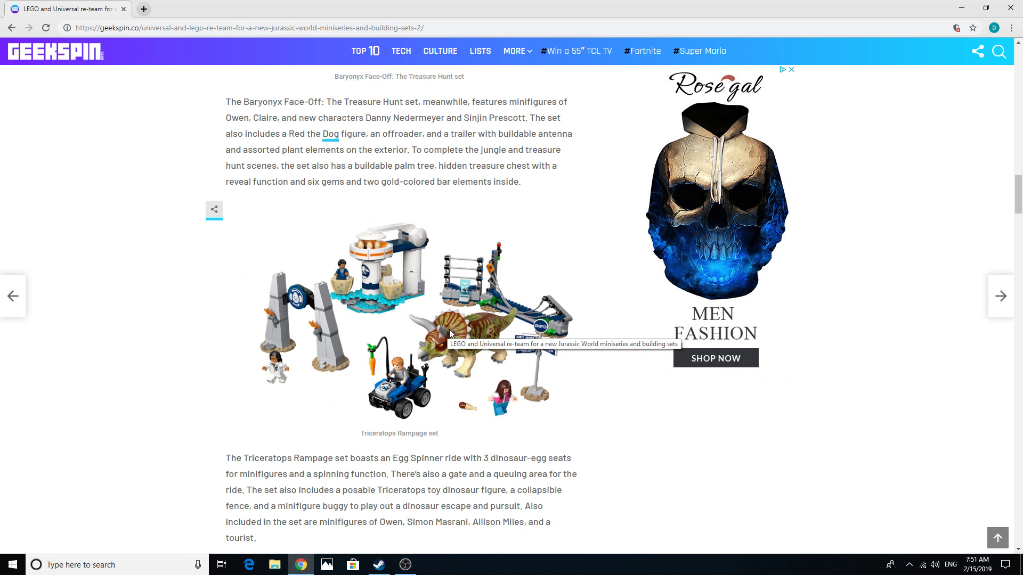
{"action": "mouse_move", "coordinate": [594, 343]}
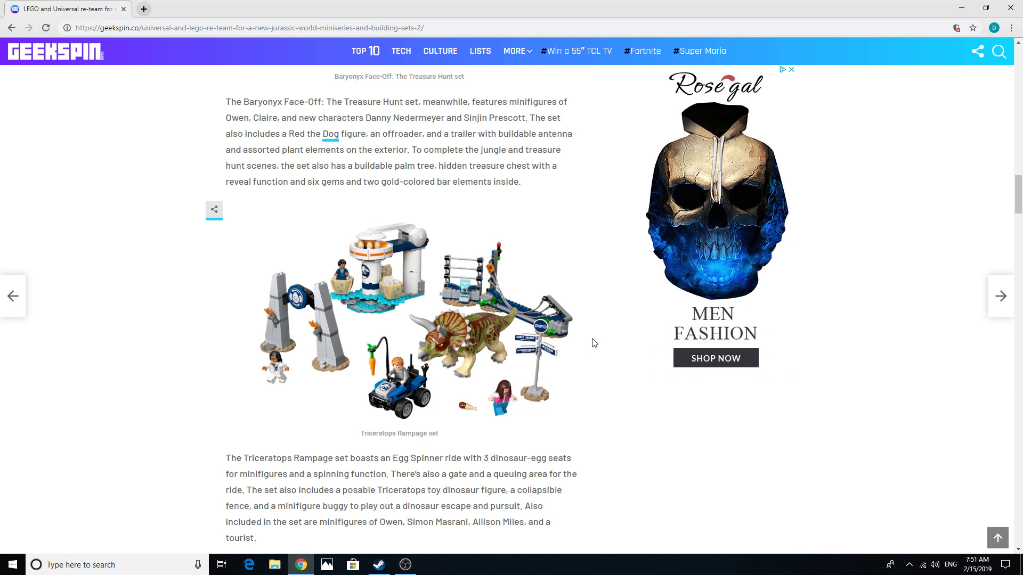
{"action": "mouse_move", "coordinate": [392, 300]}
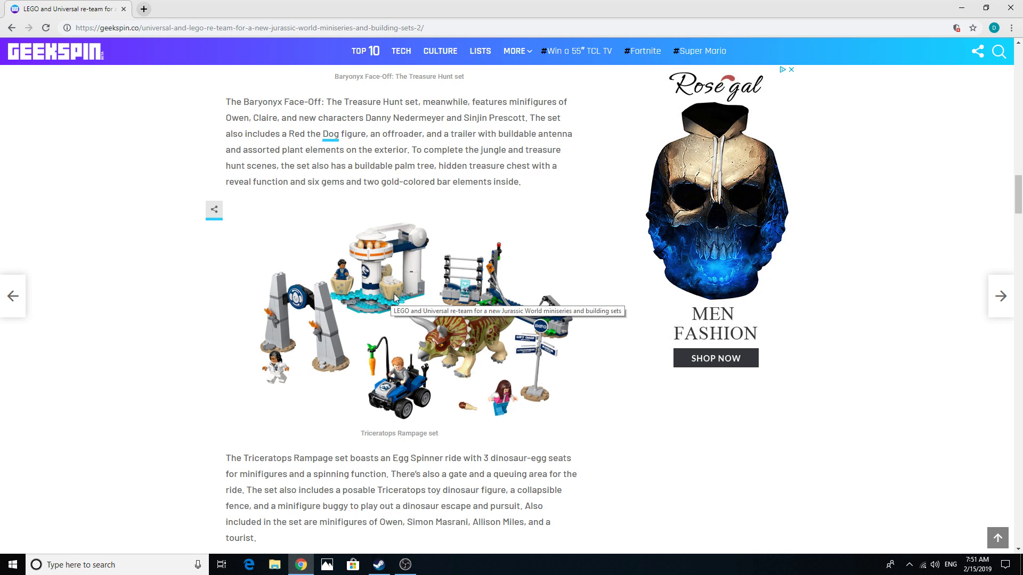
{"action": "scroll", "scroll_direction": "down", "scroll_amount": 3}
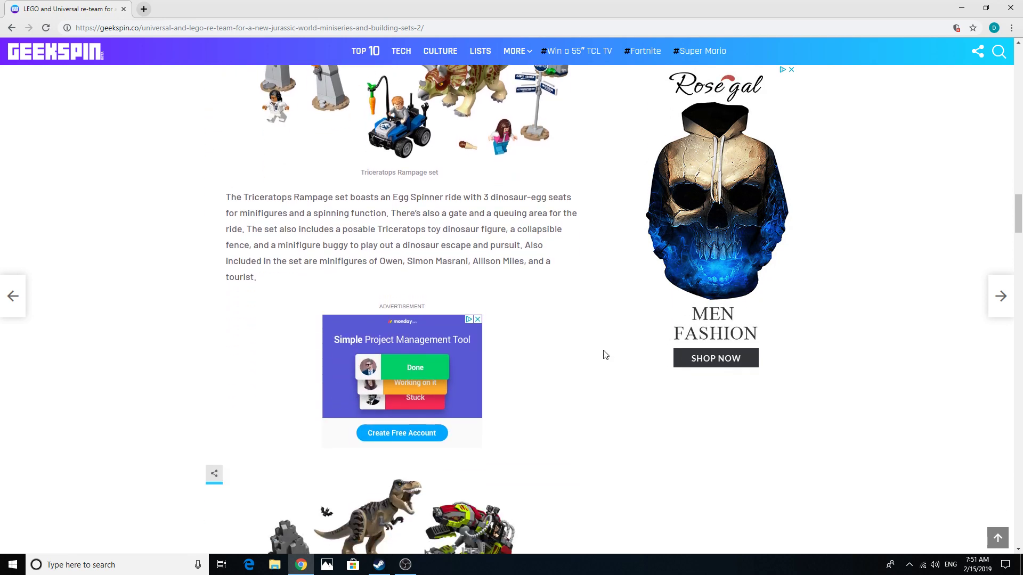
{"action": "scroll", "scroll_direction": "down", "scroll_amount": 3}
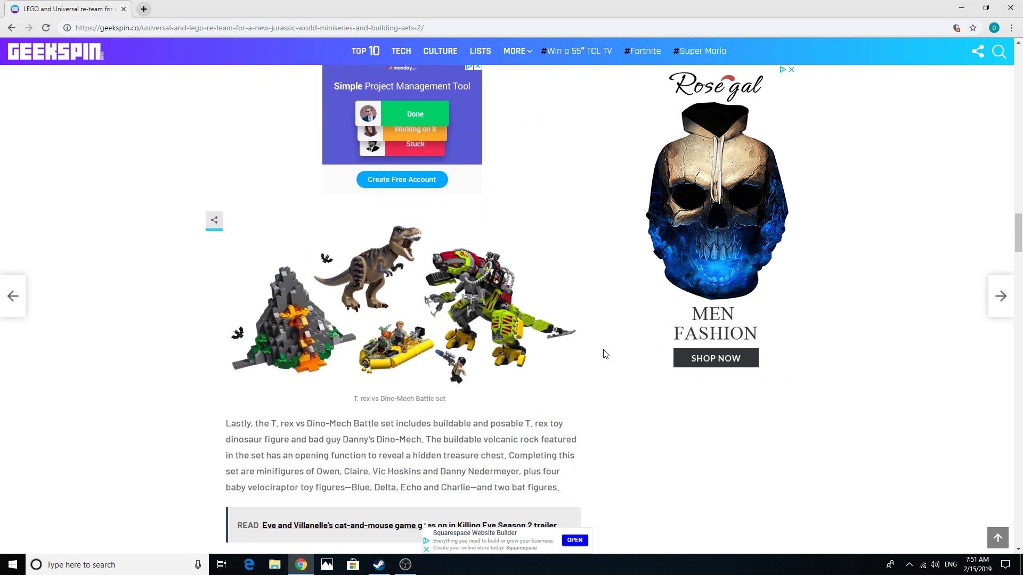
{"action": "mouse_move", "coordinate": [537, 307]}
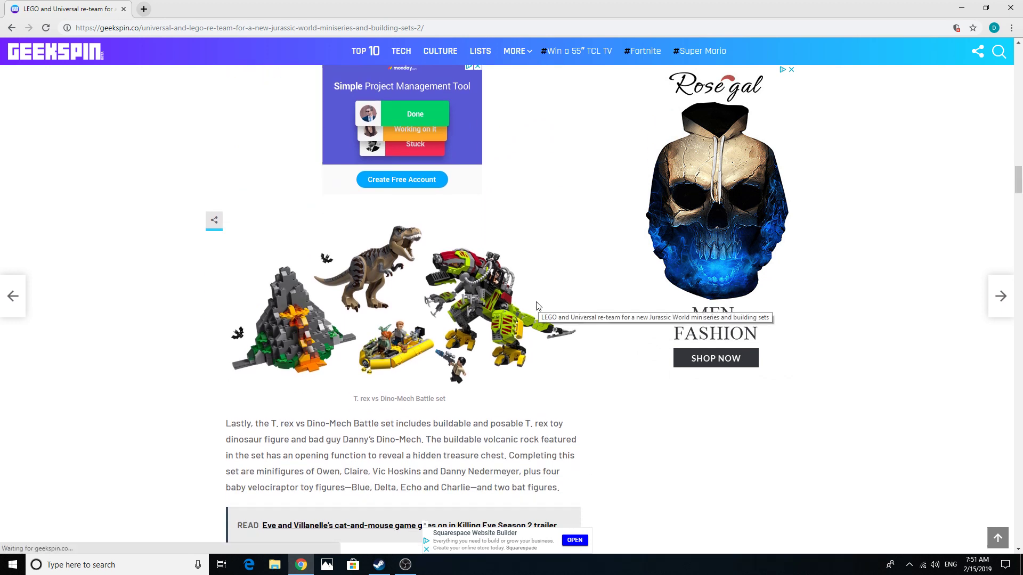
{"action": "mouse_move", "coordinate": [377, 277]}
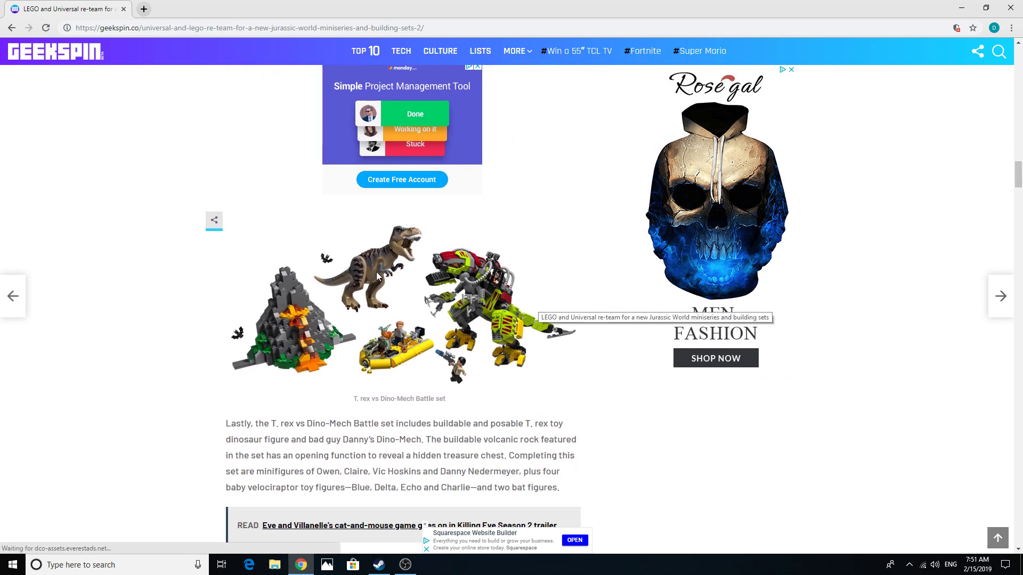
{"action": "scroll", "scroll_direction": "up", "scroll_amount": 3}
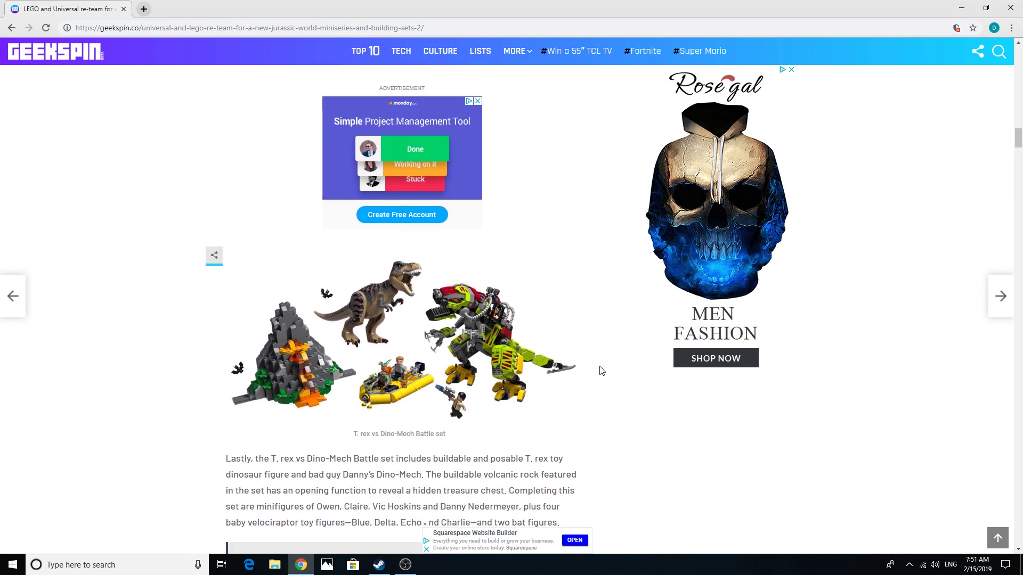
{"action": "scroll", "scroll_direction": "up", "scroll_amount": 3}
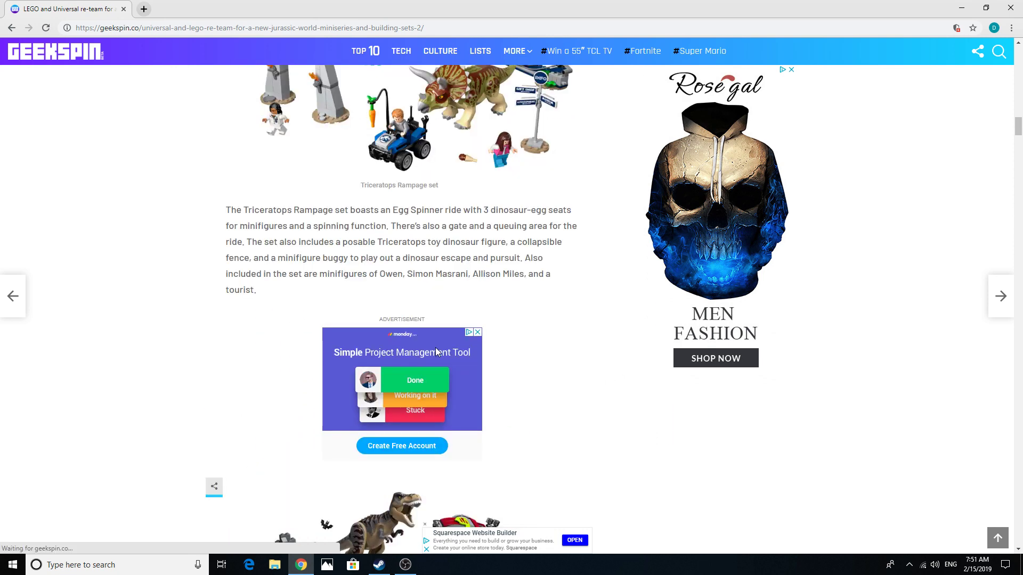
{"action": "scroll", "scroll_direction": "up", "scroll_amount": 3}
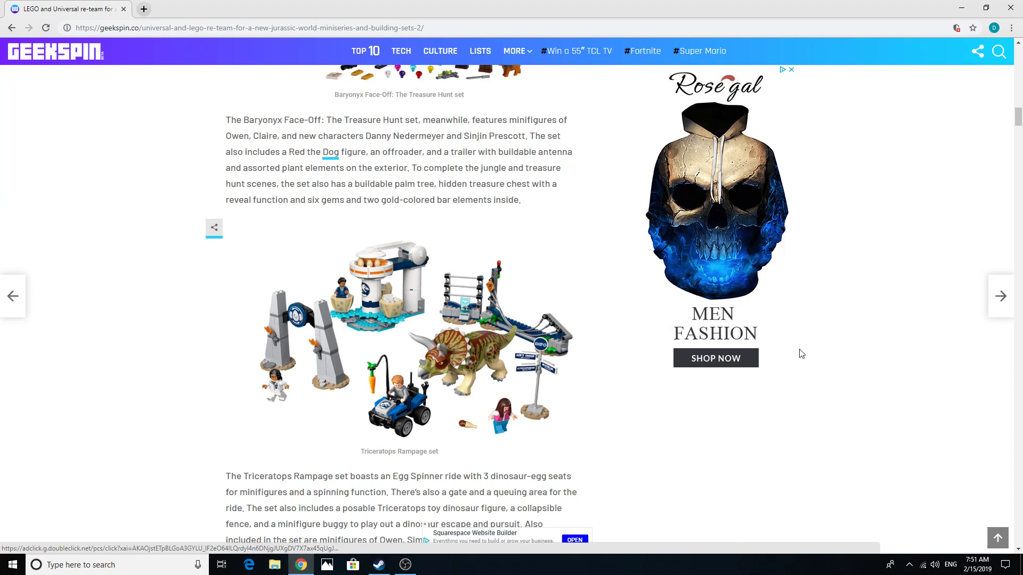
{"action": "scroll", "scroll_direction": "up", "scroll_amount": 3}
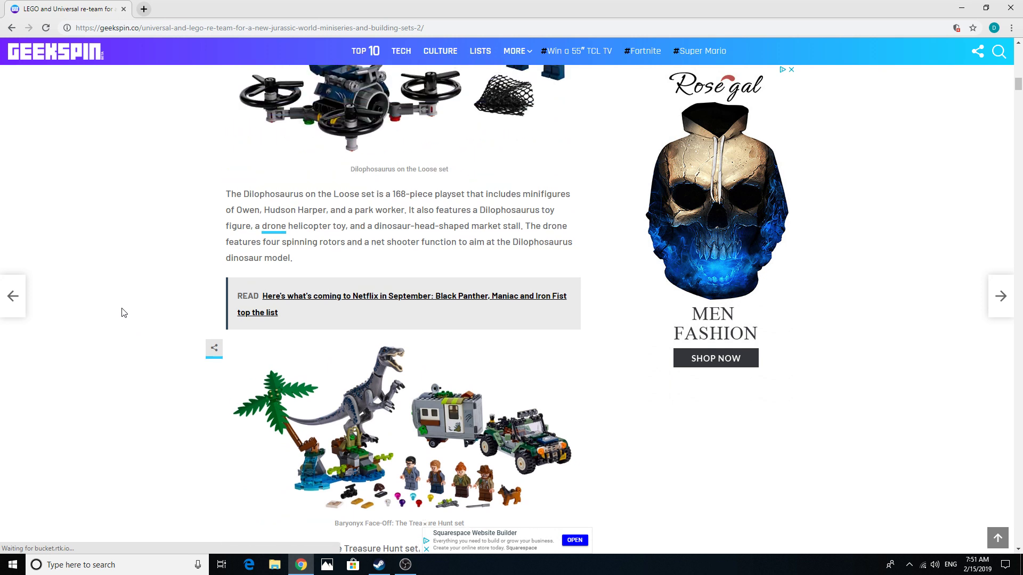
{"action": "scroll", "scroll_direction": "up", "scroll_amount": 3}
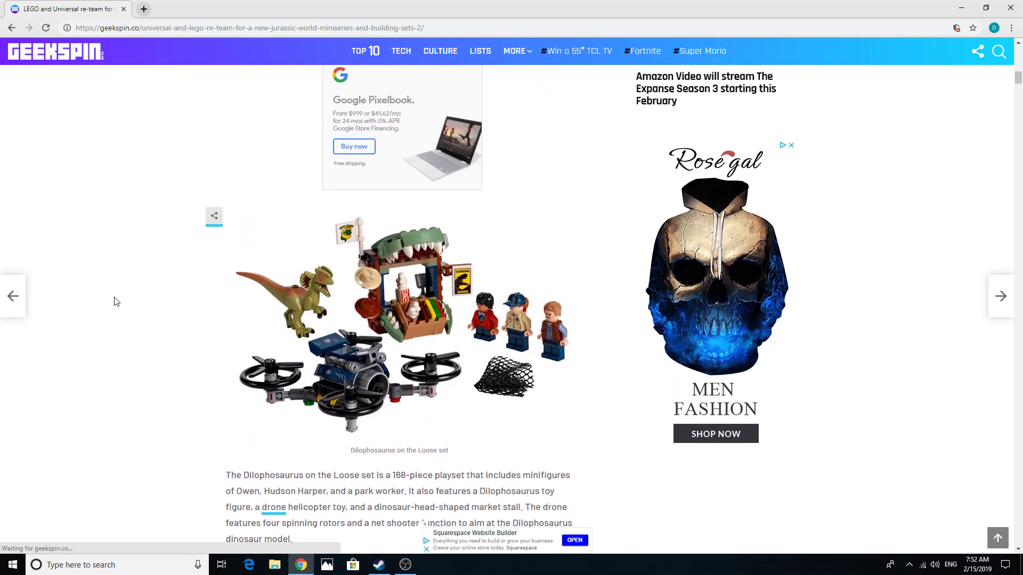
{"action": "mouse_move", "coordinate": [352, 398]}
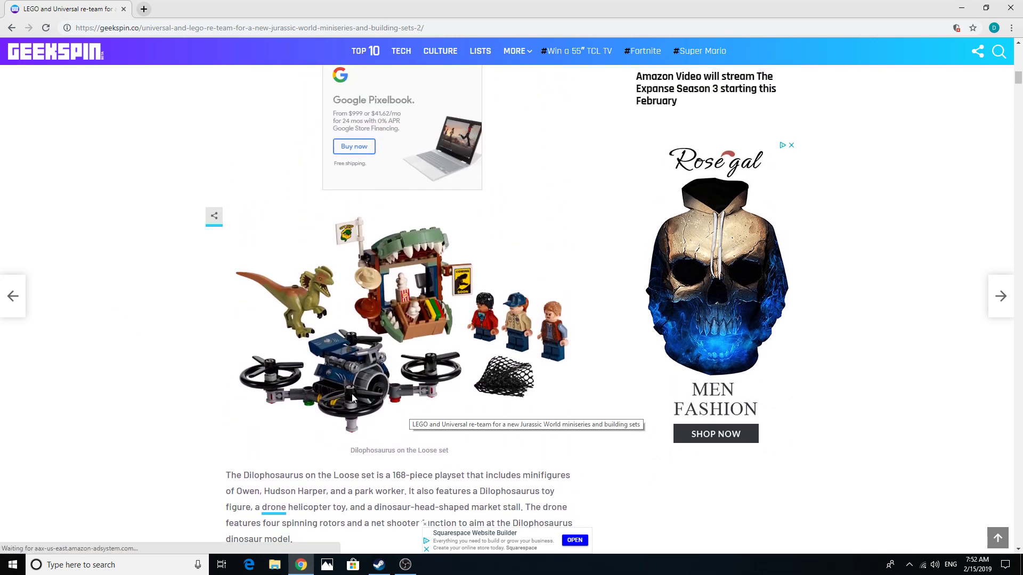
{"action": "scroll", "scroll_direction": "down", "scroll_amount": 3}
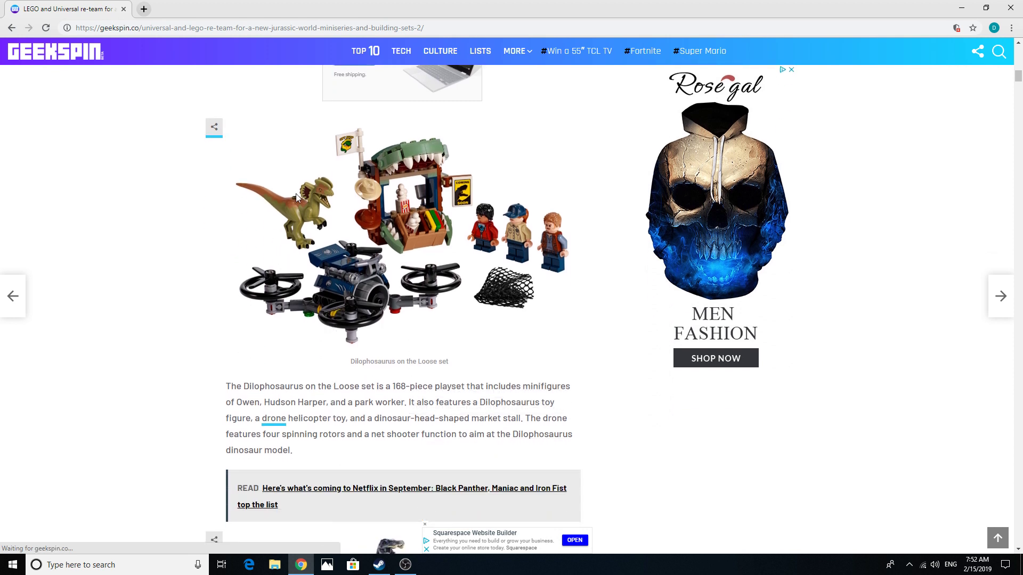
{"action": "mouse_move", "coordinate": [518, 241]}
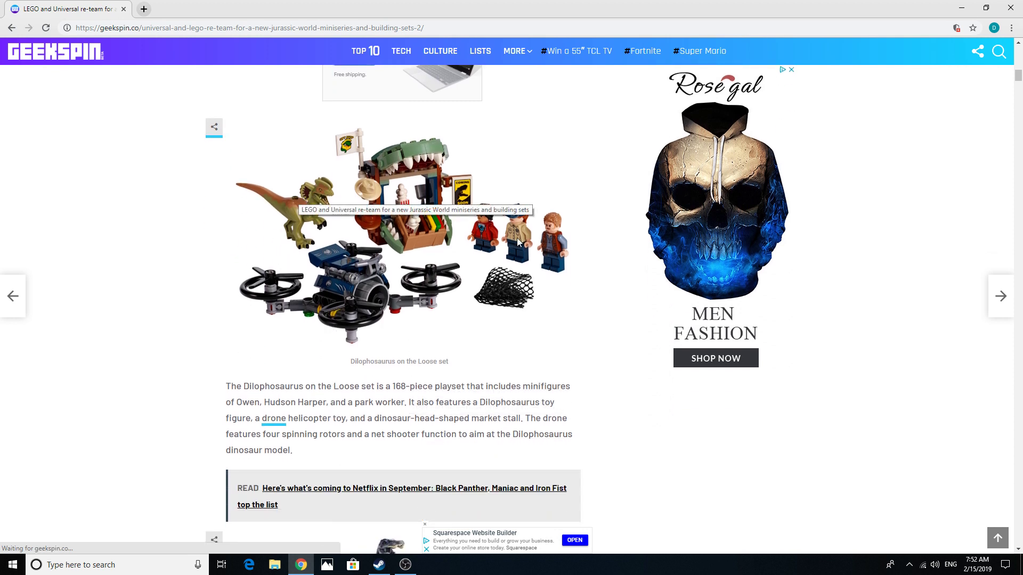
{"action": "mouse_move", "coordinate": [665, 390]}
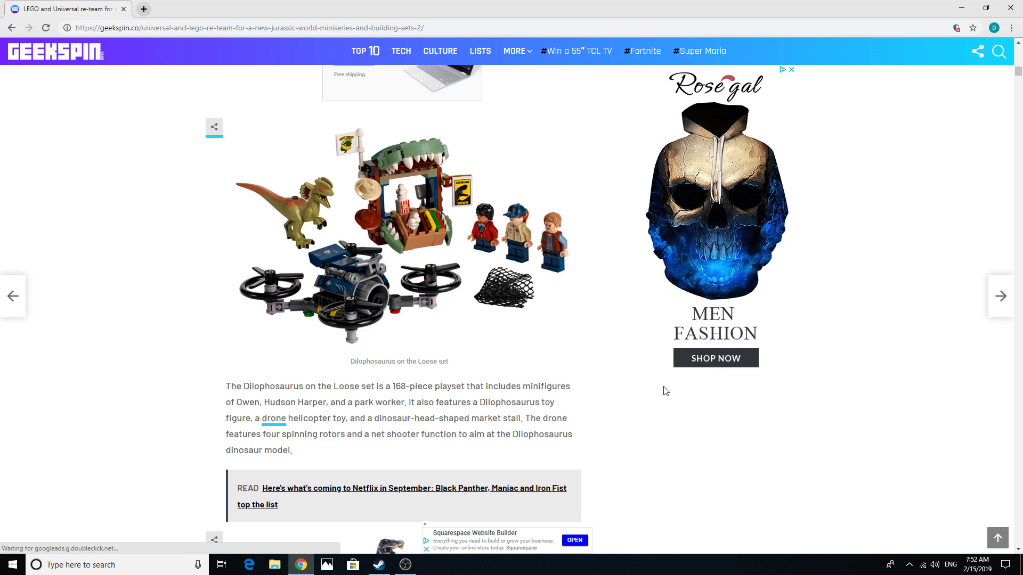
{"action": "scroll", "scroll_direction": "down", "scroll_amount": 3}
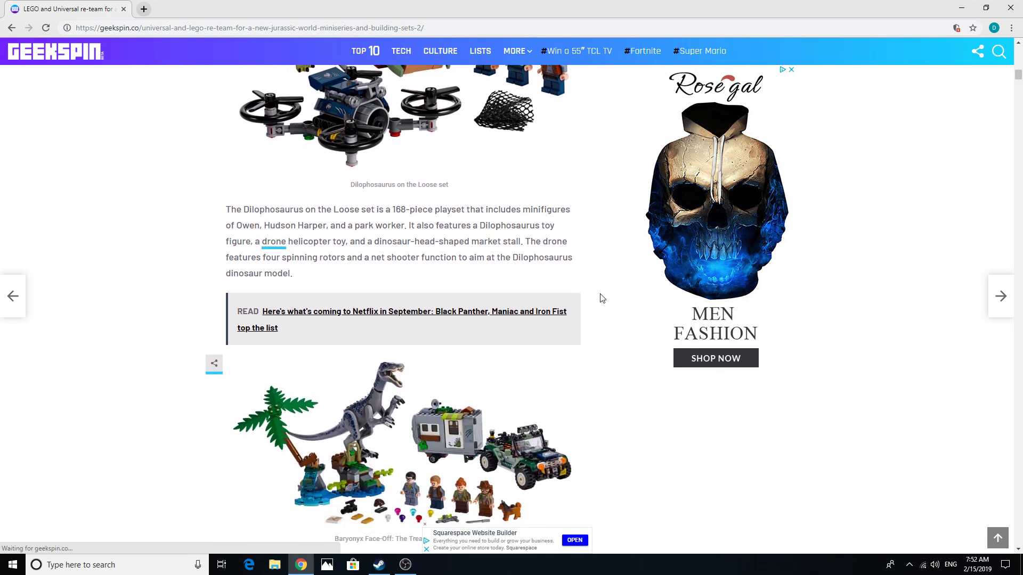
{"action": "scroll", "scroll_direction": "down", "scroll_amount": 3}
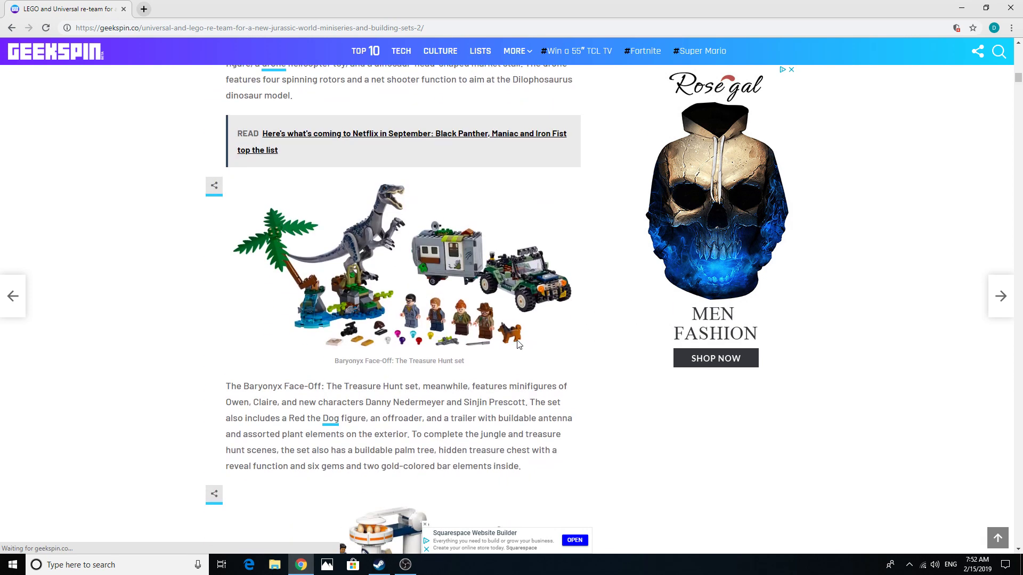
{"action": "scroll", "scroll_direction": "down", "scroll_amount": 3}
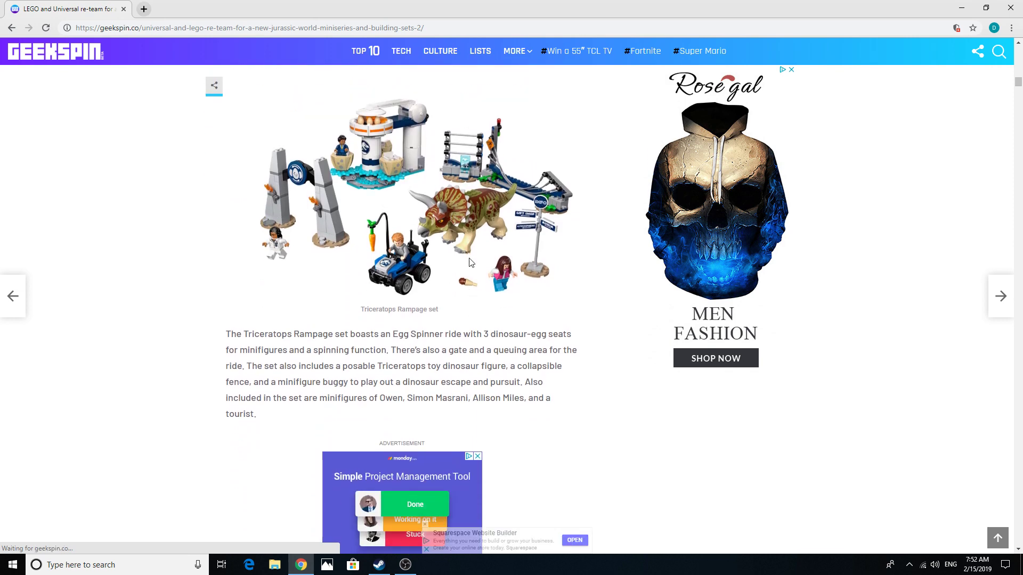
{"action": "scroll", "scroll_direction": "down", "scroll_amount": 3}
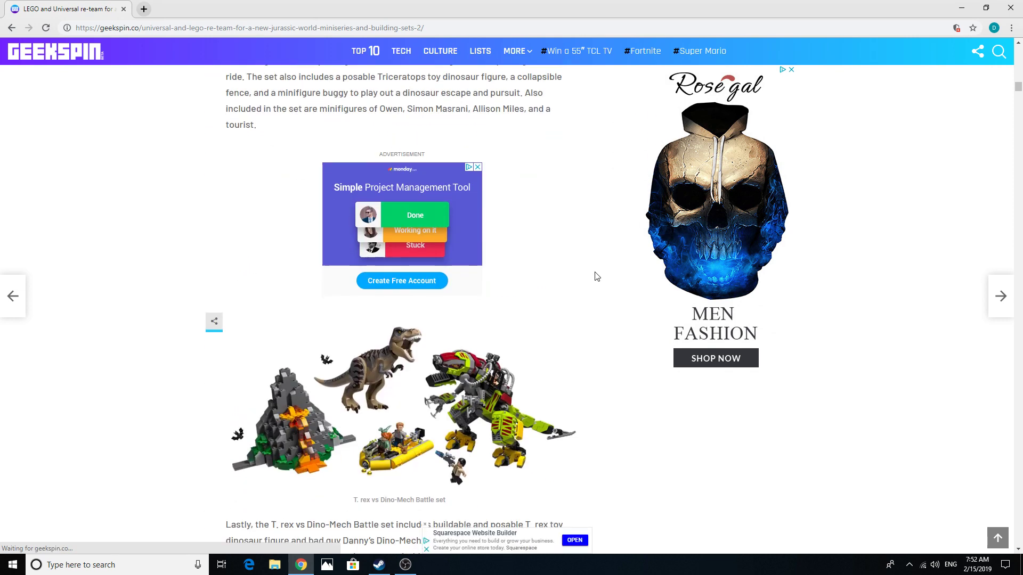
{"action": "scroll", "scroll_direction": "down", "scroll_amount": 3}
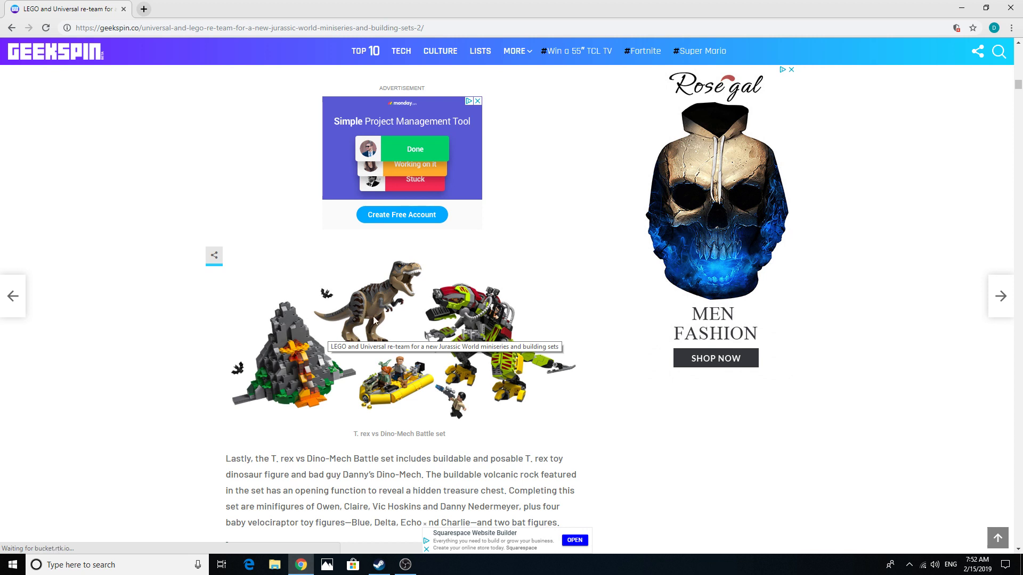
{"action": "mouse_move", "coordinate": [694, 502]}
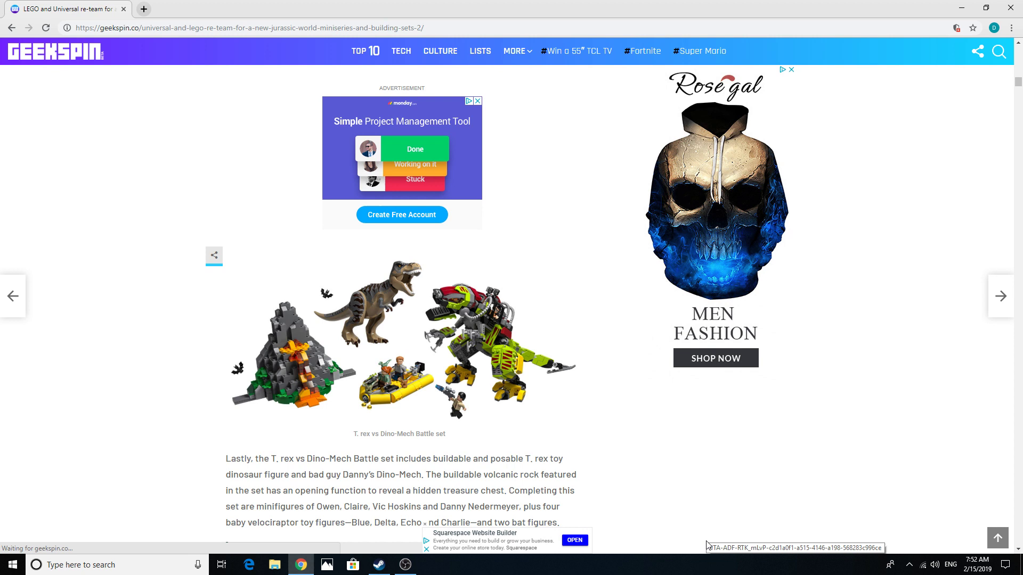
{"action": "mouse_move", "coordinate": [708, 545]}
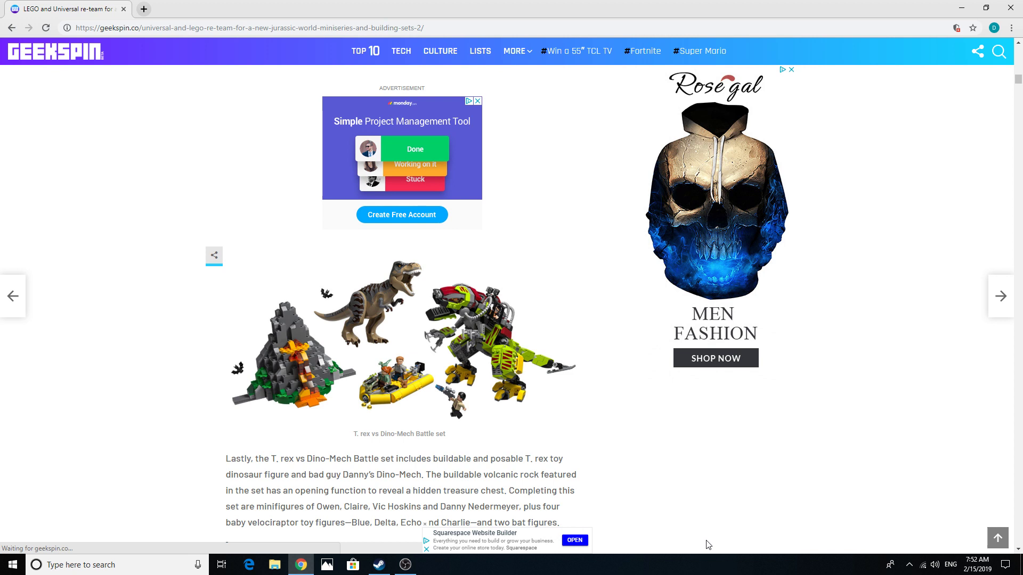
{"action": "mouse_move", "coordinate": [581, 362]}
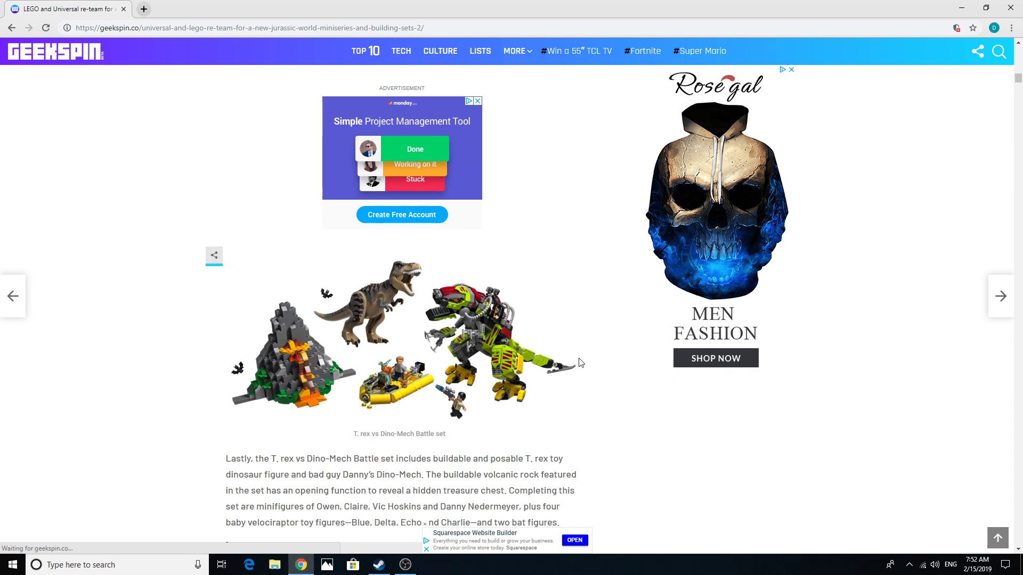
{"action": "mouse_move", "coordinate": [588, 329]}
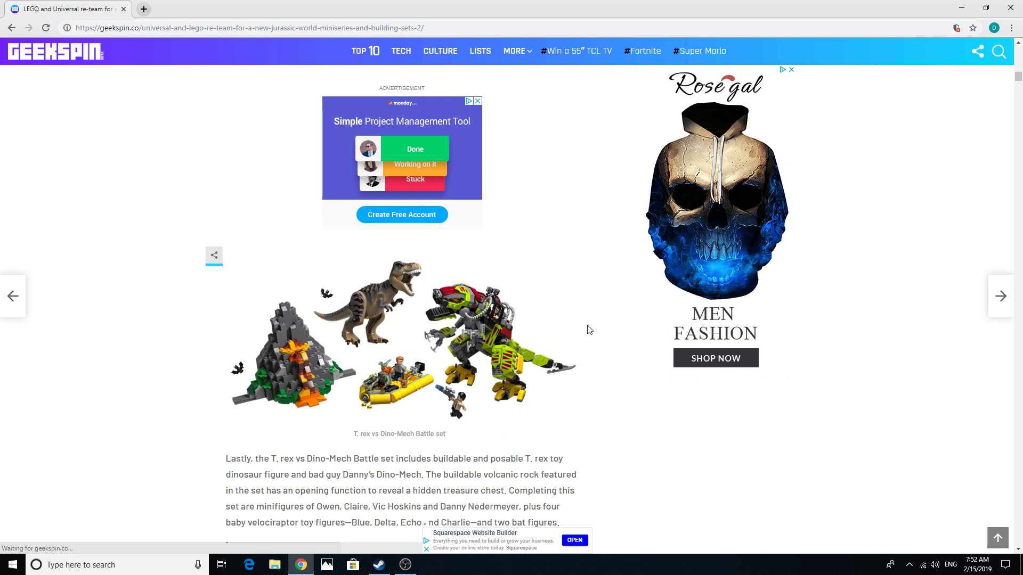
{"action": "mouse_move", "coordinate": [573, 339]}
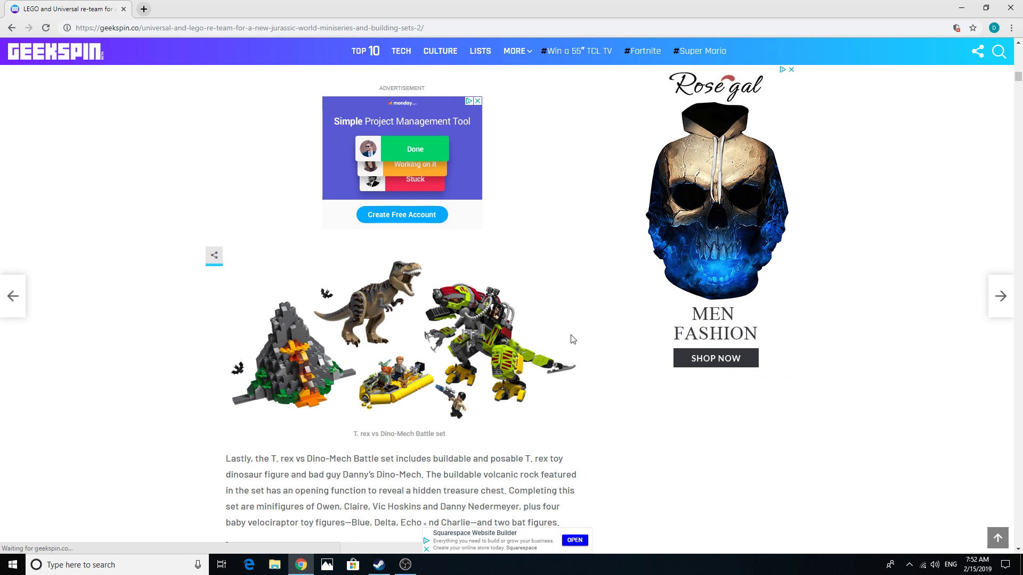
{"action": "mouse_move", "coordinate": [624, 302]}
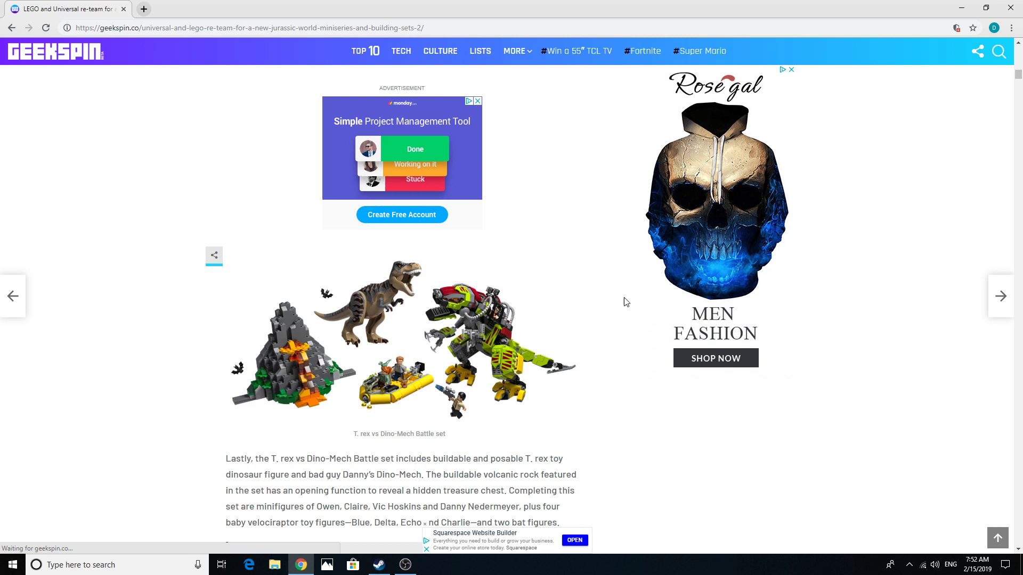
{"action": "mouse_move", "coordinate": [514, 322]}
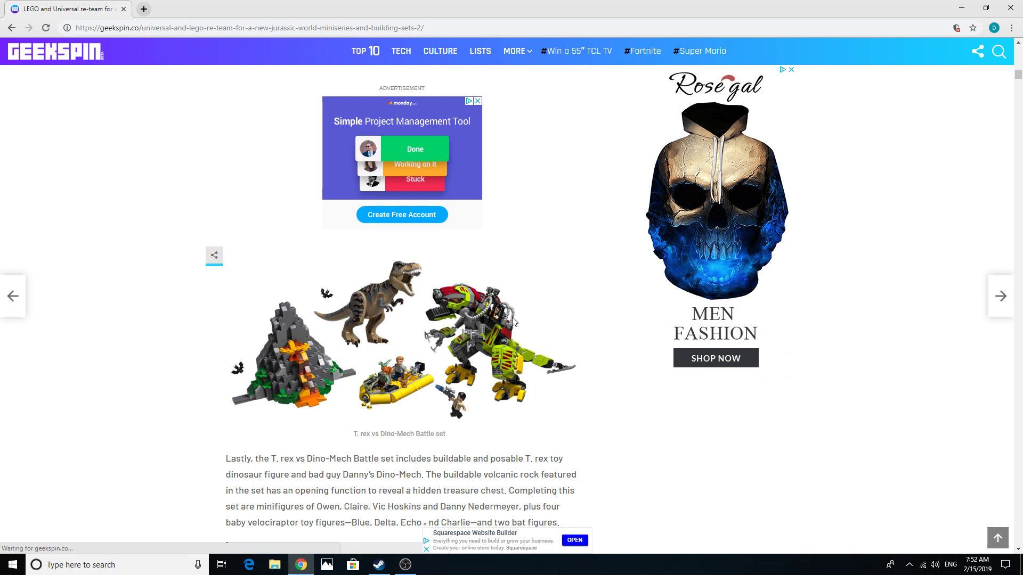
{"action": "mouse_move", "coordinate": [617, 337]}
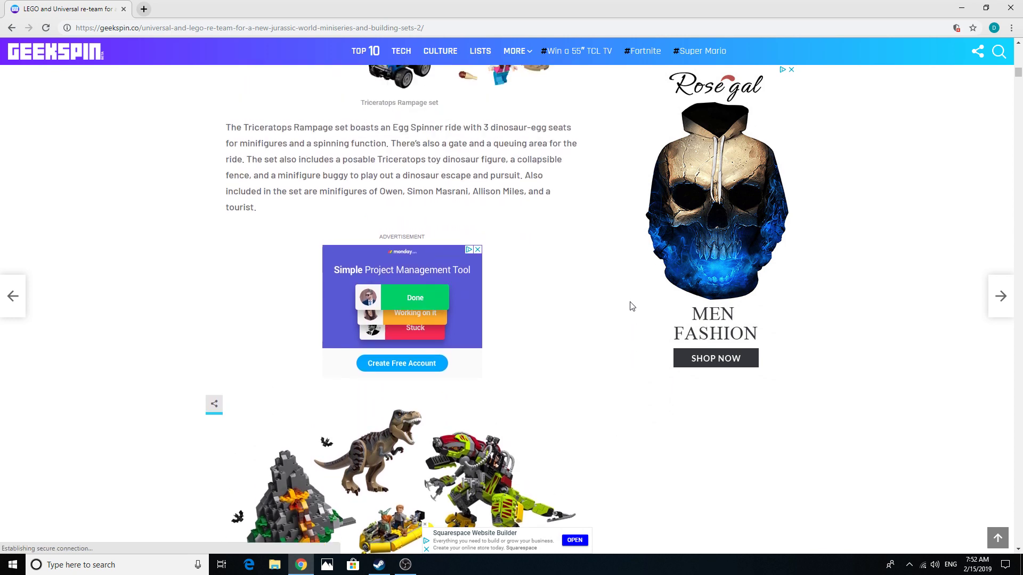
{"action": "scroll", "scroll_direction": "up", "scroll_amount": 3}
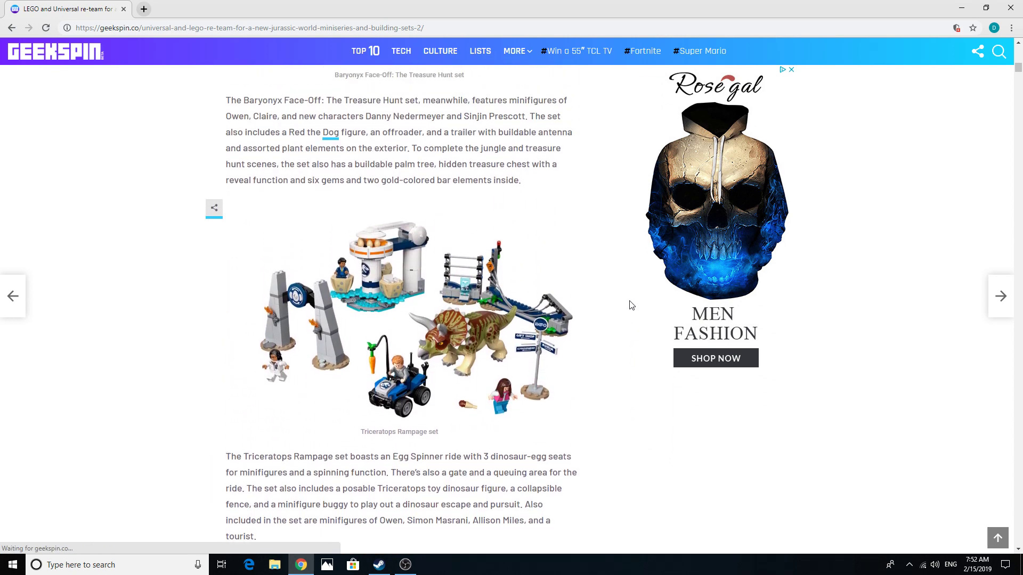
{"action": "scroll", "scroll_direction": "down", "scroll_amount": 3}
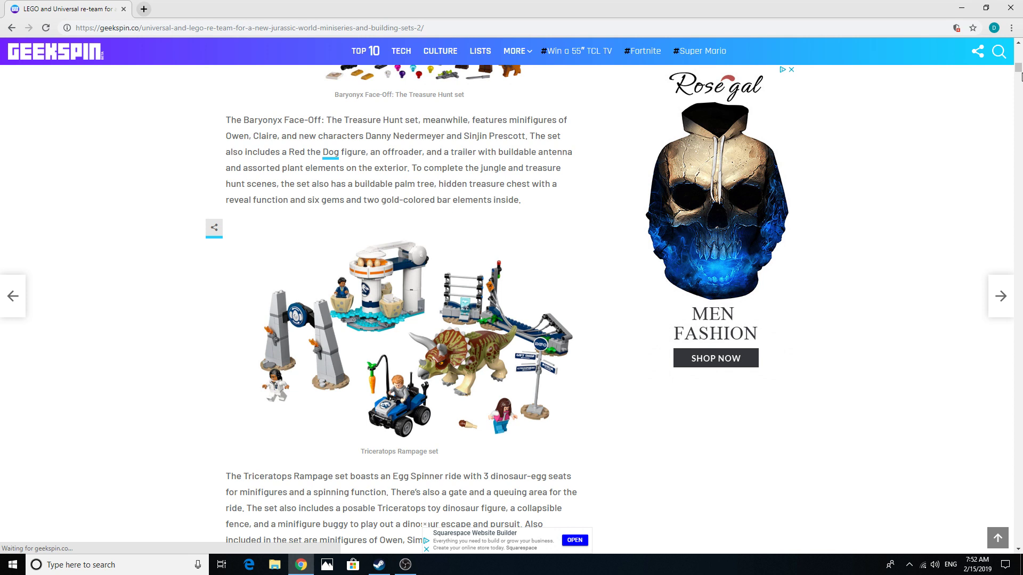
{"action": "scroll", "scroll_direction": "down", "scroll_amount": 3}
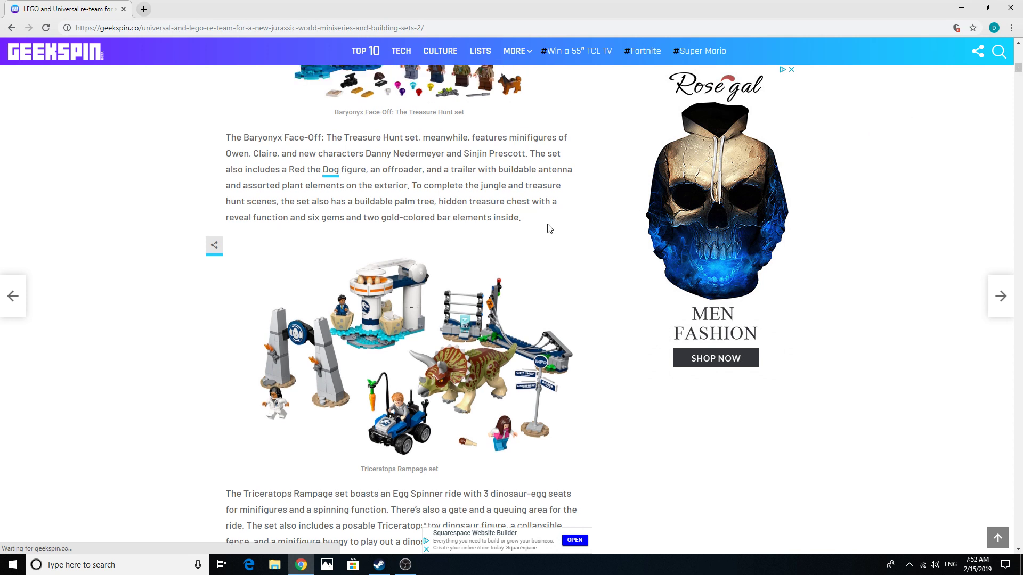
{"action": "scroll", "scroll_direction": "down", "scroll_amount": 3}
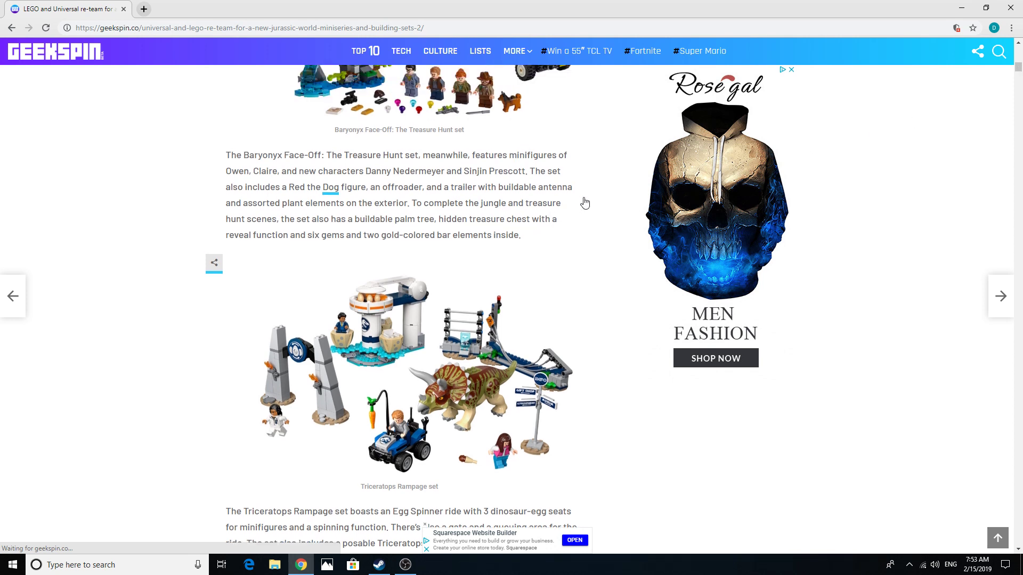
{"action": "scroll", "scroll_direction": "down", "scroll_amount": 3}
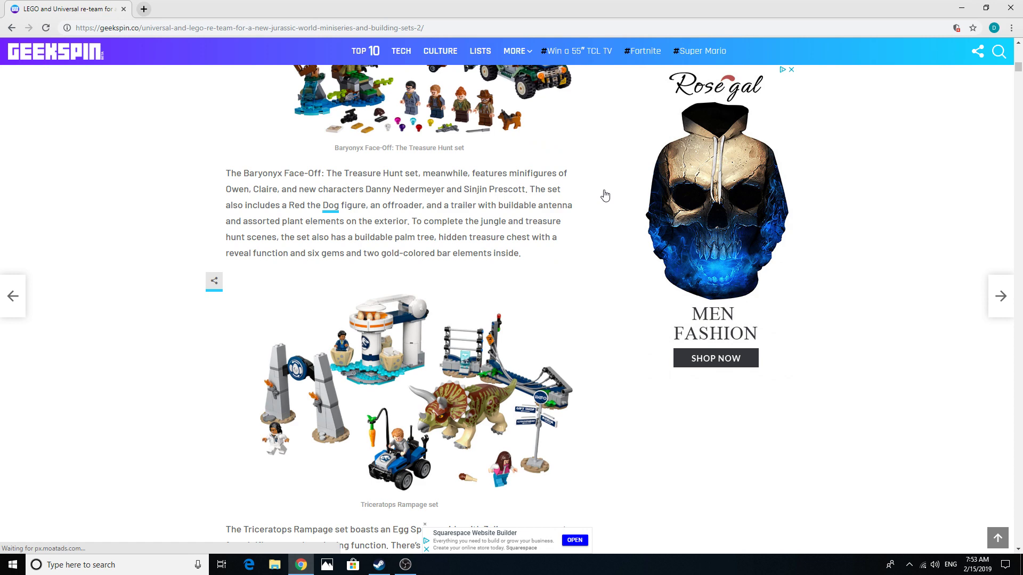
{"action": "scroll", "scroll_direction": "up", "scroll_amount": 3}
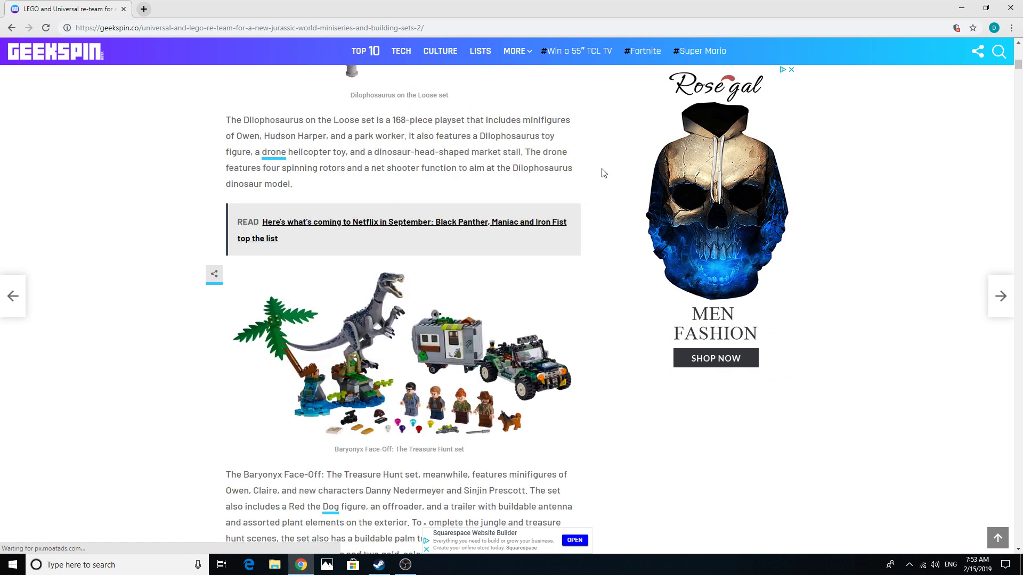
{"action": "mouse_move", "coordinate": [611, 255]}
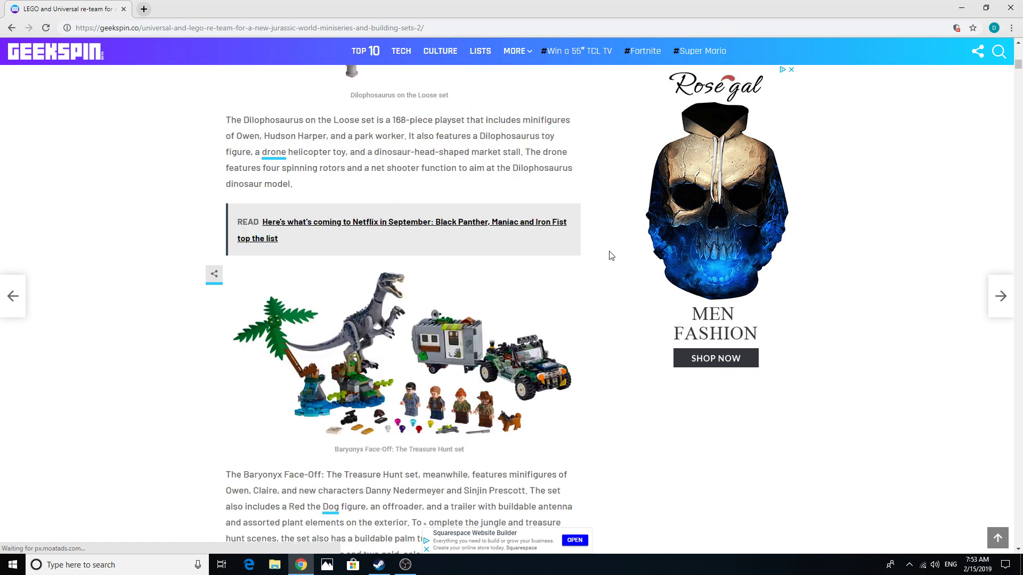
{"action": "mouse_move", "coordinate": [406, 358]}
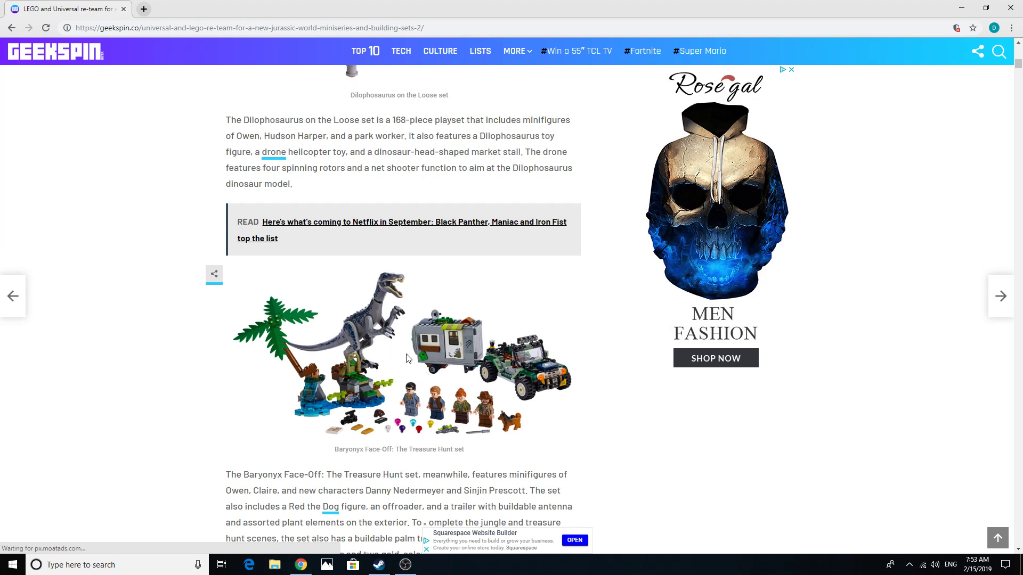
{"action": "mouse_move", "coordinate": [607, 427]}
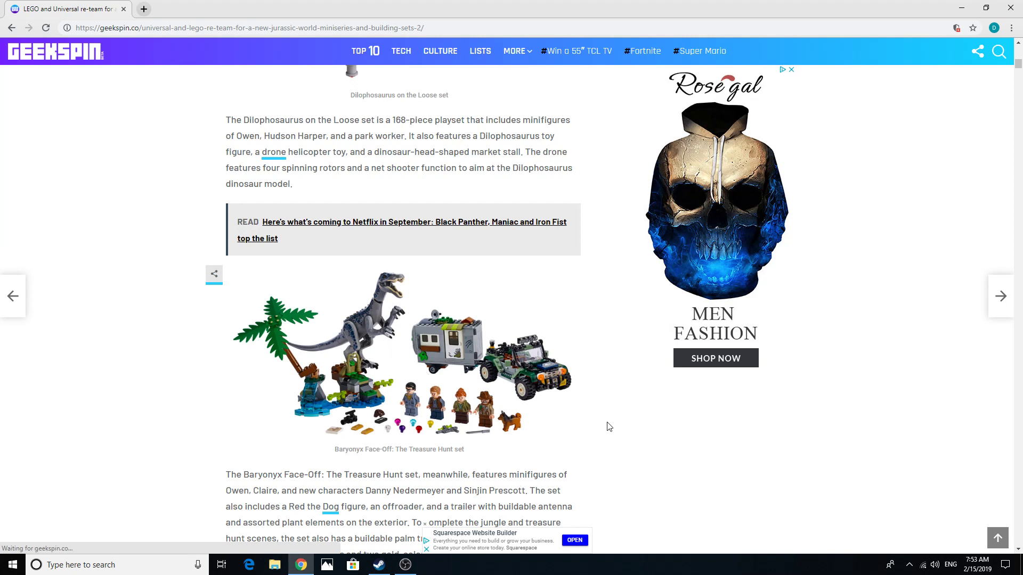
{"action": "mouse_move", "coordinate": [637, 433]}
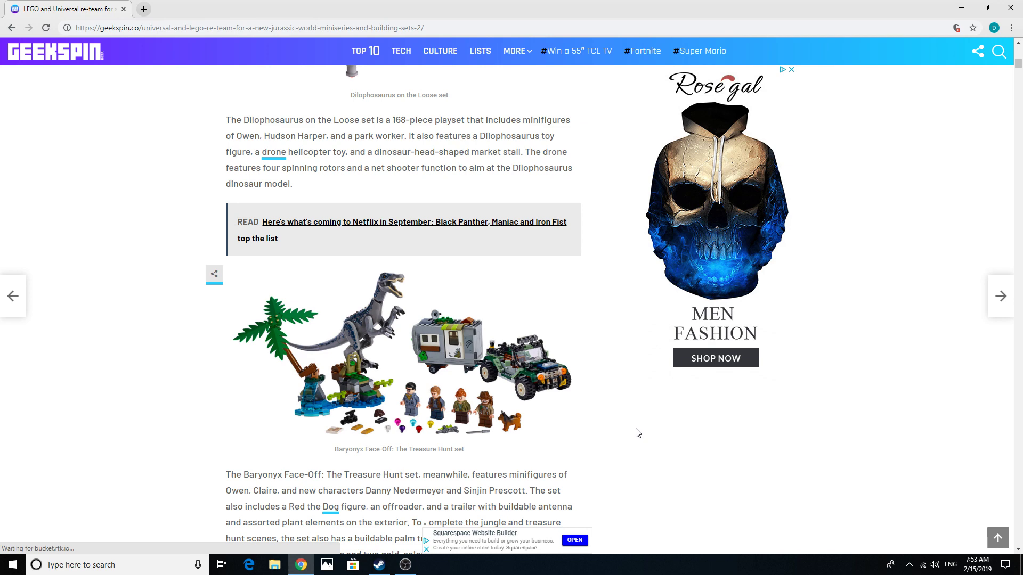
{"action": "scroll", "scroll_direction": "up", "scroll_amount": 3}
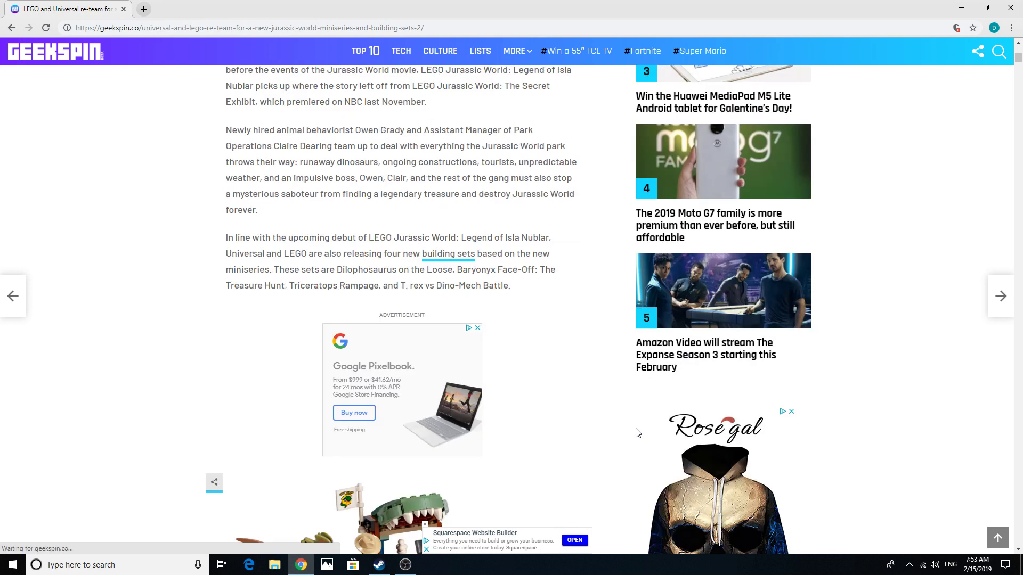
{"action": "scroll", "scroll_direction": "down", "scroll_amount": 3}
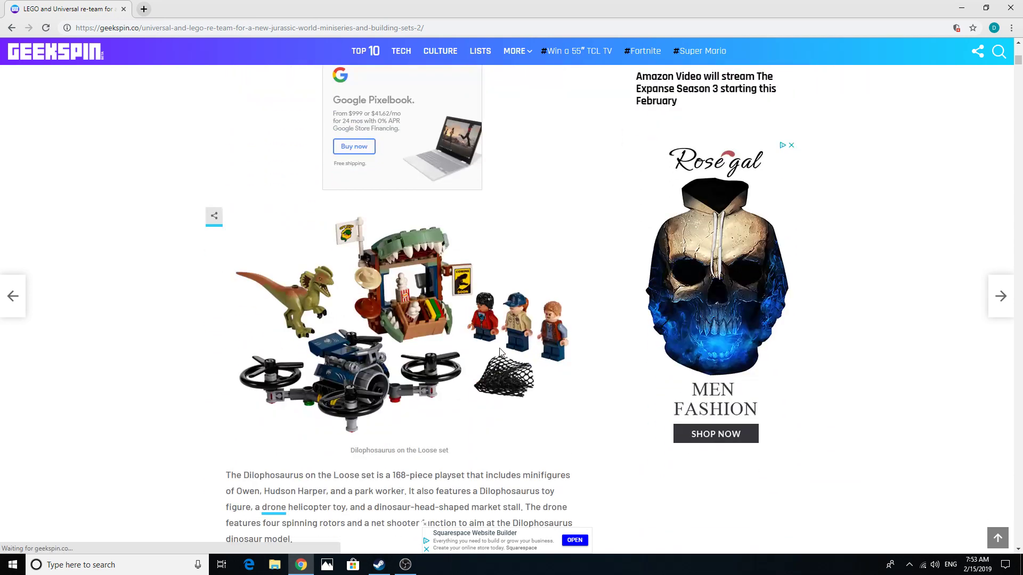
{"action": "mouse_move", "coordinate": [631, 424]}
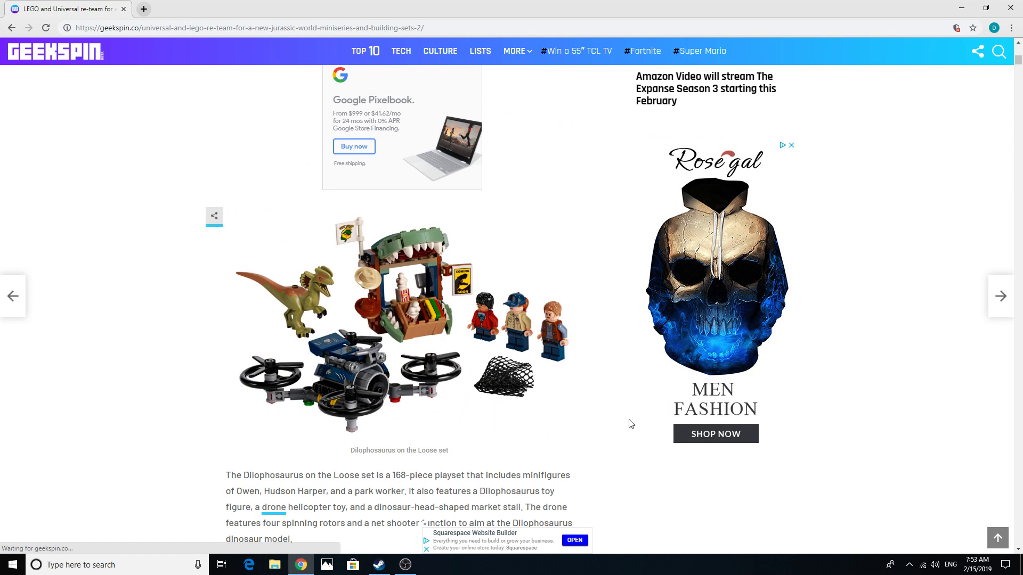
{"action": "scroll", "scroll_direction": "down", "scroll_amount": 3}
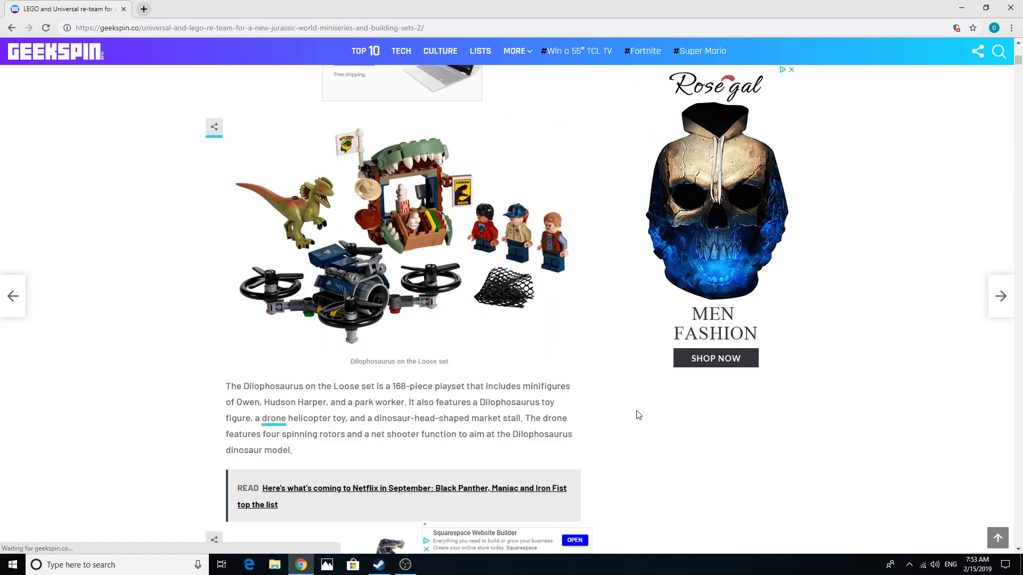
{"action": "scroll", "scroll_direction": "down", "scroll_amount": 3}
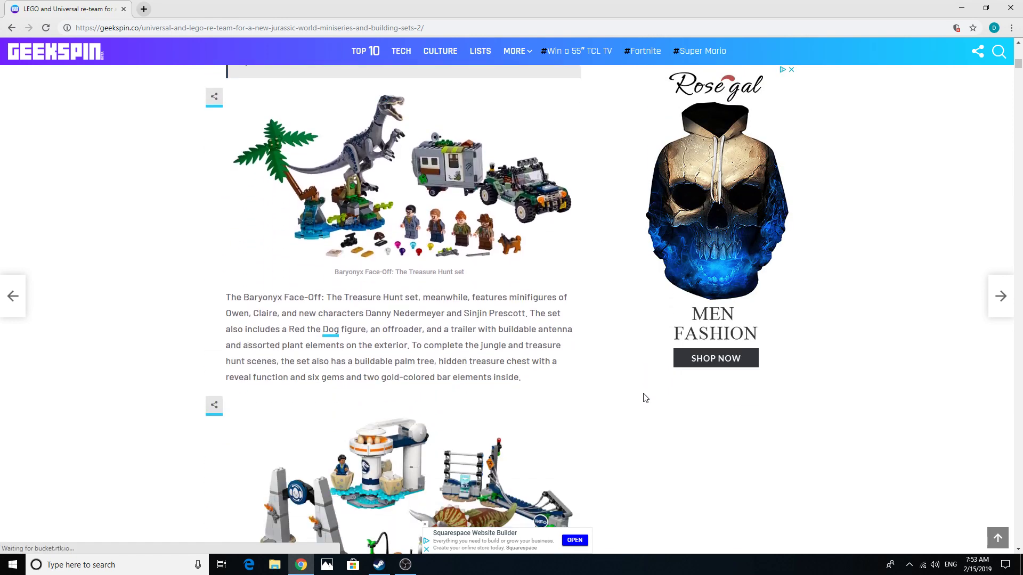
{"action": "scroll", "scroll_direction": "down", "scroll_amount": 3}
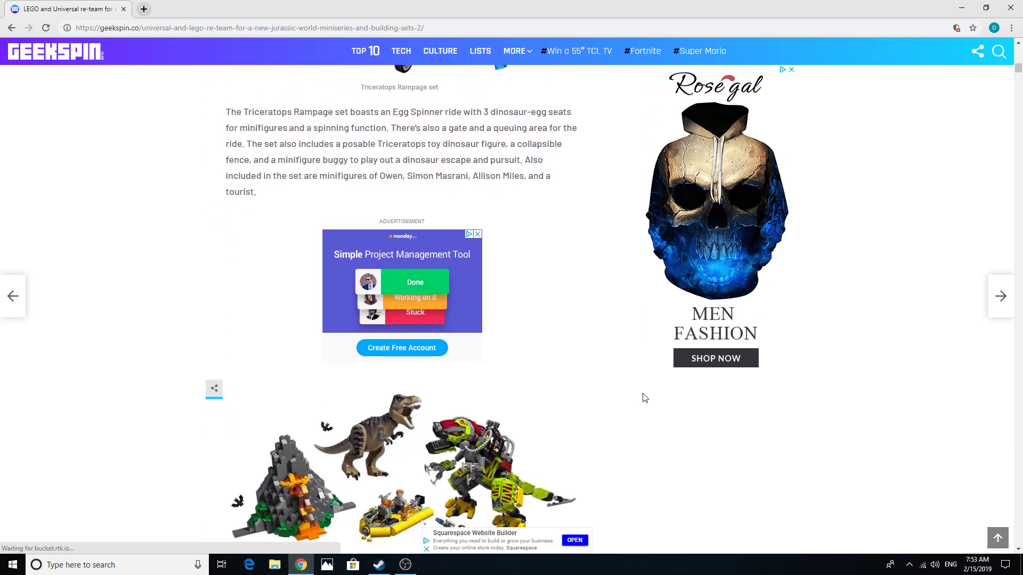
{"action": "scroll", "scroll_direction": "down", "scroll_amount": 3}
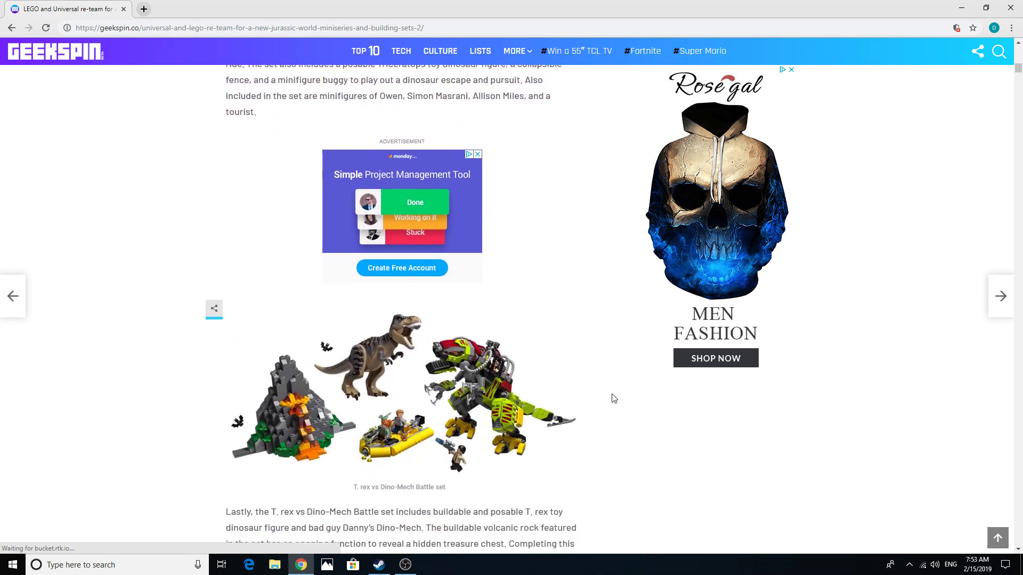
{"action": "scroll", "scroll_direction": "up", "scroll_amount": 3}
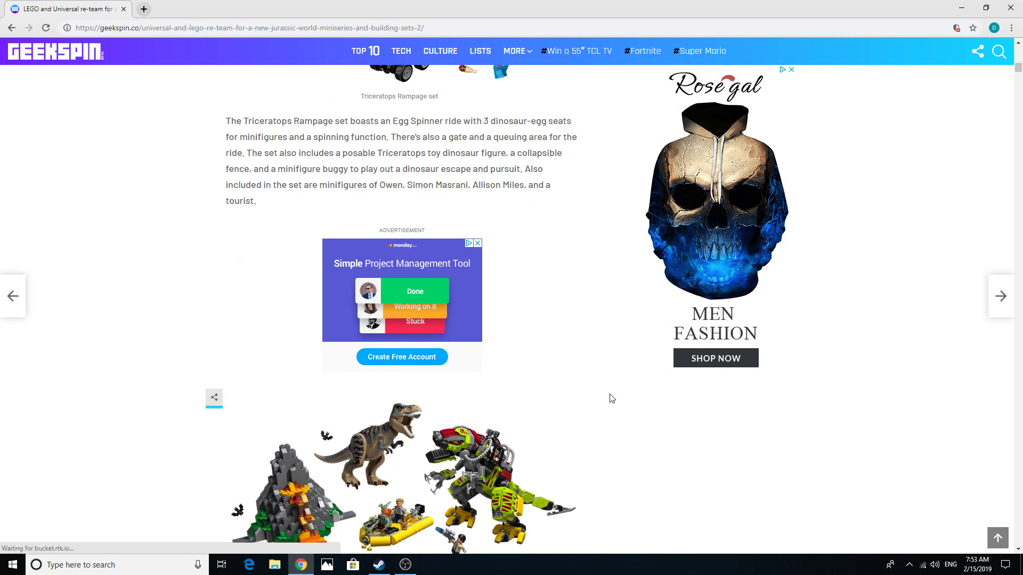
{"action": "mouse_move", "coordinate": [637, 402]}
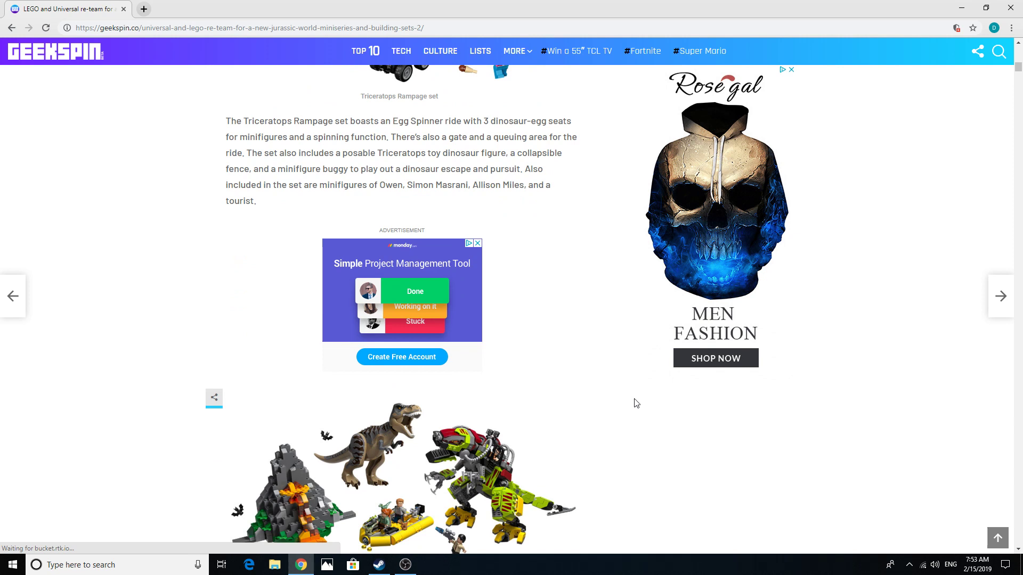
{"action": "mouse_move", "coordinate": [617, 375]}
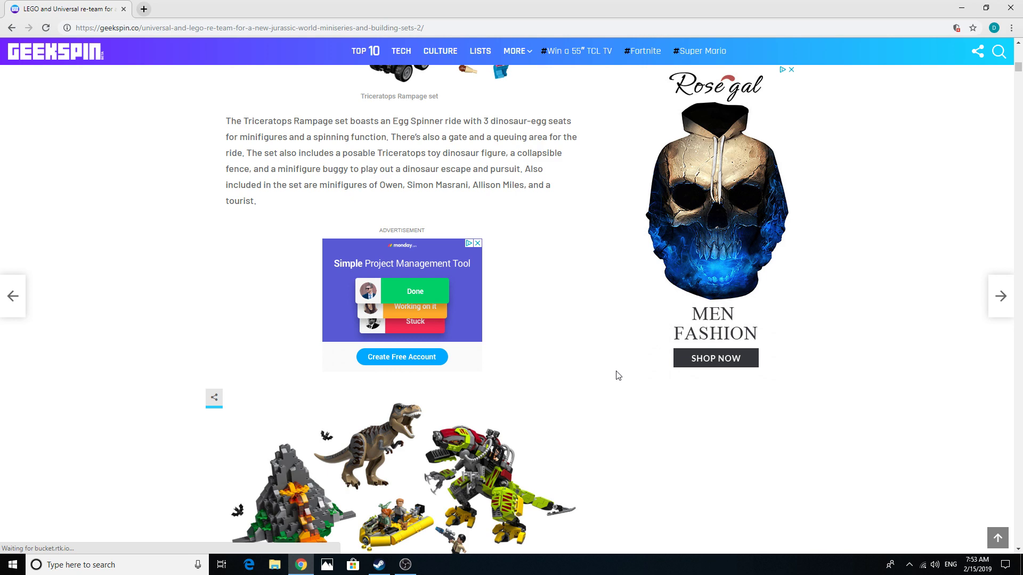
{"action": "mouse_move", "coordinate": [660, 220]}
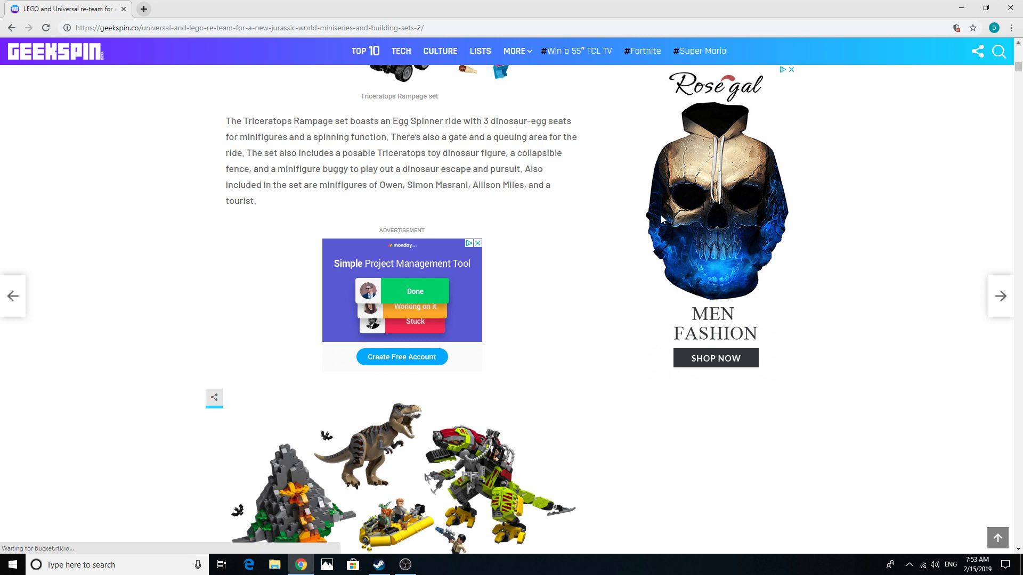
{"action": "scroll", "scroll_direction": "down", "scroll_amount": 3}
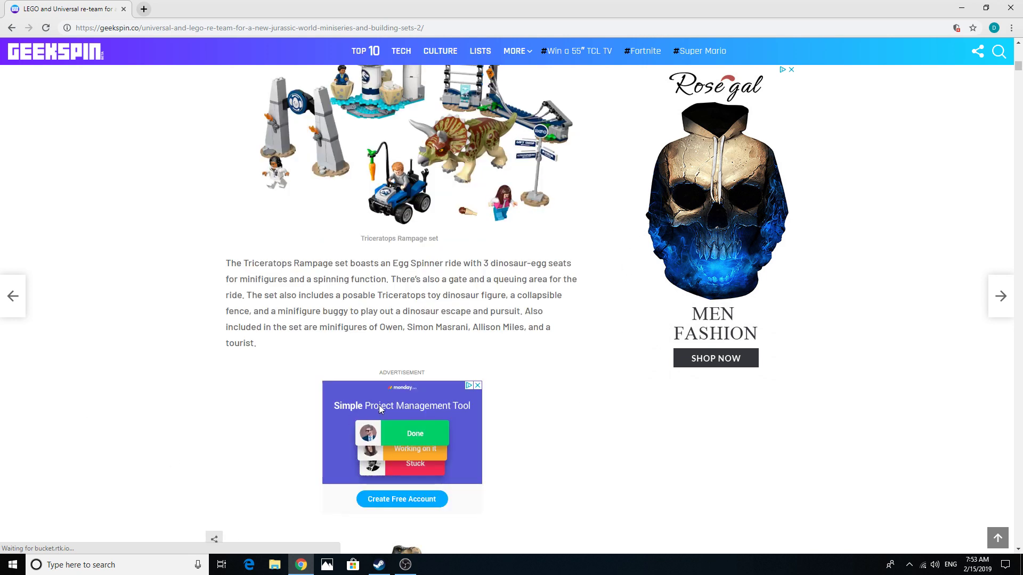
{"action": "mouse_move", "coordinate": [347, 136]}
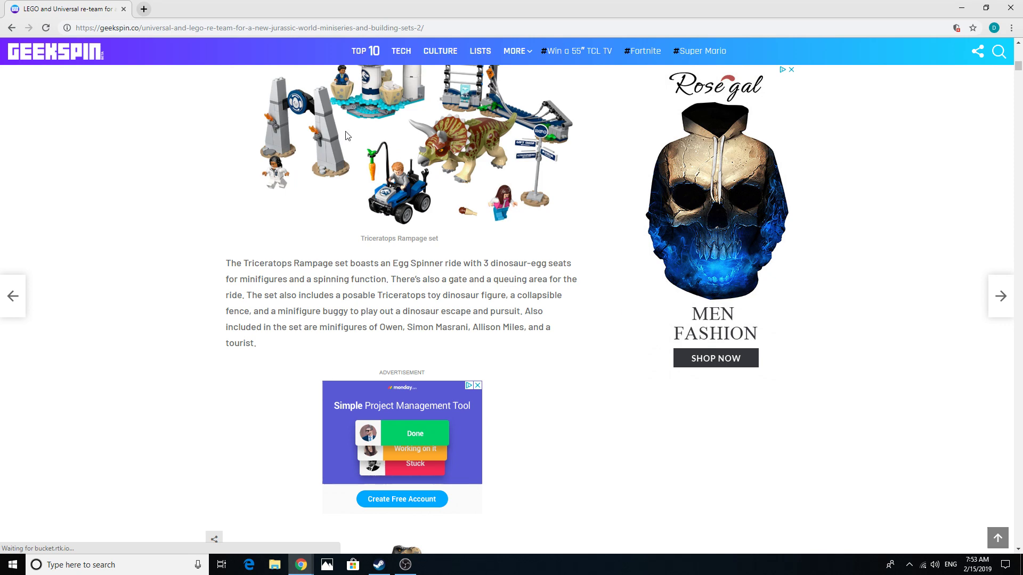
{"action": "scroll", "scroll_direction": "up", "scroll_amount": 3}
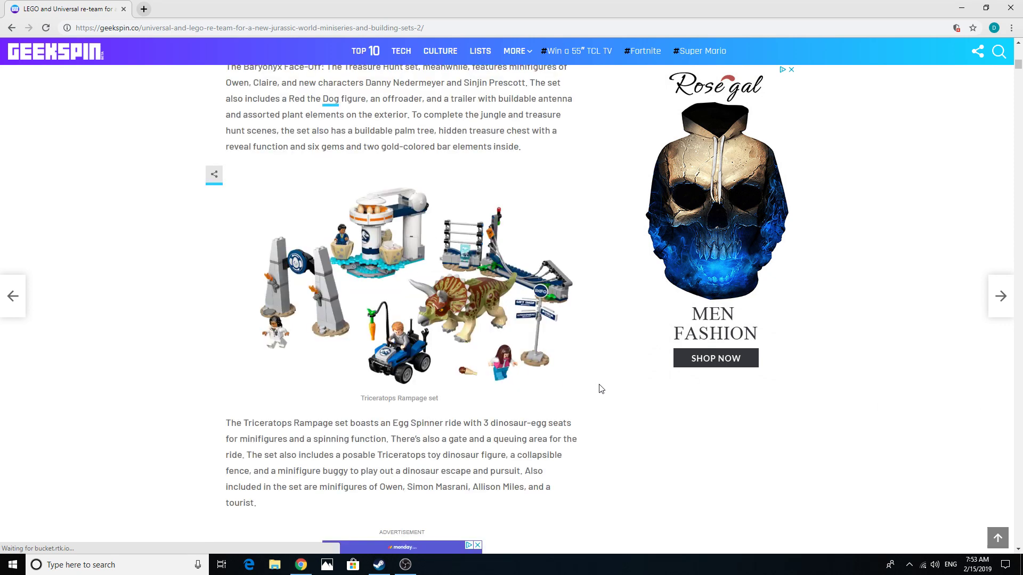
{"action": "mouse_move", "coordinate": [581, 360]}
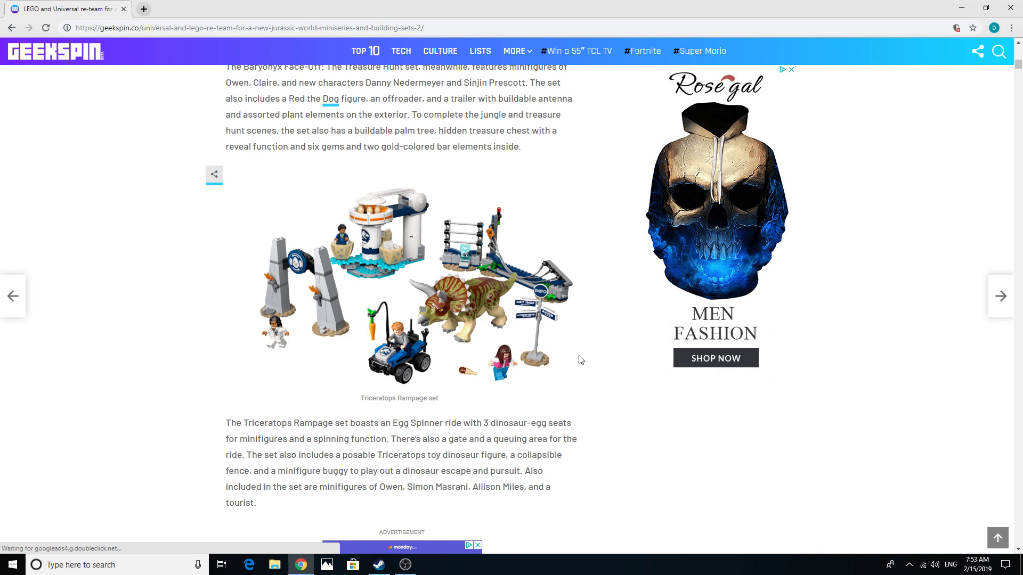
{"action": "scroll", "scroll_direction": "up", "scroll_amount": 3}
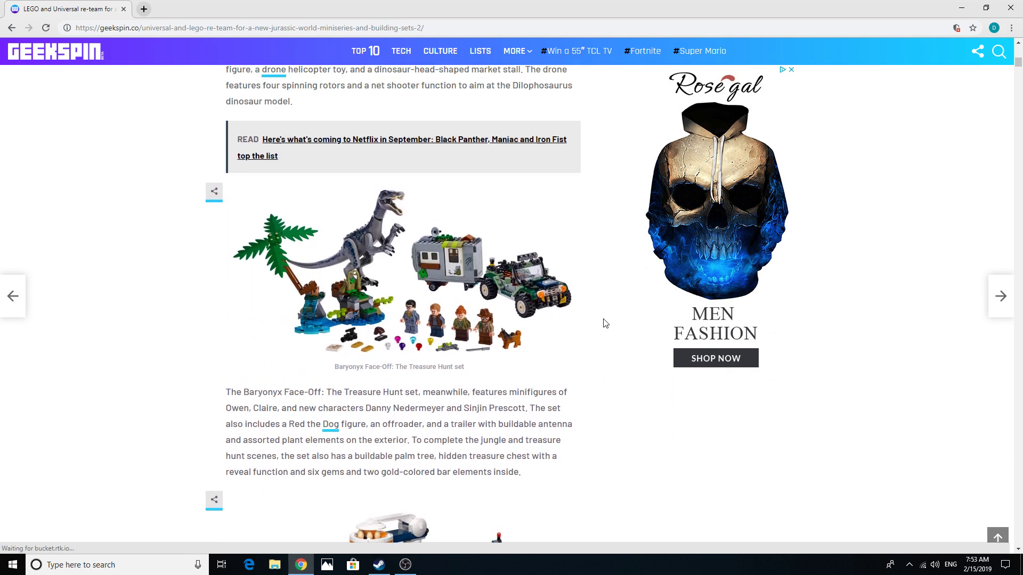
{"action": "scroll", "scroll_direction": "up", "scroll_amount": 3}
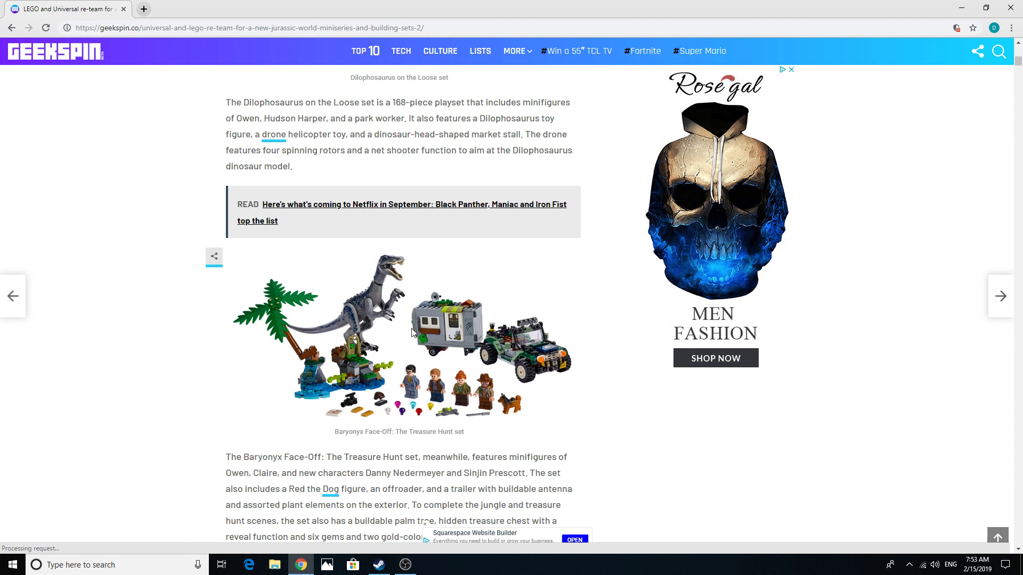
{"action": "mouse_move", "coordinate": [357, 396]}
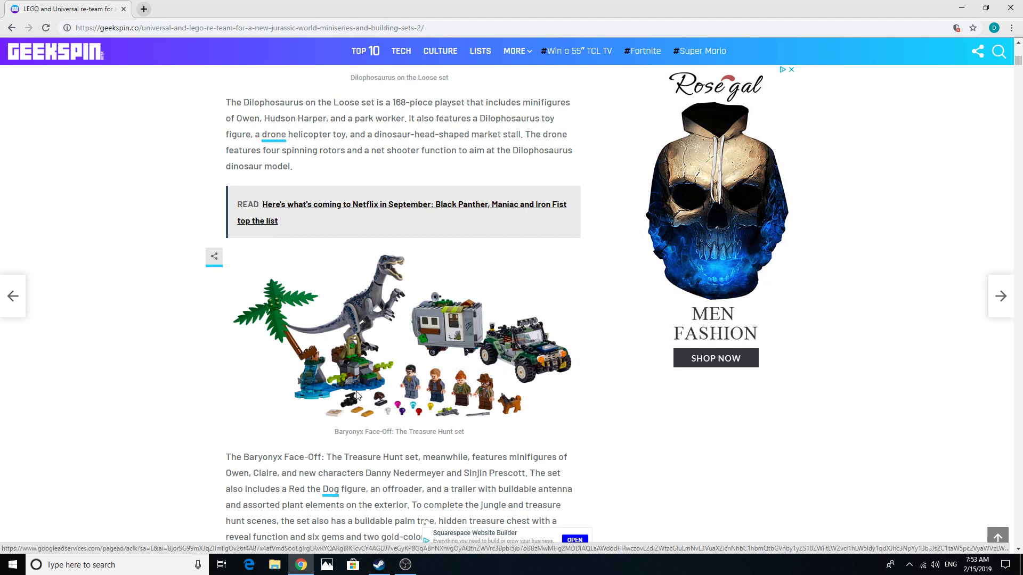
{"action": "mouse_move", "coordinate": [589, 326]}
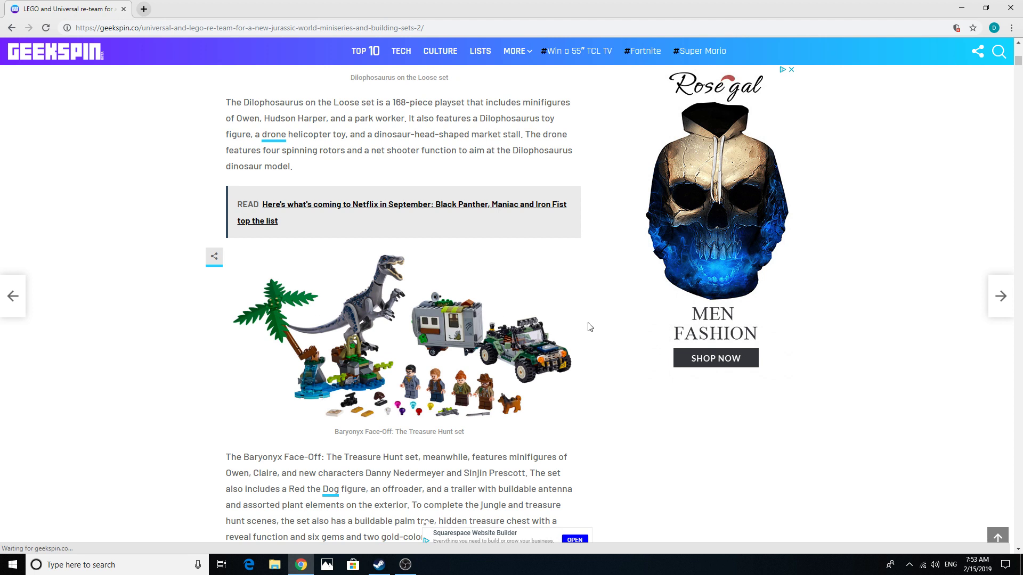
{"action": "mouse_move", "coordinate": [629, 438]}
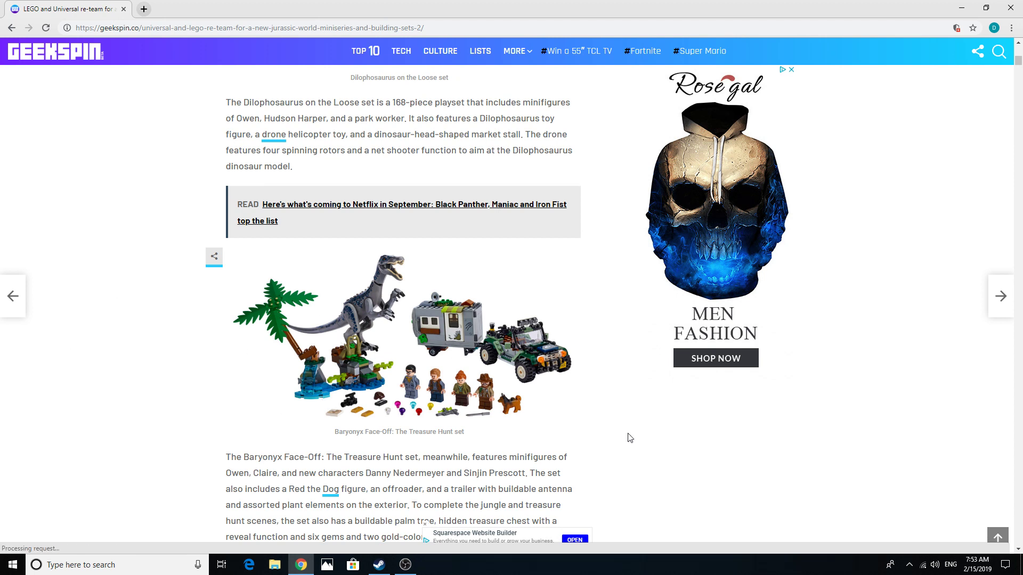
{"action": "mouse_move", "coordinate": [362, 305]}
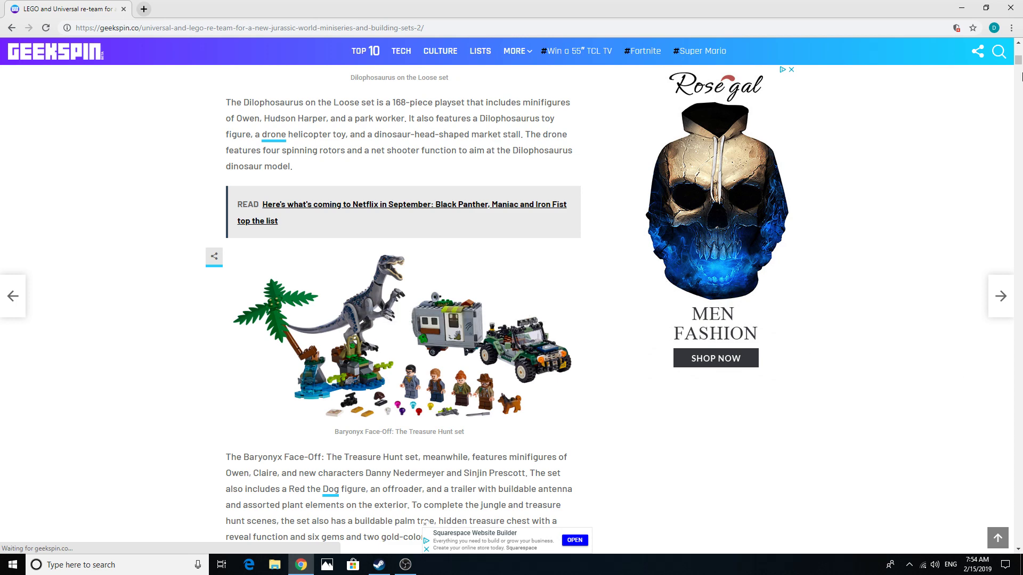
{"action": "scroll", "scroll_direction": "up", "scroll_amount": 3}
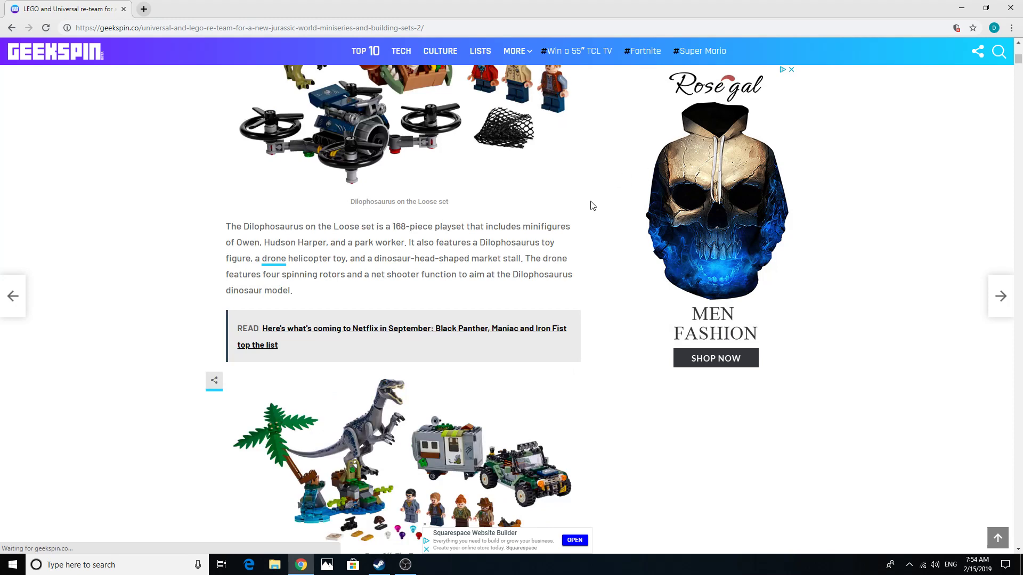
{"action": "scroll", "scroll_direction": "up", "scroll_amount": 3}
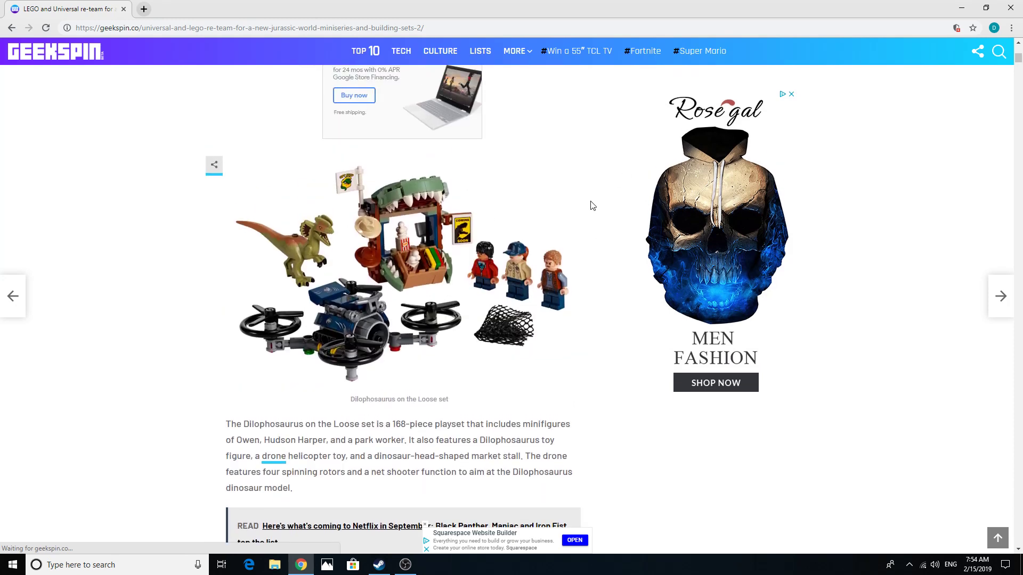
{"action": "scroll", "scroll_direction": "up", "scroll_amount": 3}
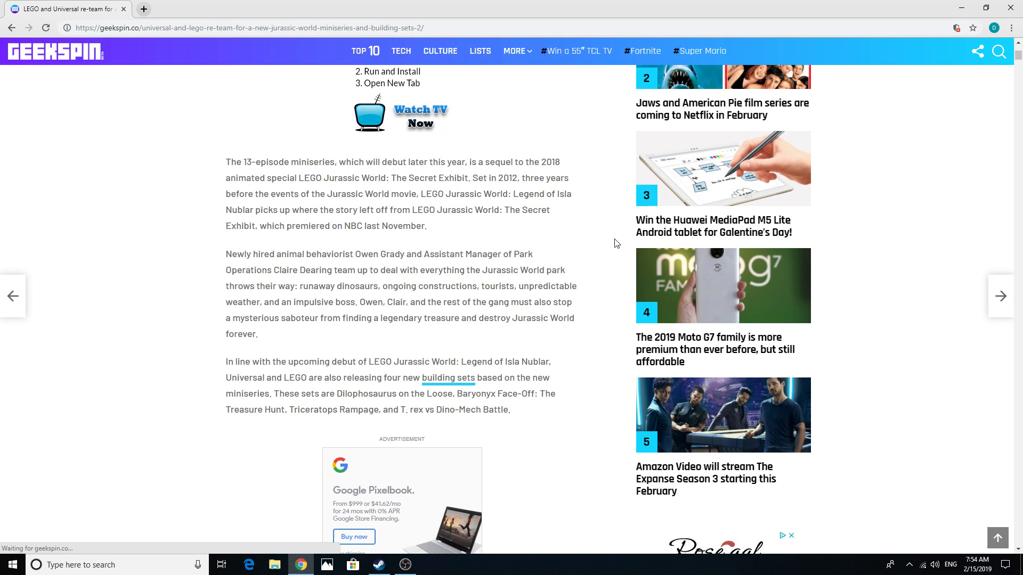
{"action": "scroll", "scroll_direction": "up", "scroll_amount": 3}
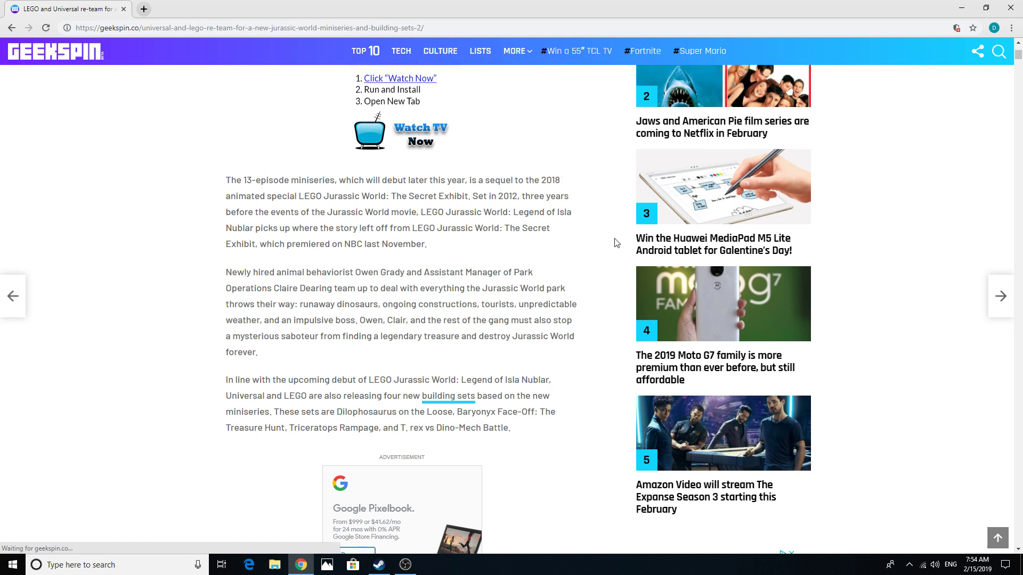
{"action": "scroll", "scroll_direction": "up", "scroll_amount": 3}
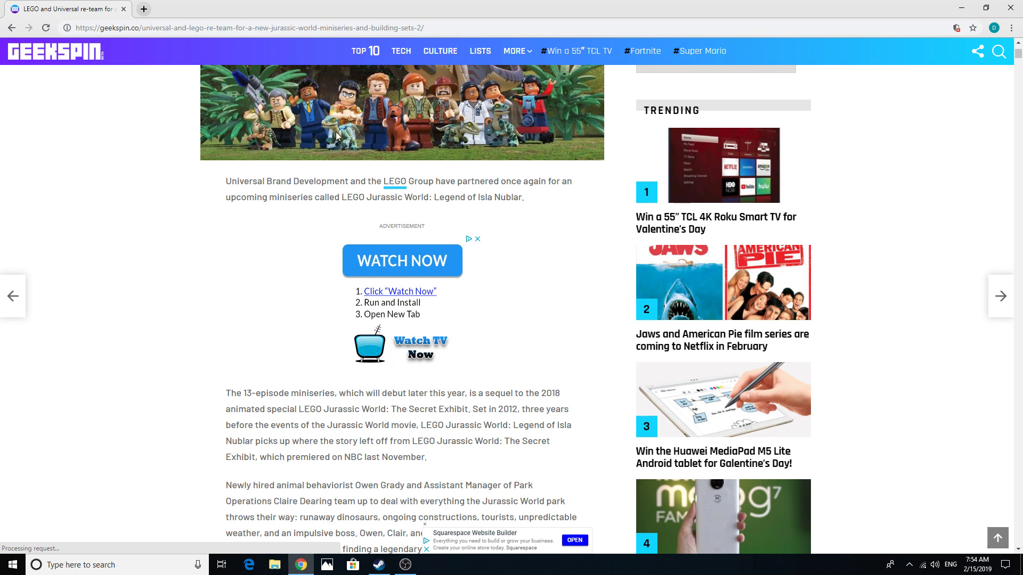
{"action": "scroll", "scroll_direction": "up", "scroll_amount": 3}
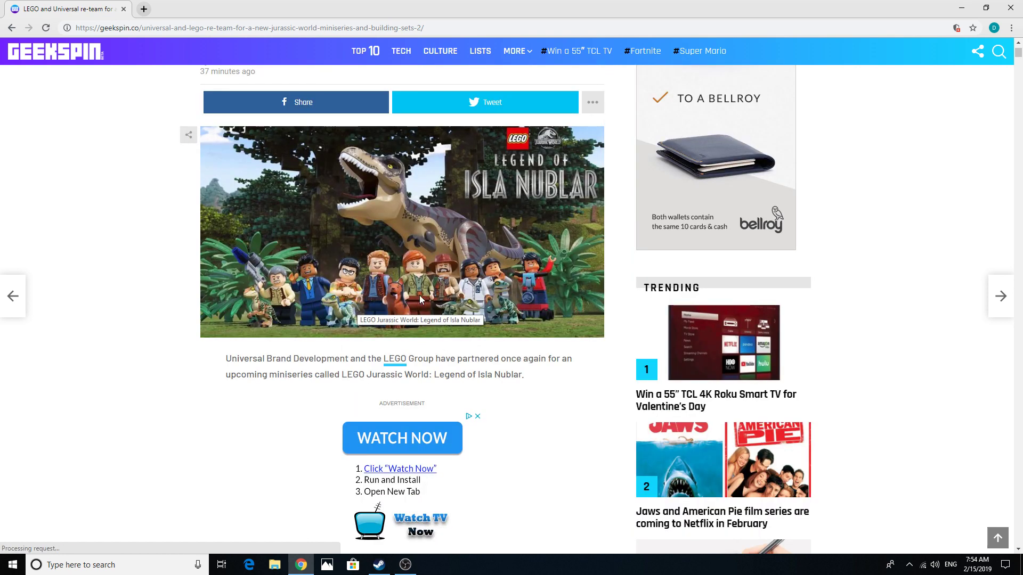
{"action": "mouse_move", "coordinate": [570, 339]}
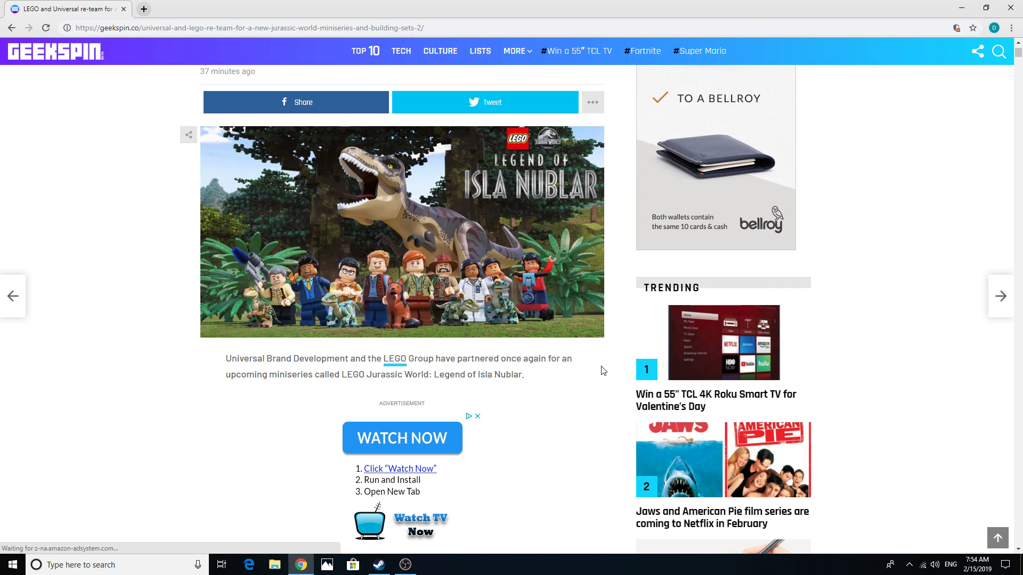
{"action": "scroll", "scroll_direction": "down", "scroll_amount": 3}
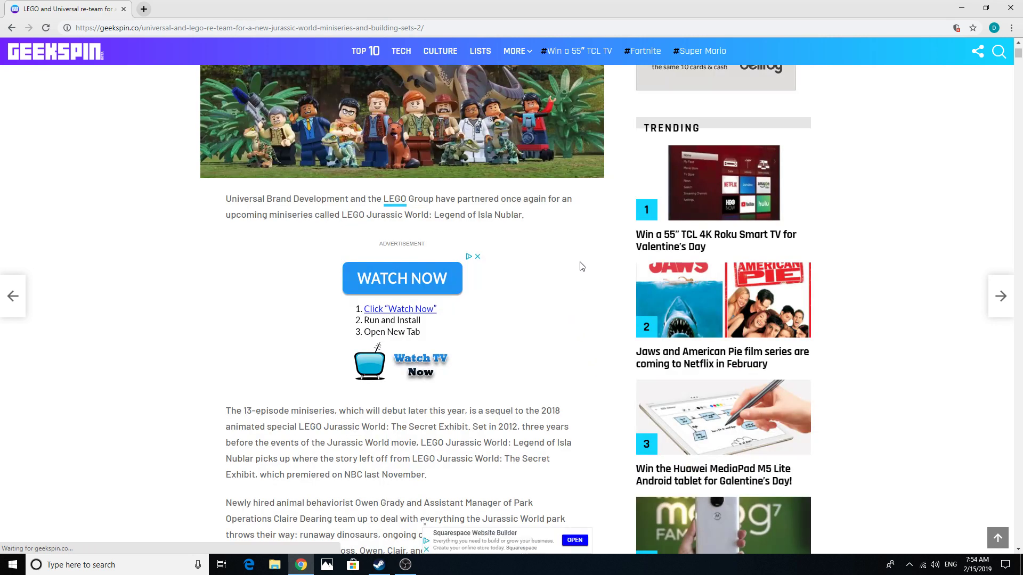
{"action": "mouse_move", "coordinate": [517, 249]}
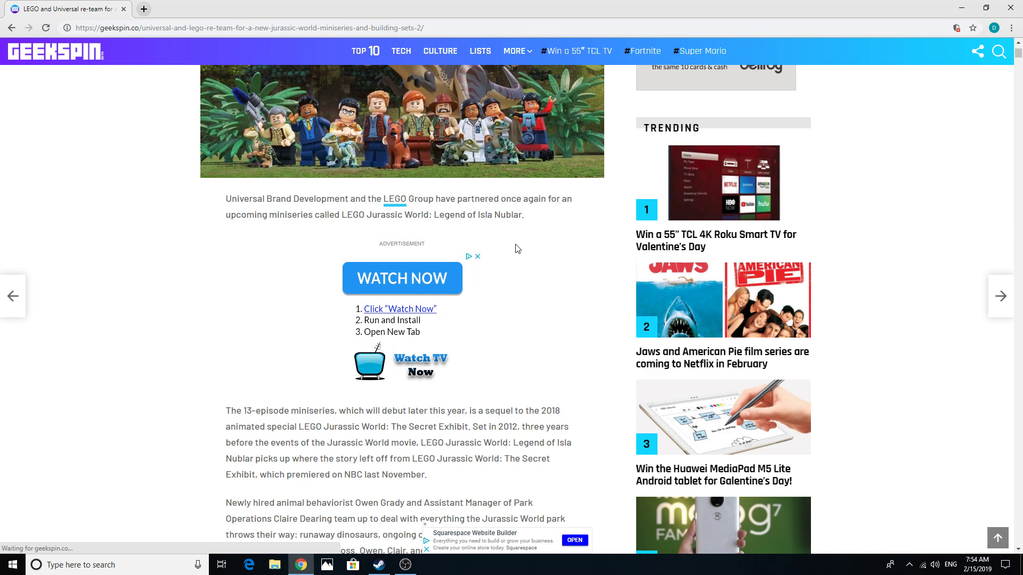
{"action": "scroll", "scroll_direction": "down", "scroll_amount": 3}
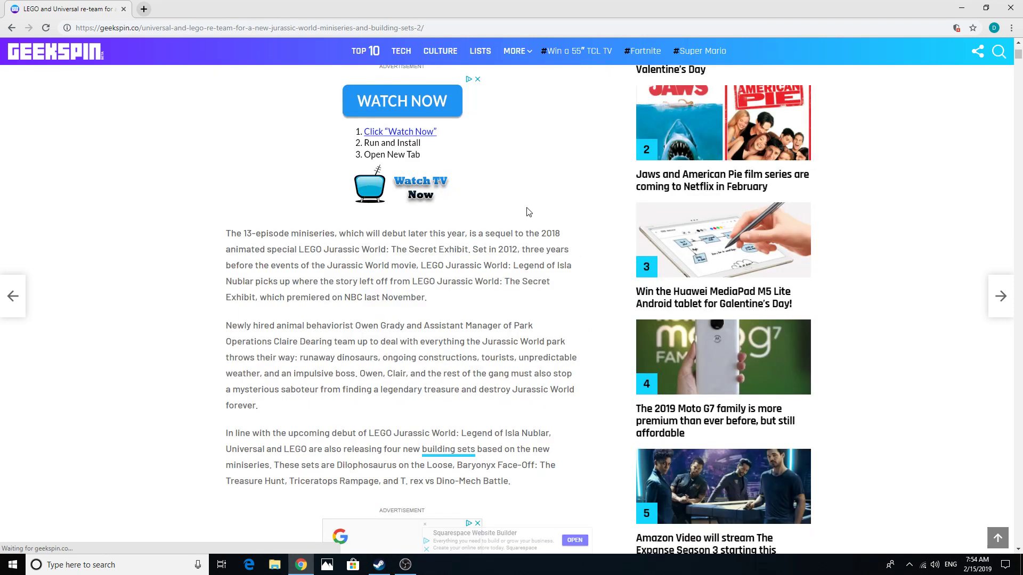
{"action": "scroll", "scroll_direction": "down", "scroll_amount": 3}
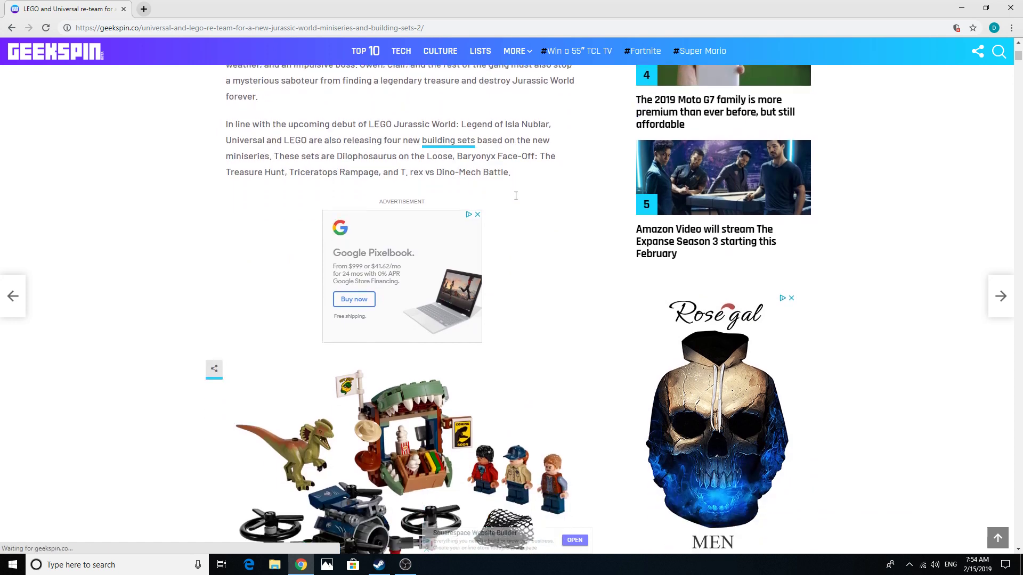
{"action": "scroll", "scroll_direction": "down", "scroll_amount": 3}
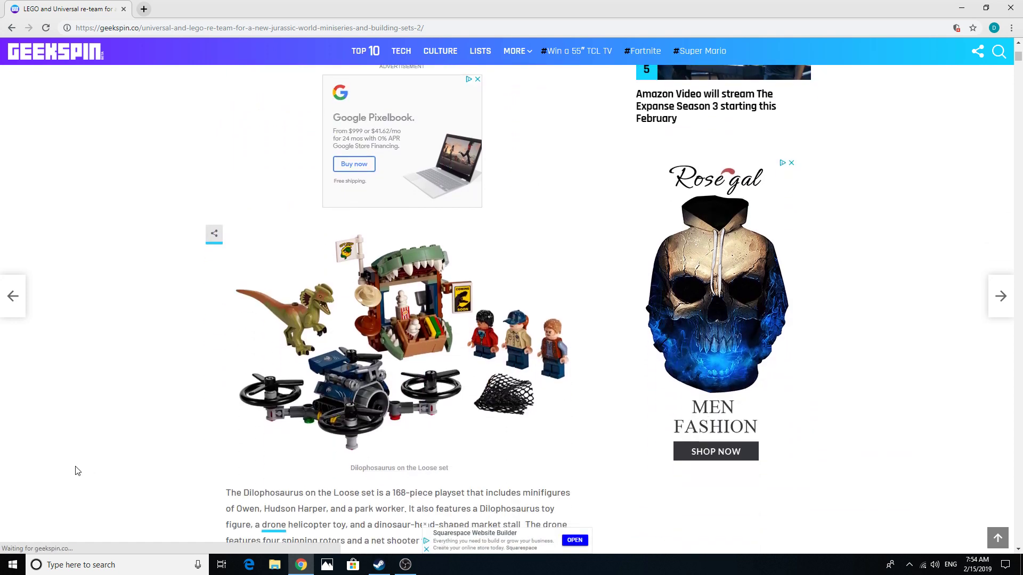
{"action": "mouse_move", "coordinate": [108, 367]}
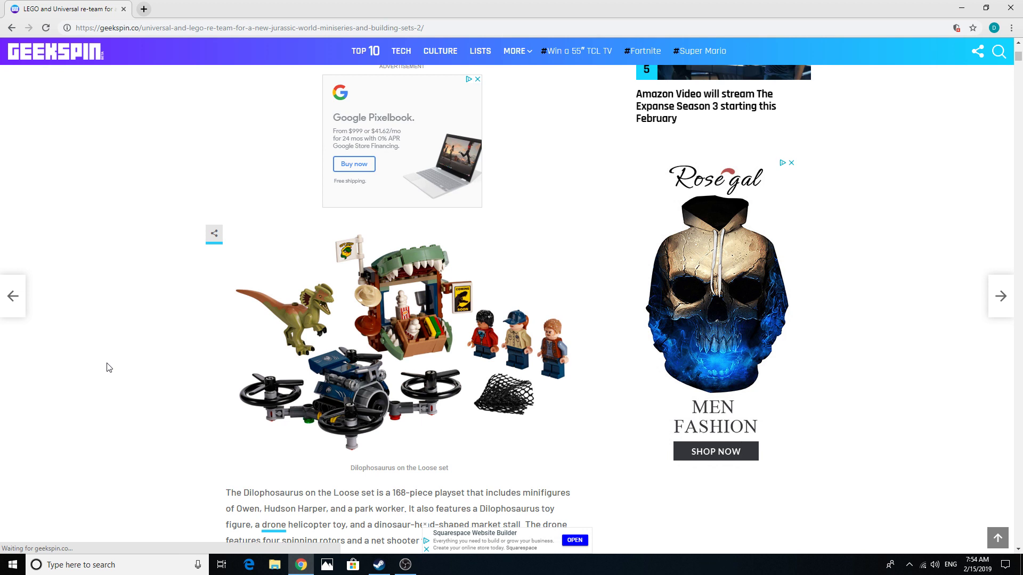
{"action": "mouse_move", "coordinate": [291, 343]}
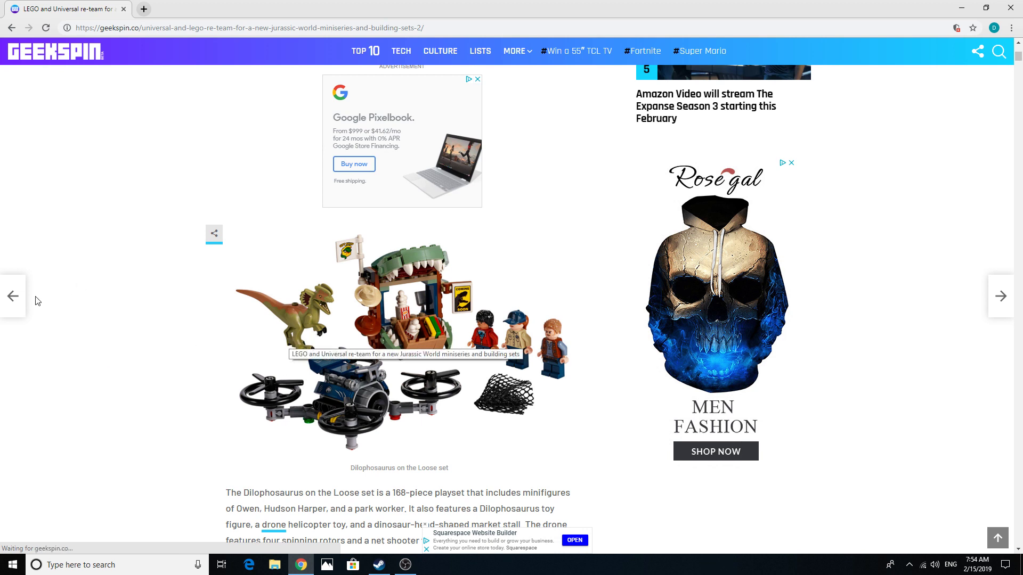
{"action": "mouse_move", "coordinate": [624, 258]}
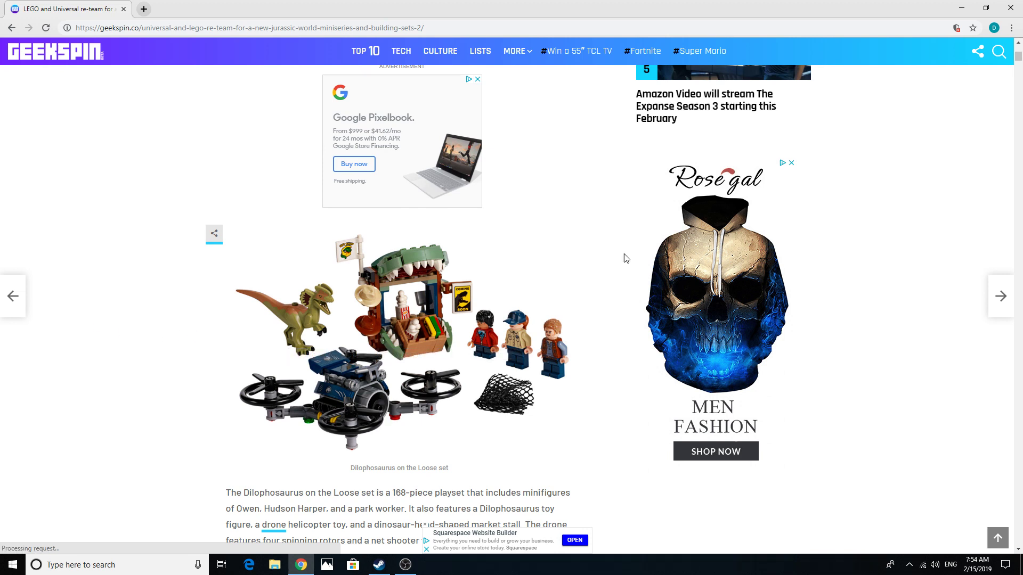
{"action": "mouse_move", "coordinate": [607, 261]}
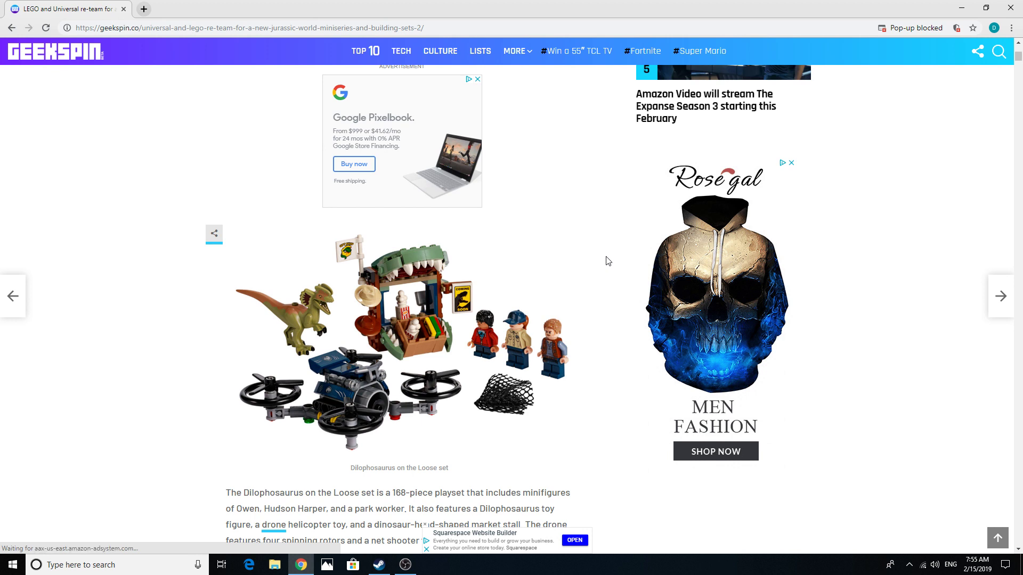
{"action": "mouse_move", "coordinate": [598, 256]}
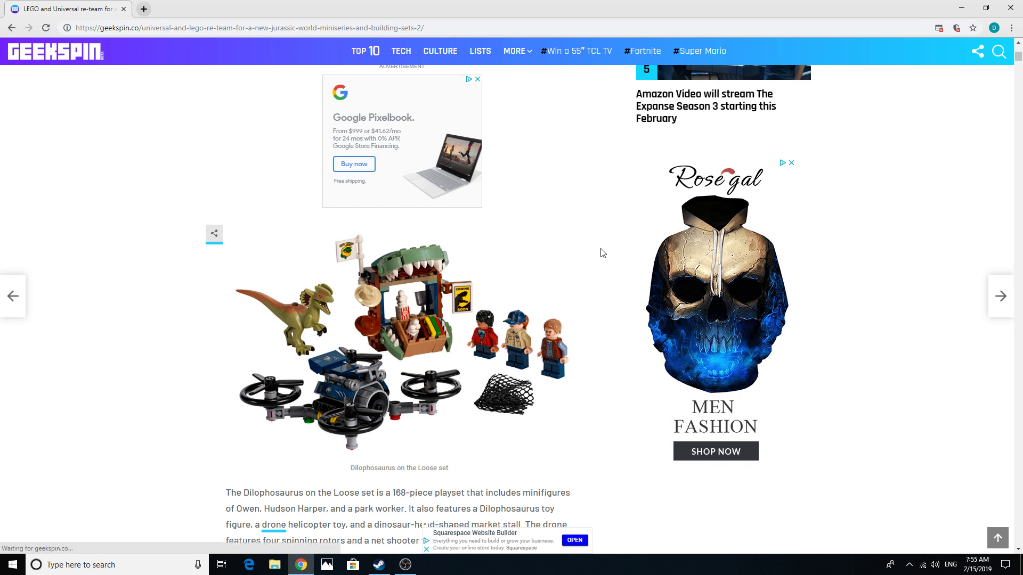
{"action": "scroll", "scroll_direction": "down", "scroll_amount": 3}
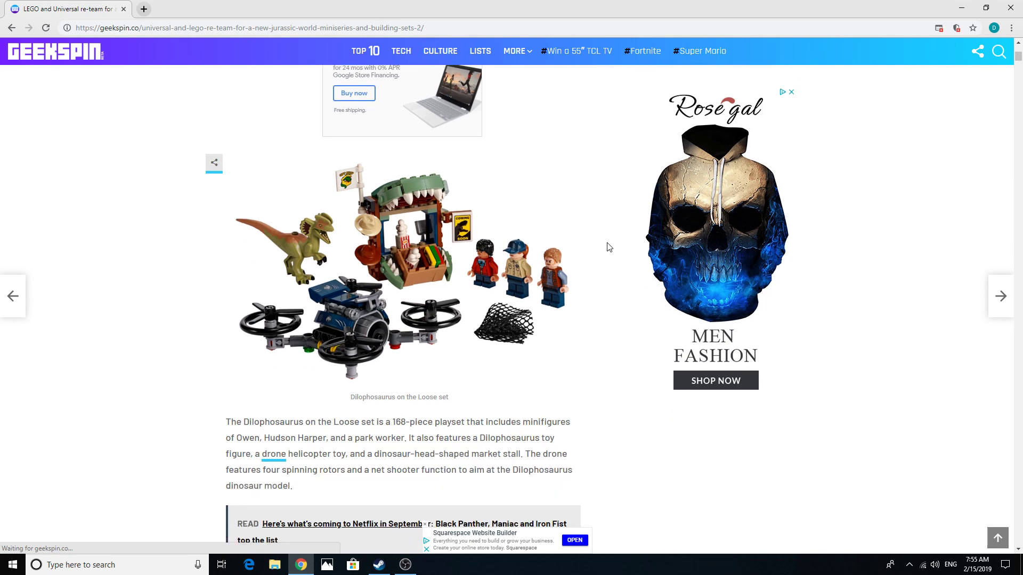
{"action": "scroll", "scroll_direction": "down", "scroll_amount": 3}
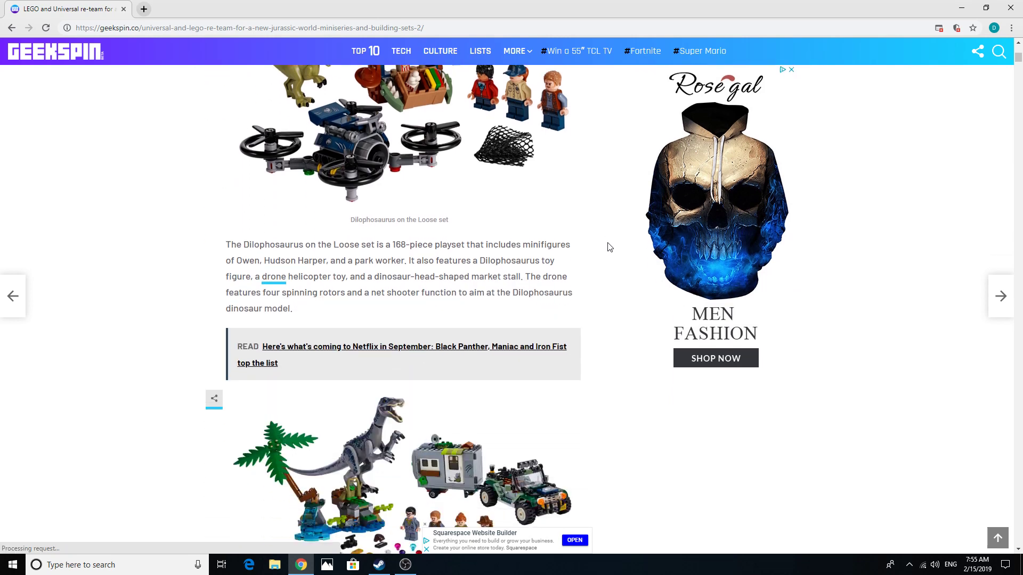
{"action": "scroll", "scroll_direction": "down", "scroll_amount": 3}
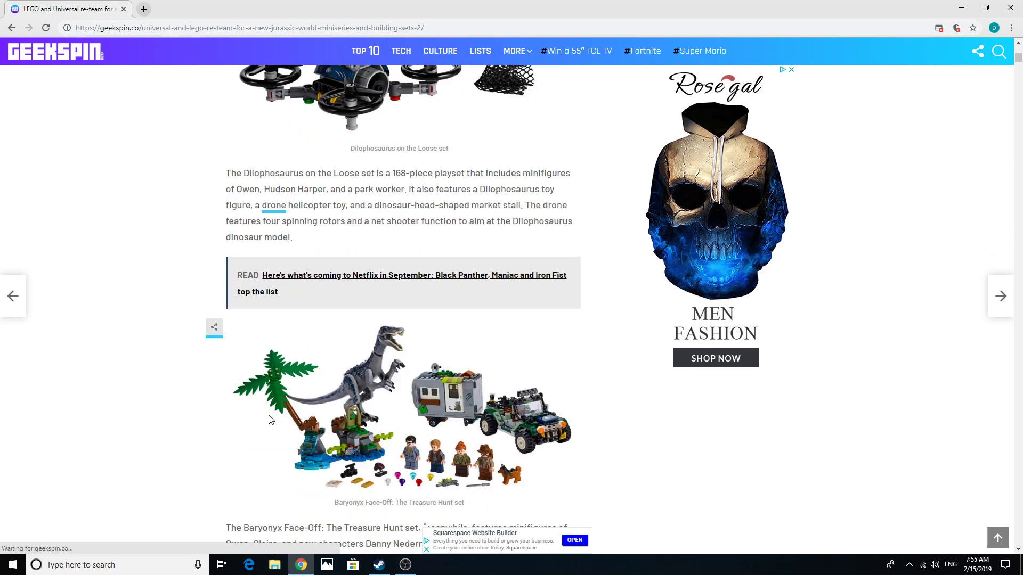
{"action": "mouse_move", "coordinate": [655, 409]}
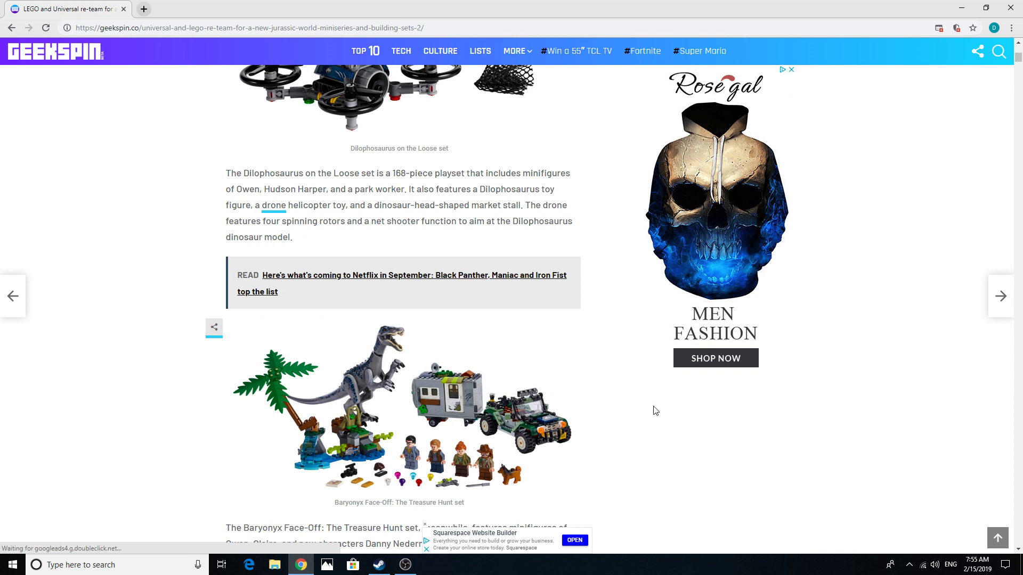
{"action": "mouse_move", "coordinate": [585, 400]}
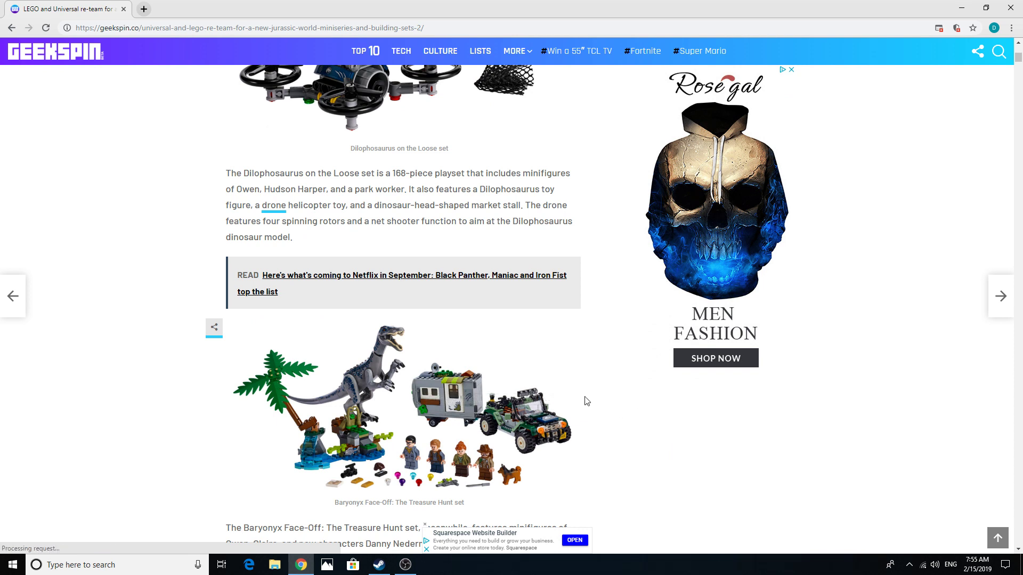
{"action": "mouse_move", "coordinate": [773, 282]}
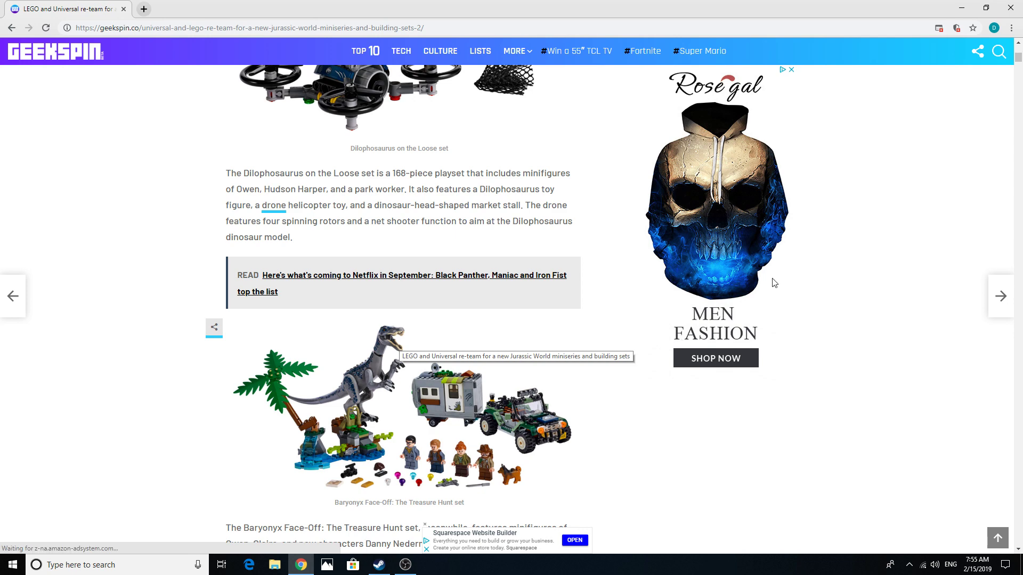
{"action": "mouse_move", "coordinate": [618, 301]}
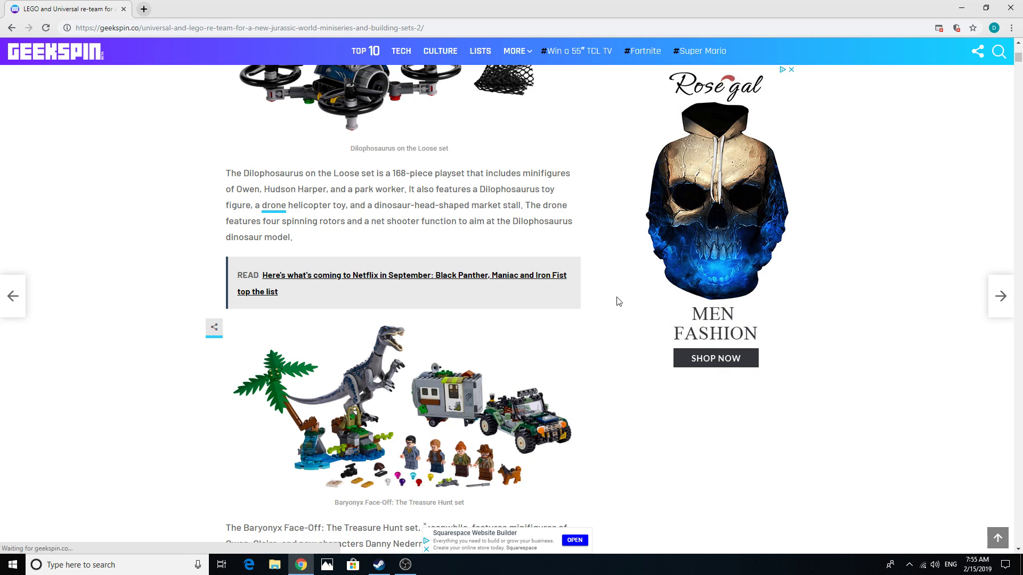
{"action": "scroll", "scroll_direction": "up", "scroll_amount": 3}
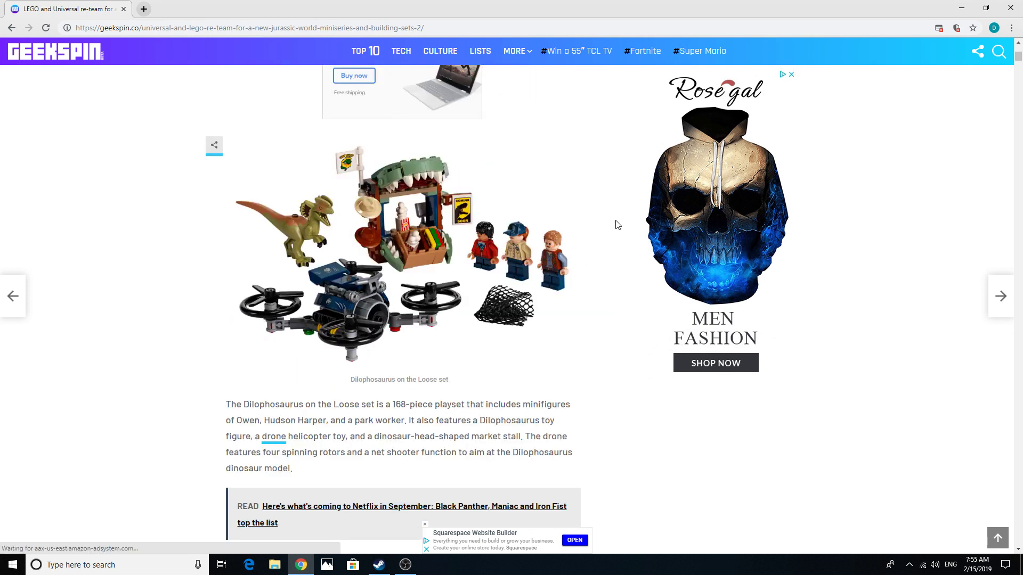
{"action": "scroll", "scroll_direction": "up", "scroll_amount": 3}
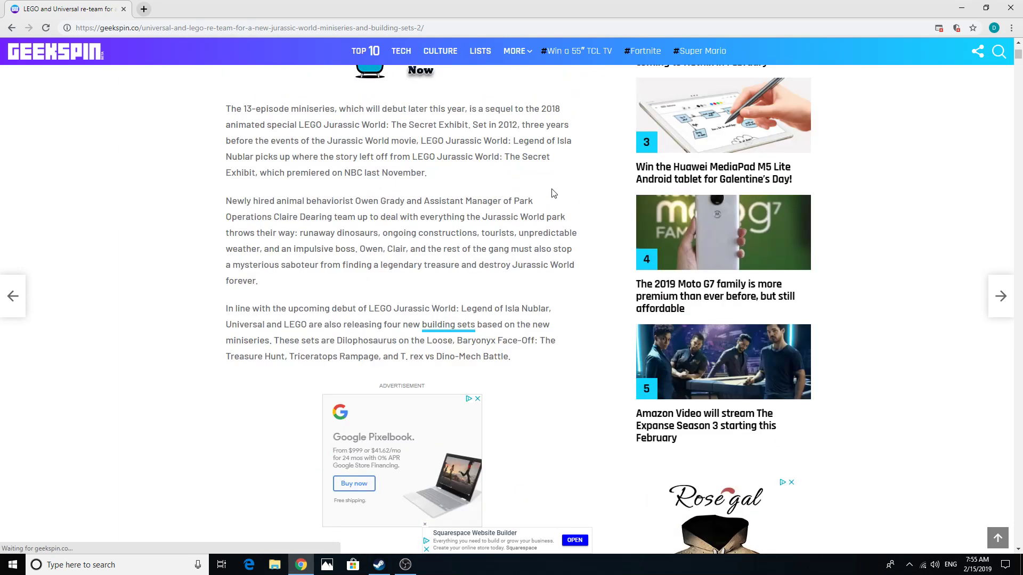
{"action": "scroll", "scroll_direction": "up", "scroll_amount": 3}
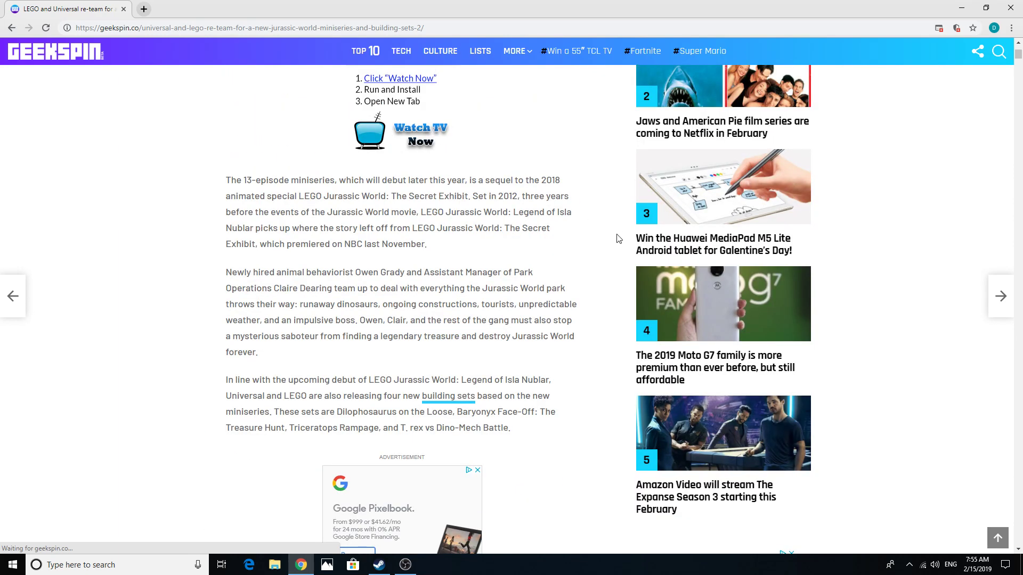
{"action": "mouse_move", "coordinate": [555, 231]}
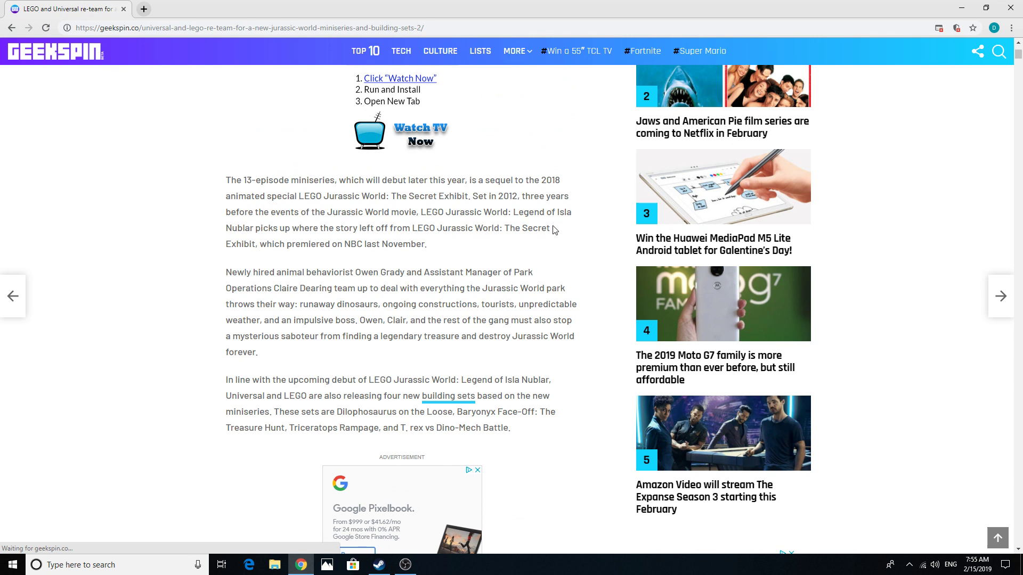
{"action": "mouse_move", "coordinate": [554, 192]}
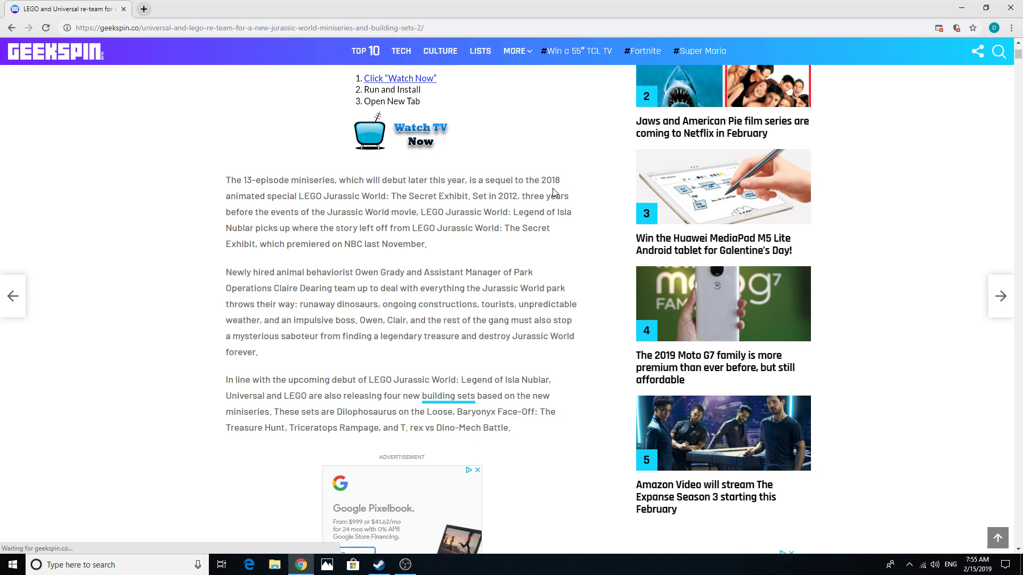
{"action": "scroll", "scroll_direction": "up", "scroll_amount": 3}
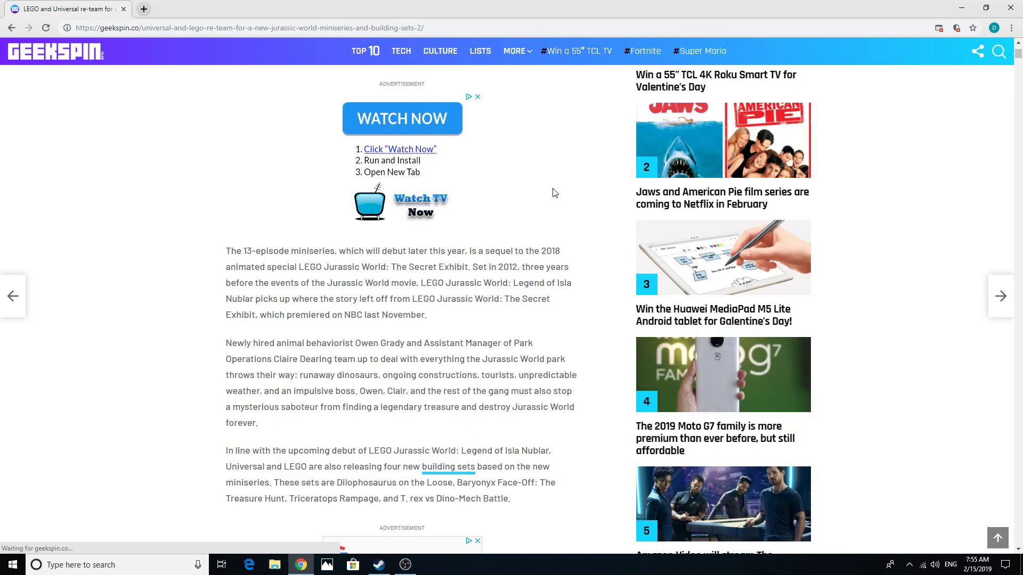